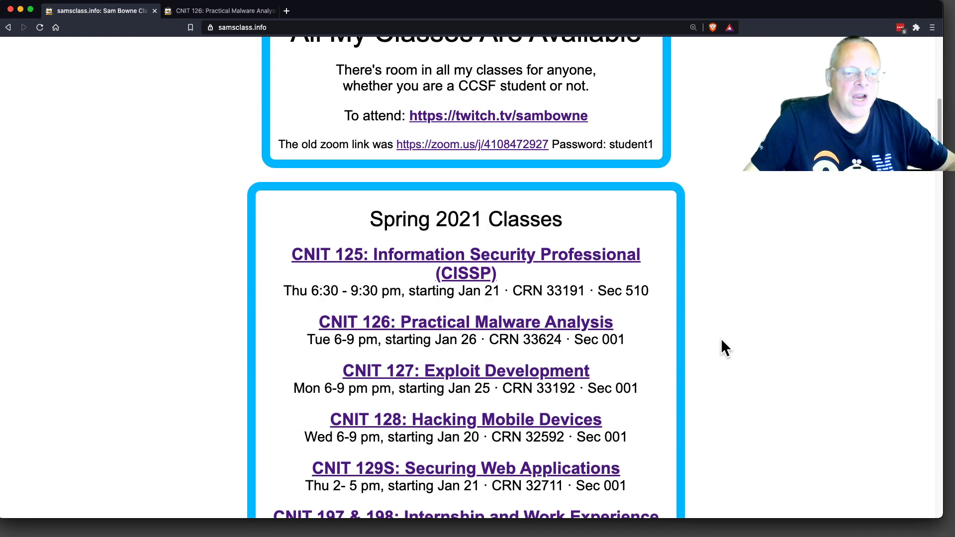
Step: Go from samsclass.info to the CNIT 126 course's Projects section at the Windows 2016 list
click(466, 321)
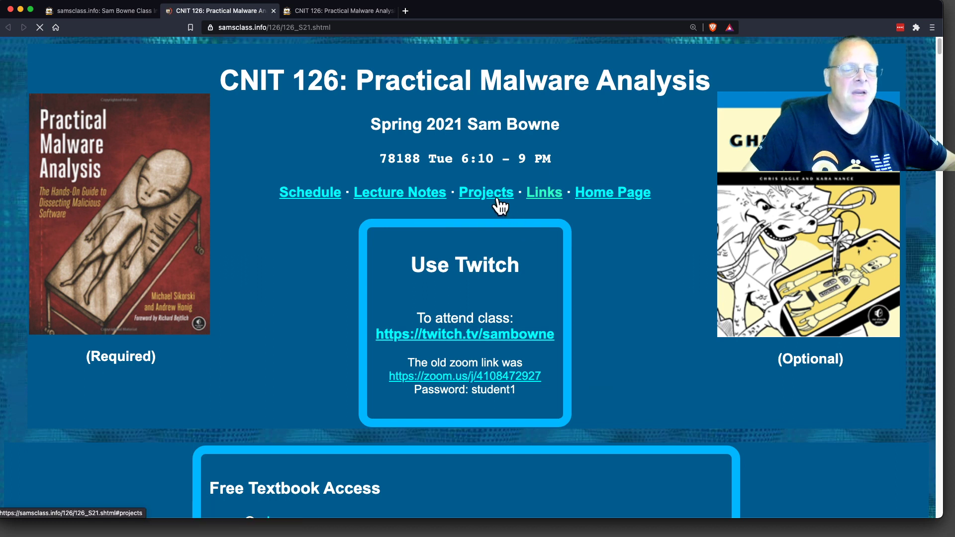
click(487, 192)
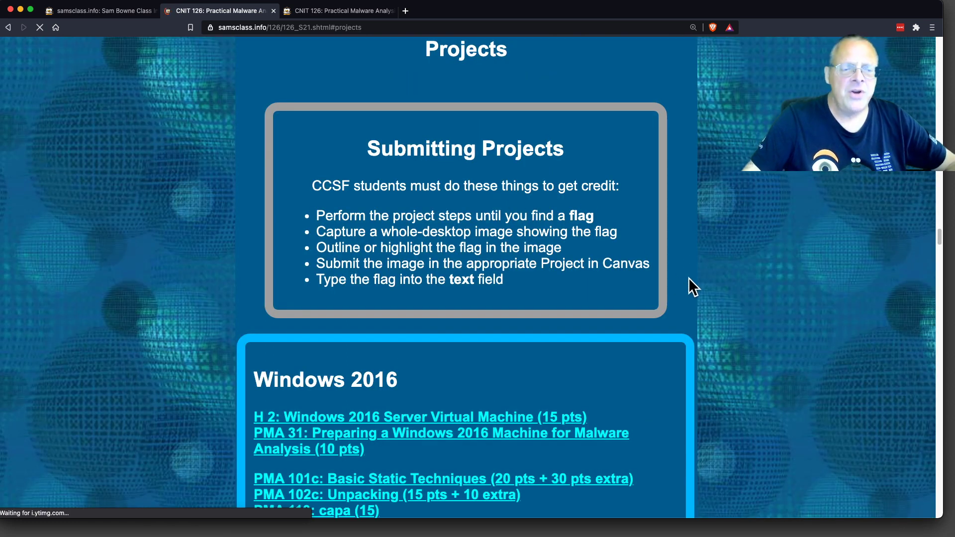
scroll(down, 3)
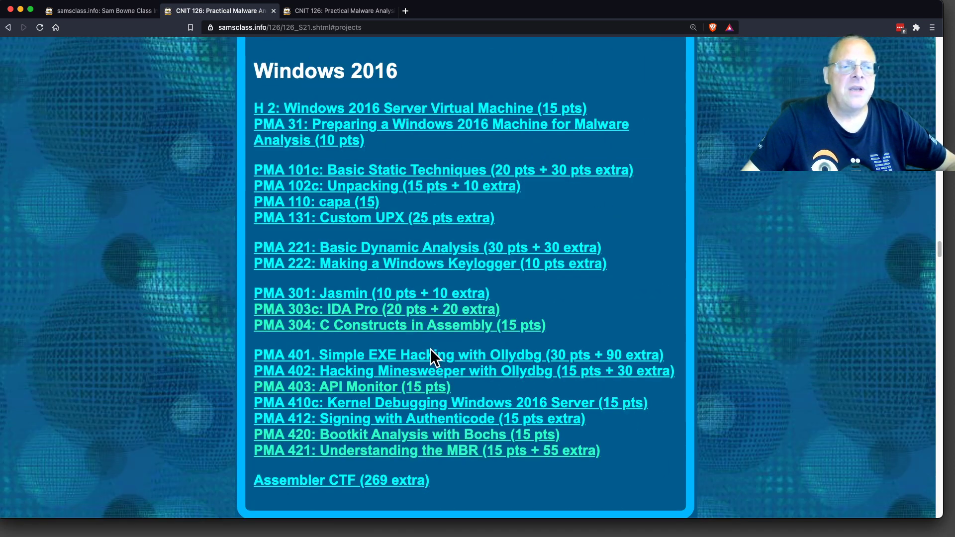
mouse_move(680, 172)
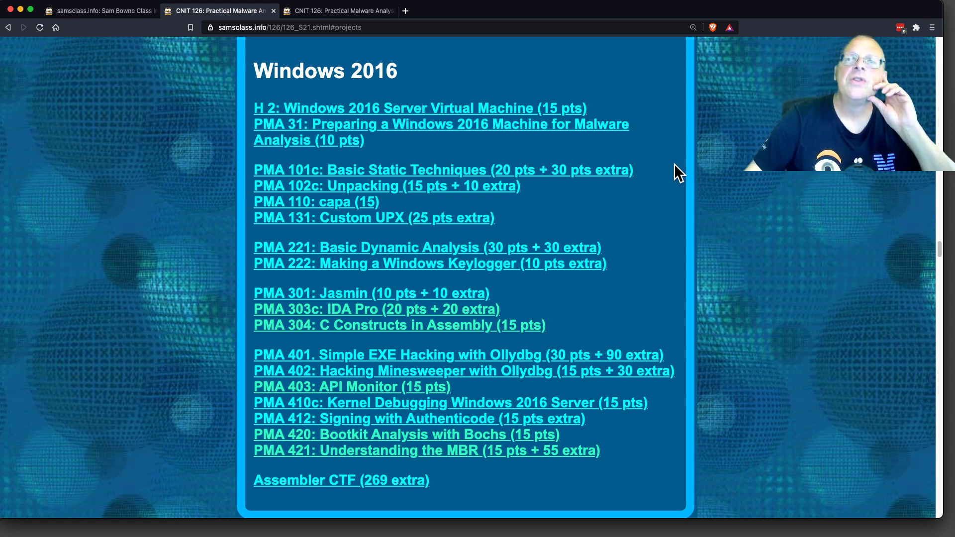
mouse_move(926, 251)
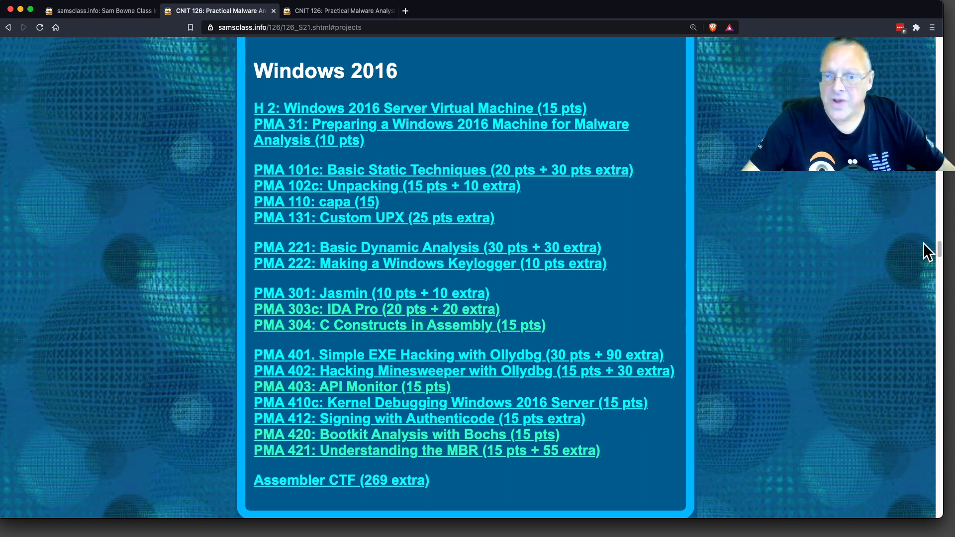
mouse_move(525, 359)
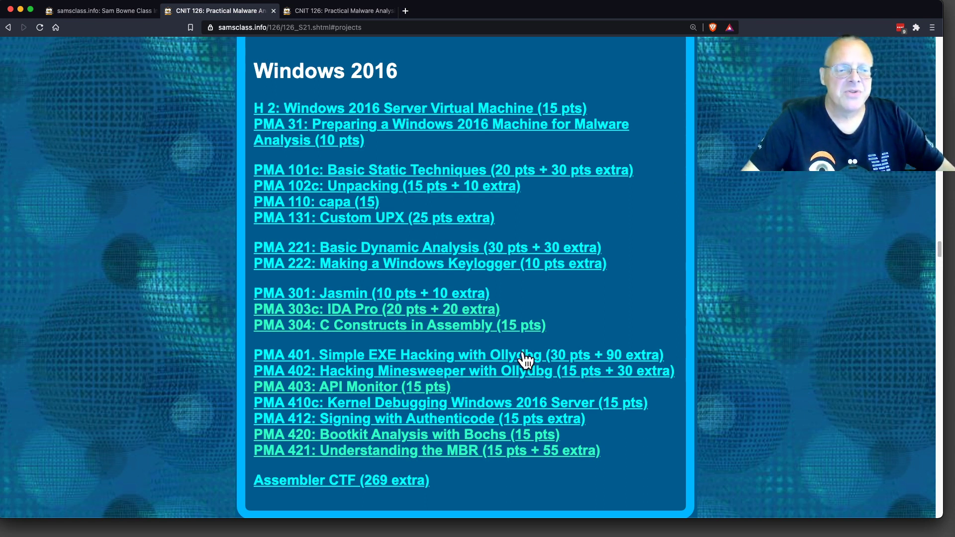
mouse_move(858, 311)
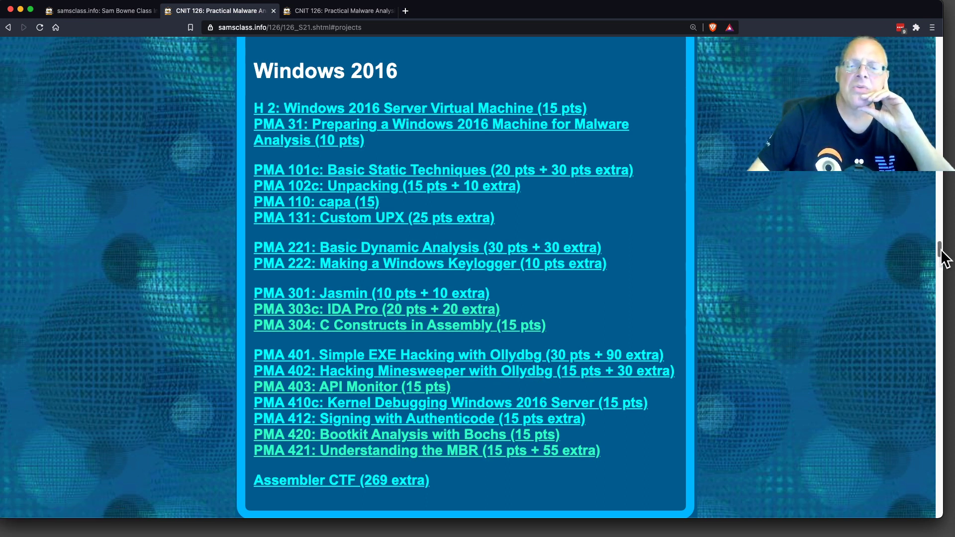
Step: Scroll the projects page down to the FLARE VM (Extra Credit) section
scroll(down, 3)
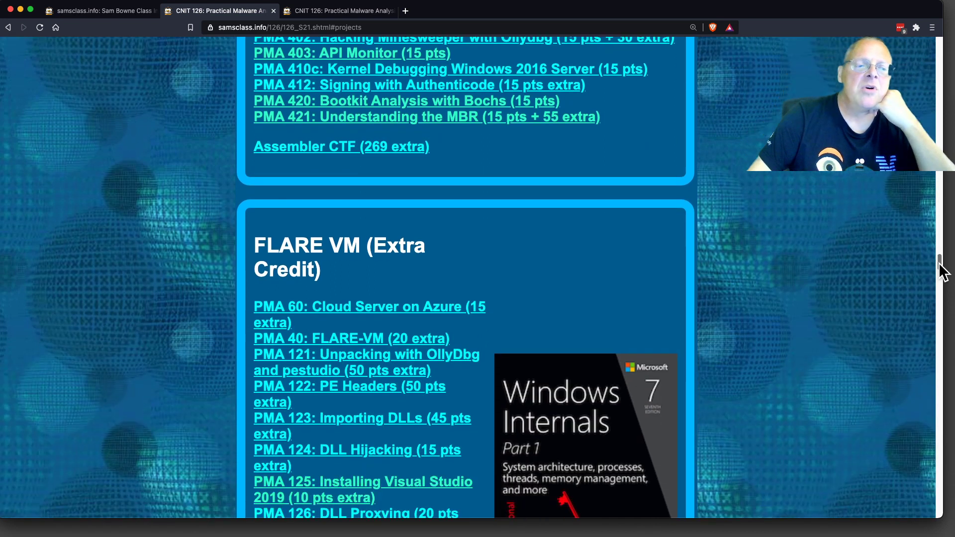
scroll(down, 3)
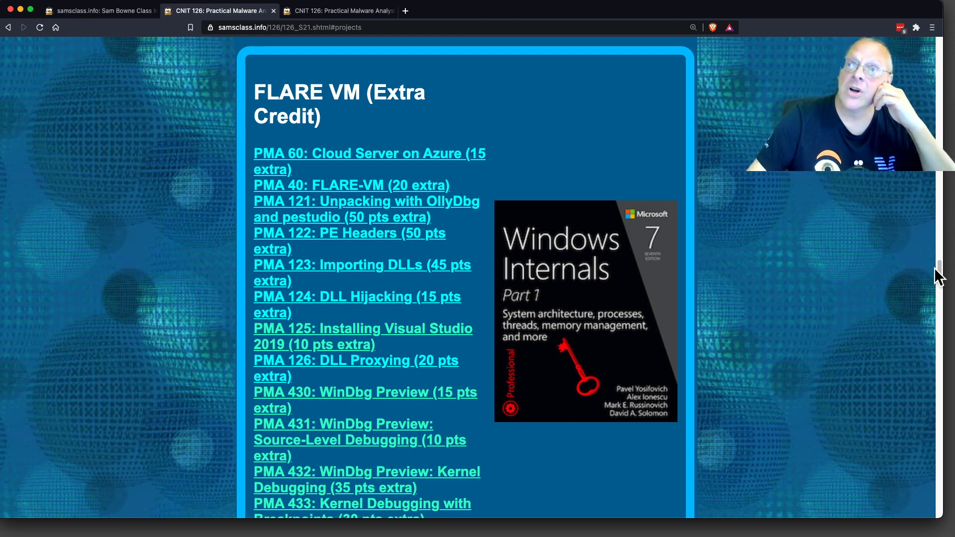
mouse_move(814, 273)
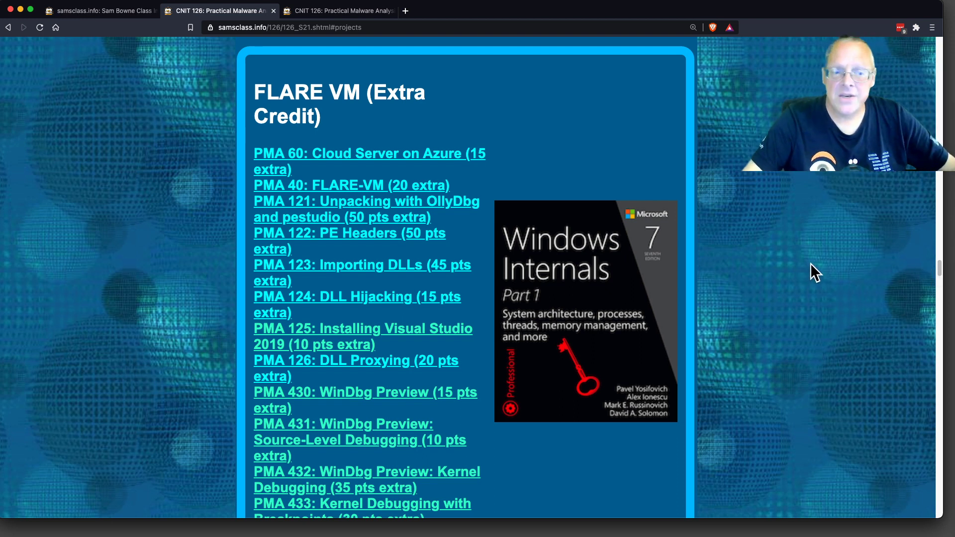
mouse_move(378, 209)
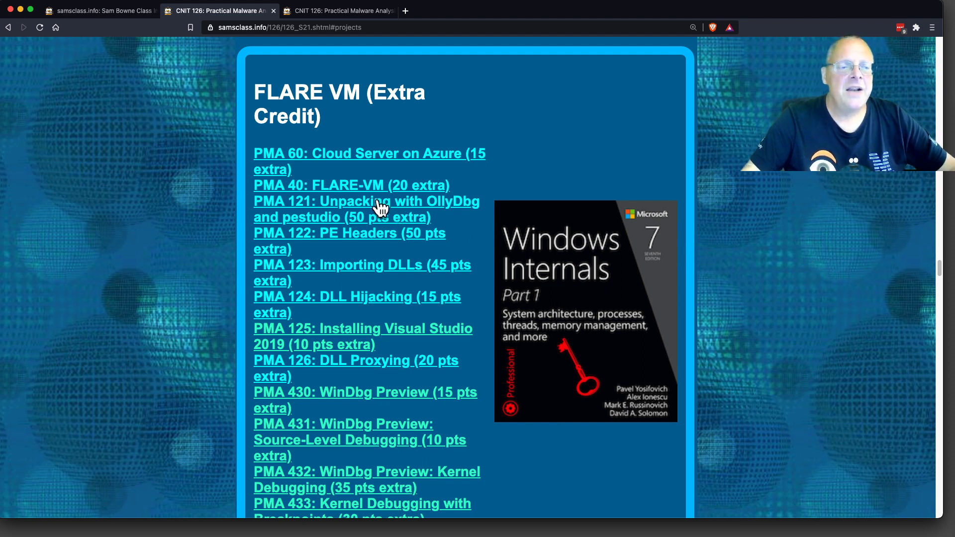
mouse_move(335, 164)
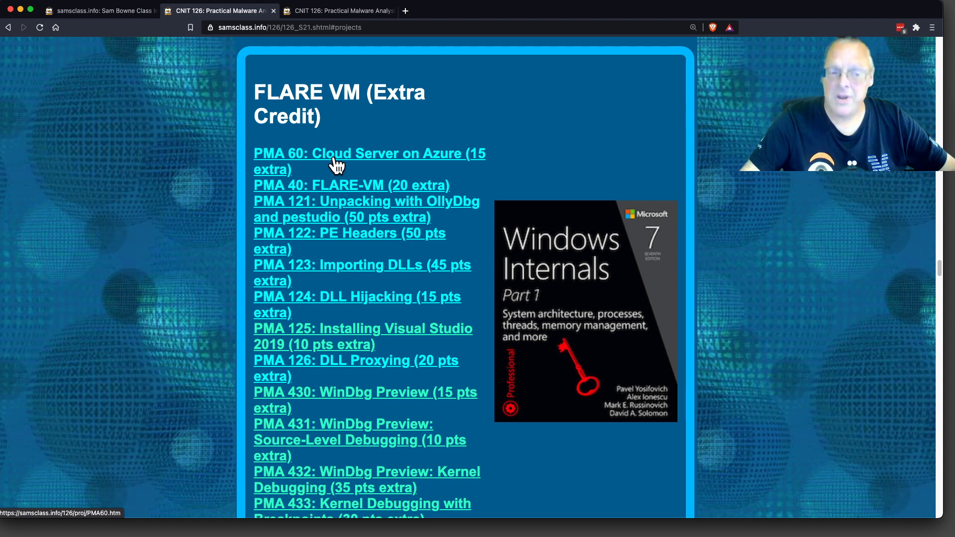
mouse_move(339, 165)
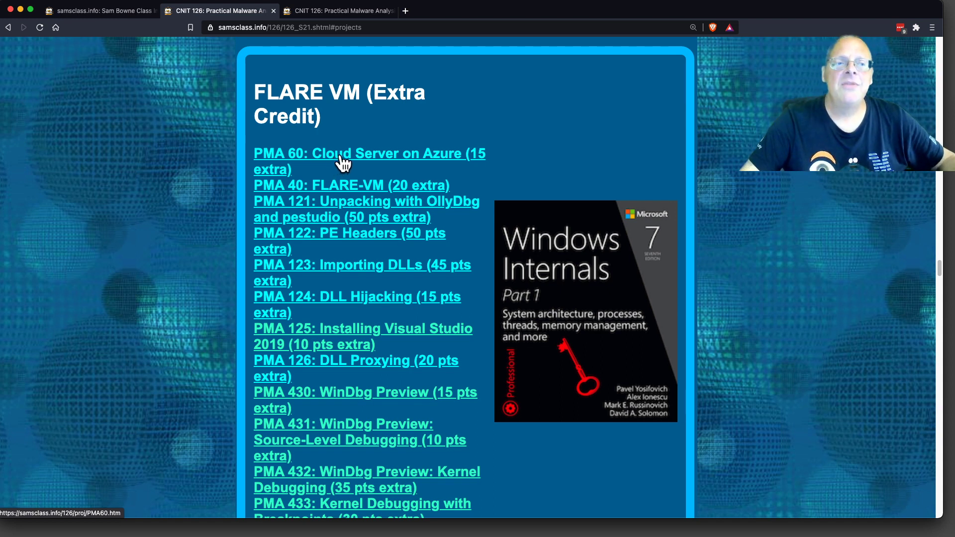
right_click(341, 154)
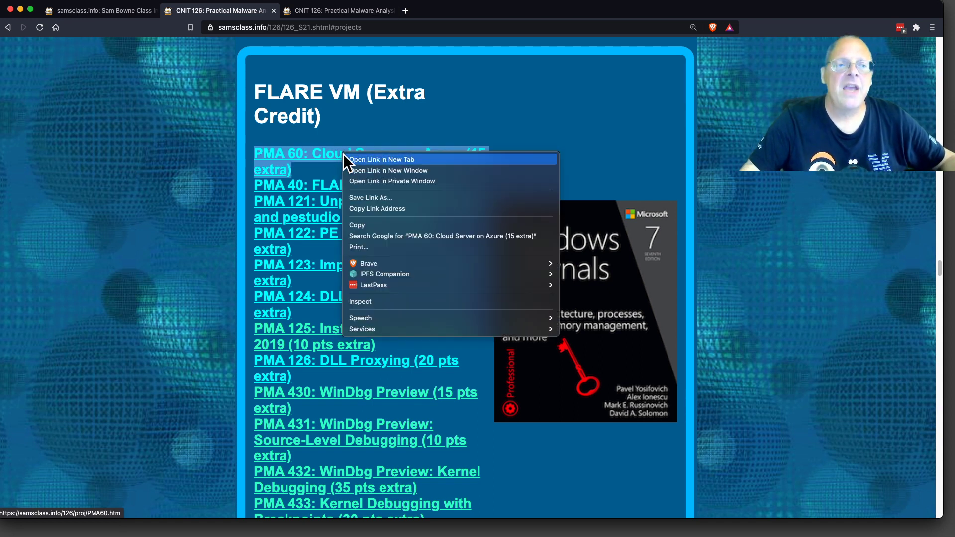
click(387, 160)
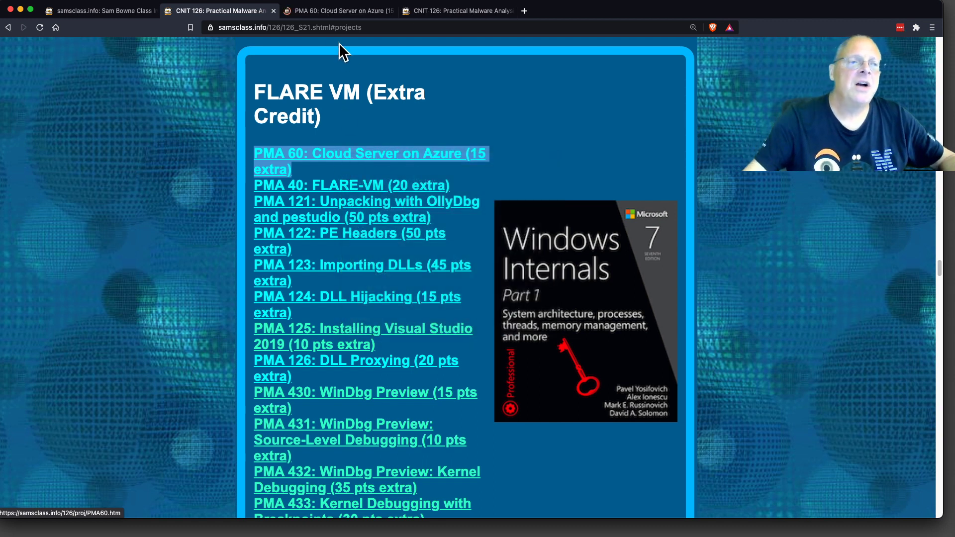
click(370, 153)
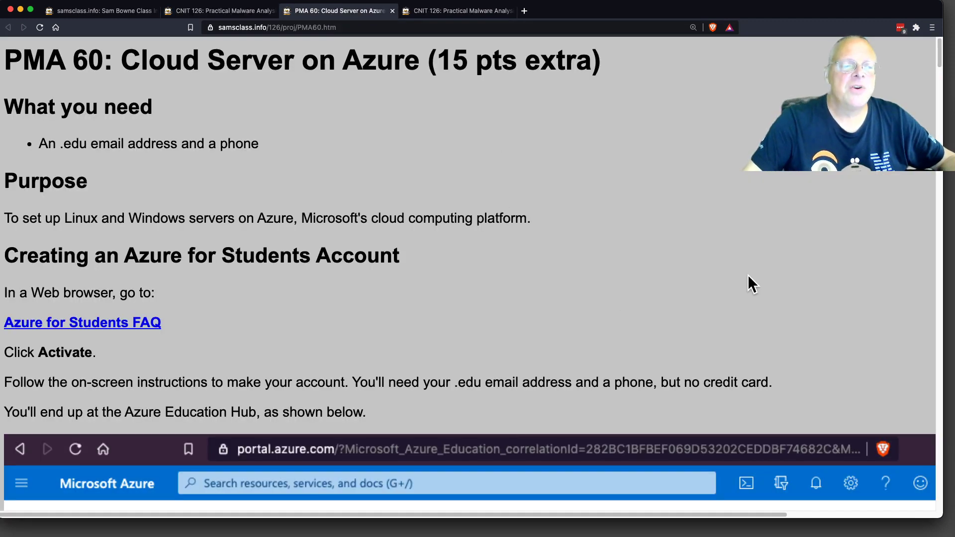
scroll(down, 3)
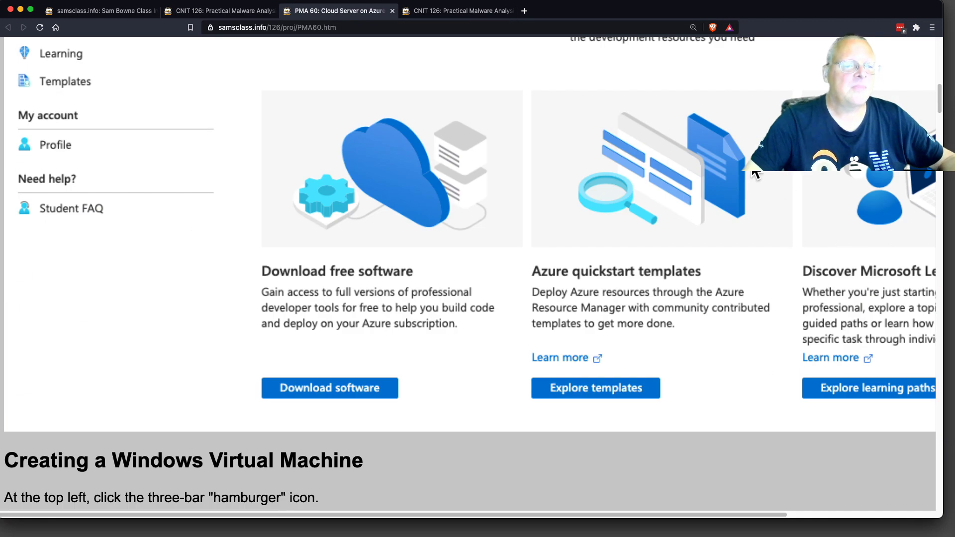
scroll(down, 3)
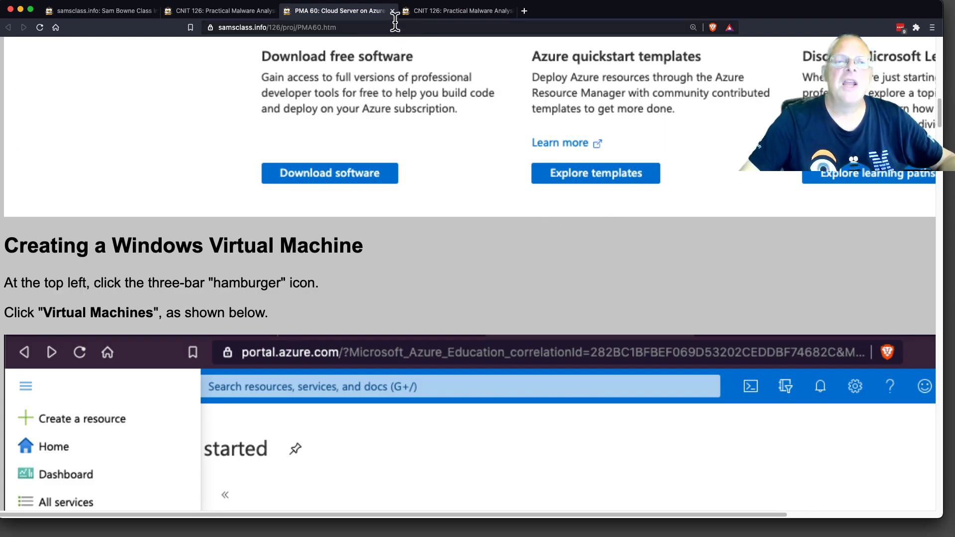
mouse_move(364, 21)
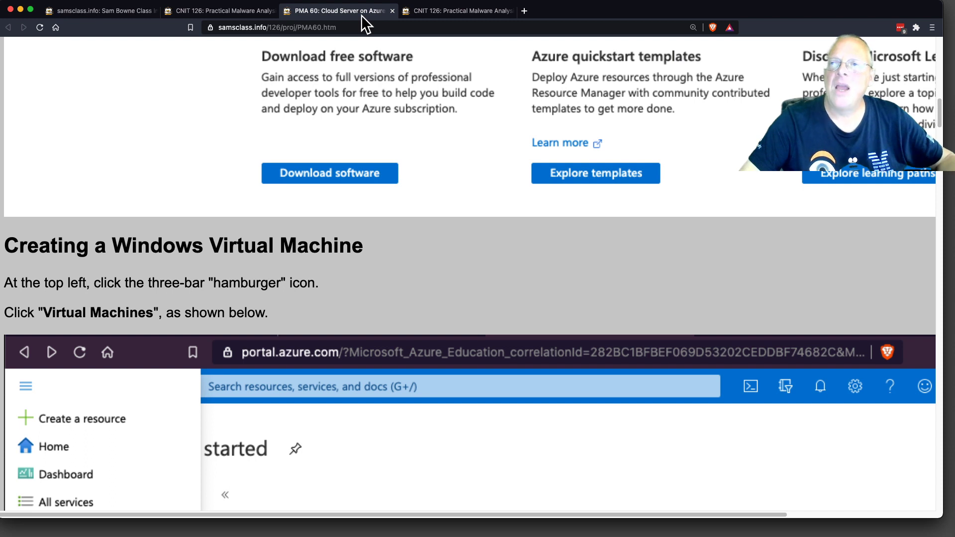
mouse_move(338, 10)
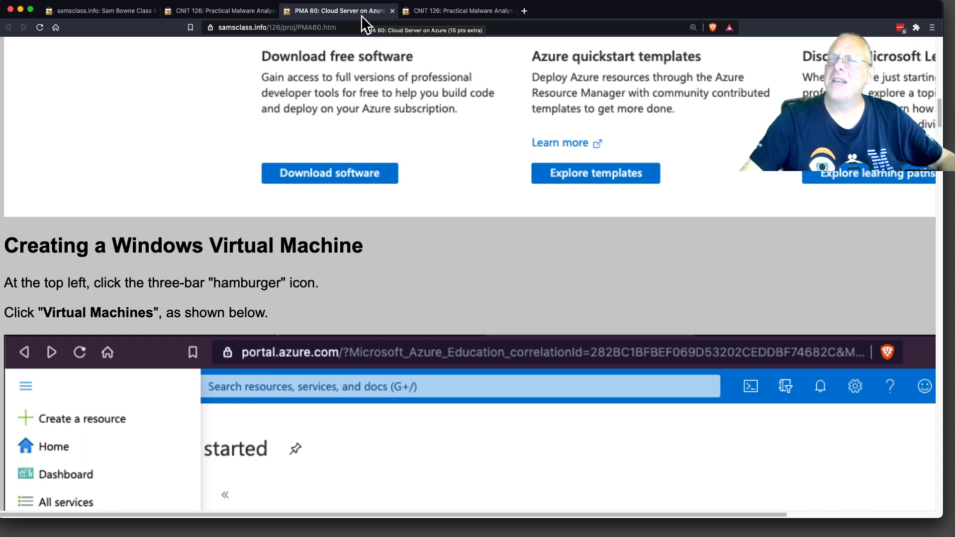
mouse_move(395, 18)
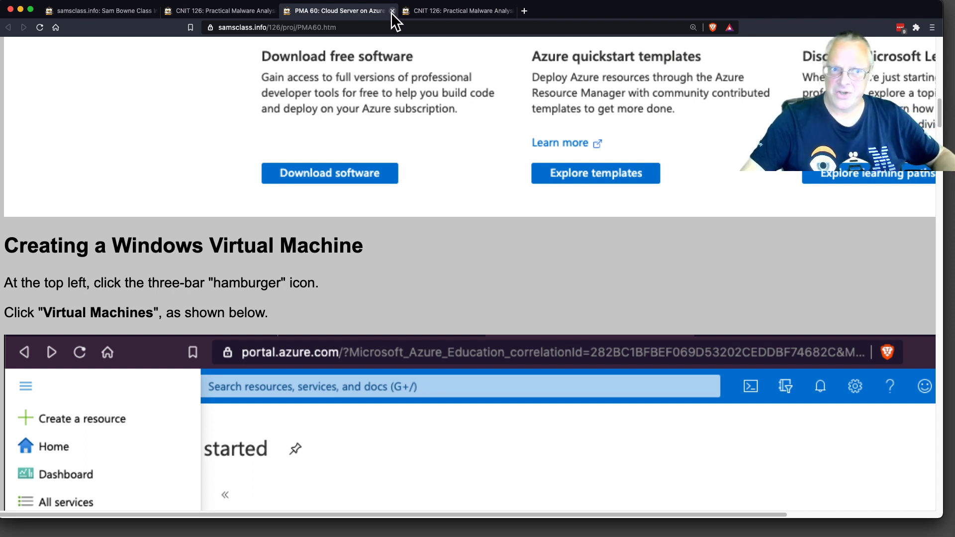
click(392, 10)
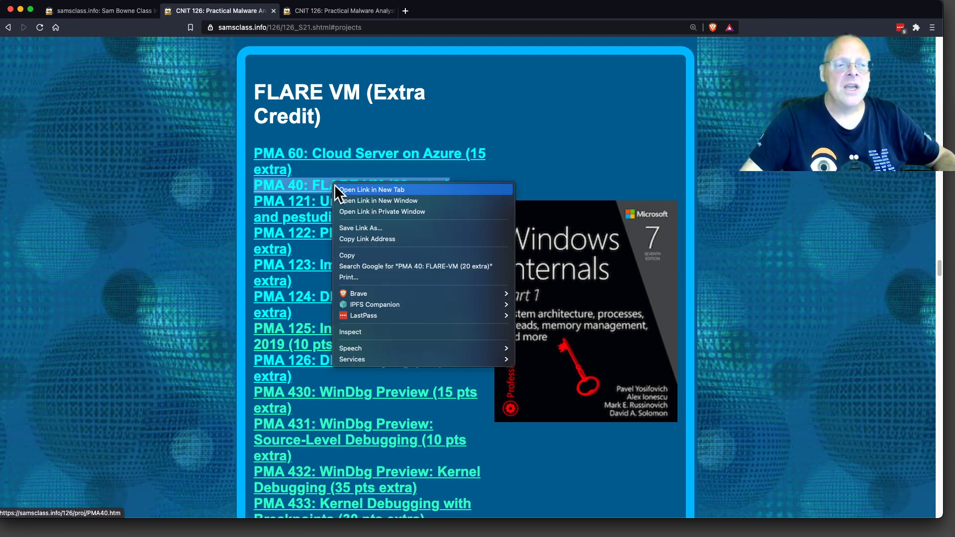
Step: Bring up the PMA 40: FLARE-VM lab and scroll to its Windows 10 VM download instructions
click(368, 189)
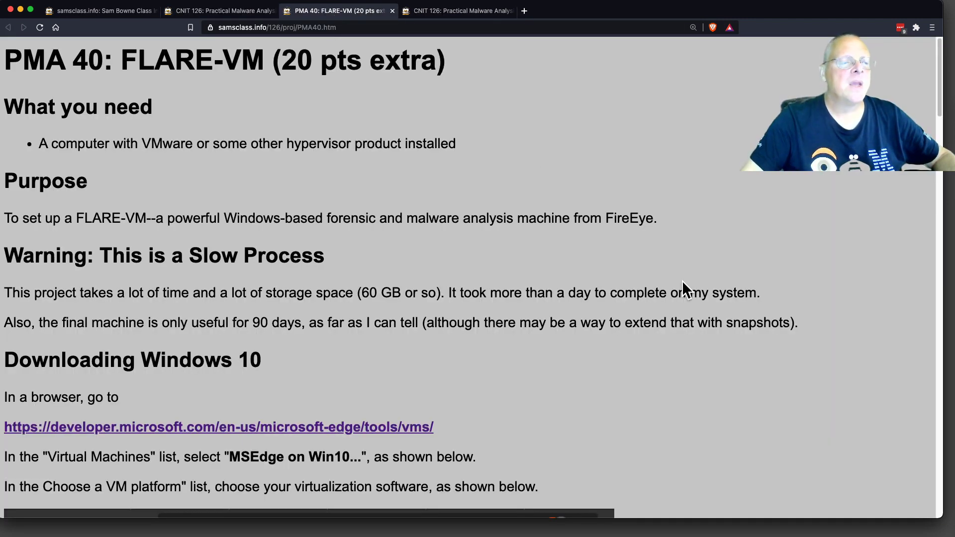
scroll(down, 3)
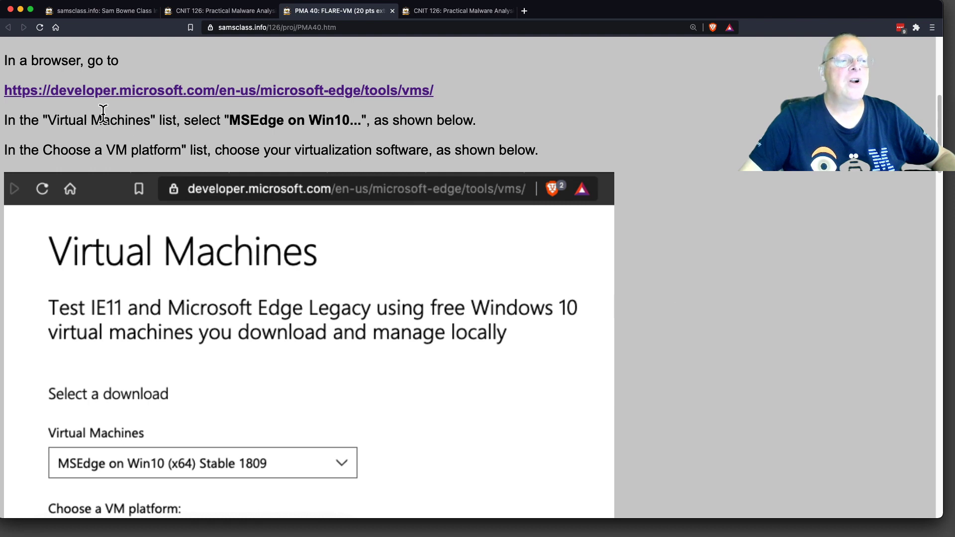
mouse_move(335, 103)
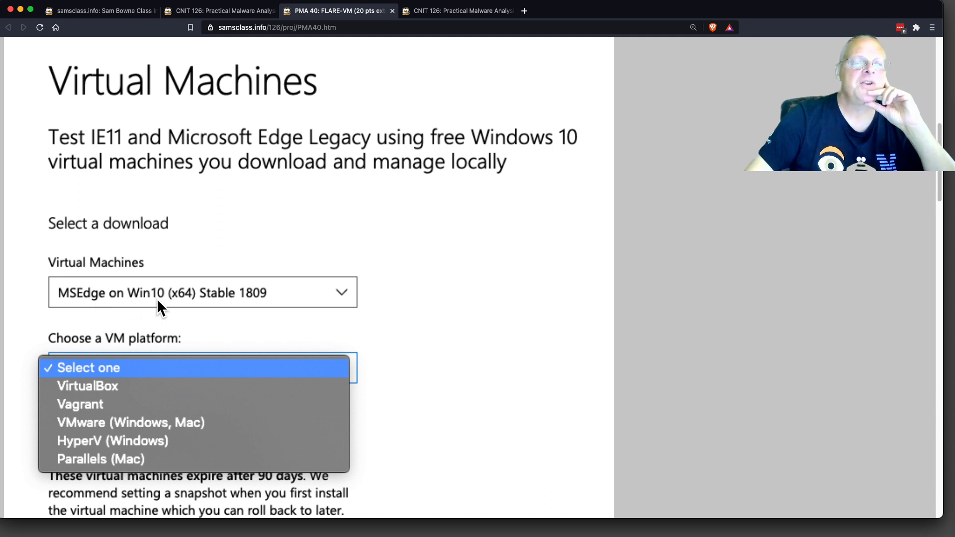
mouse_move(97, 447)
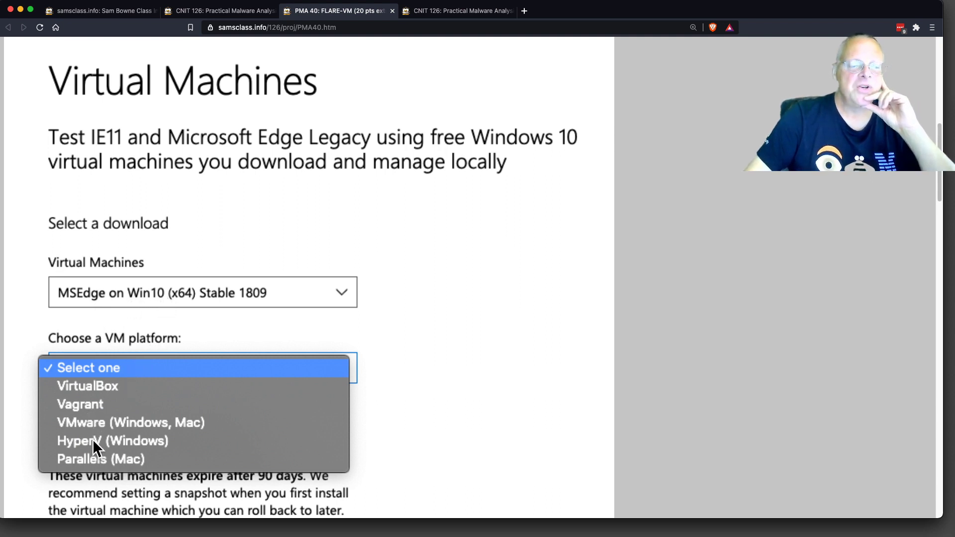
mouse_move(132, 404)
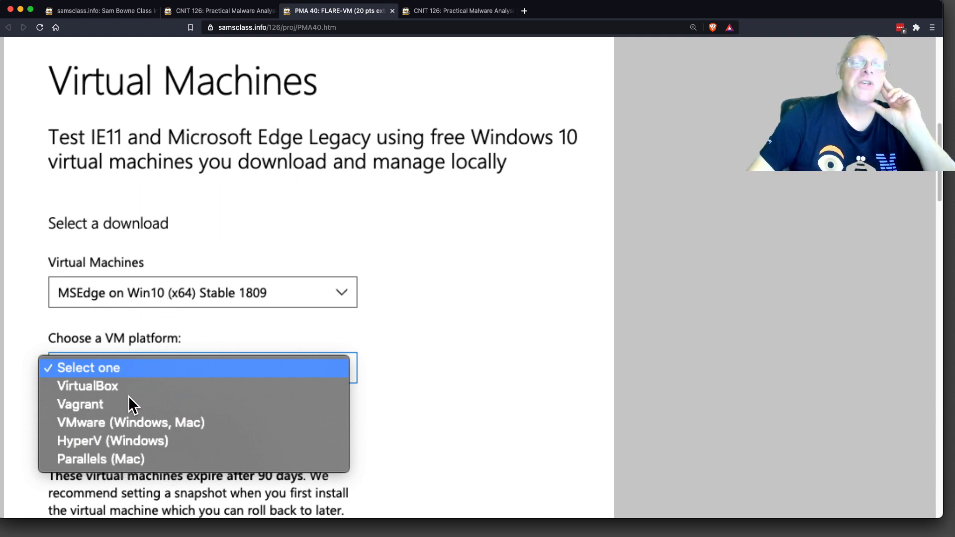
mouse_move(163, 441)
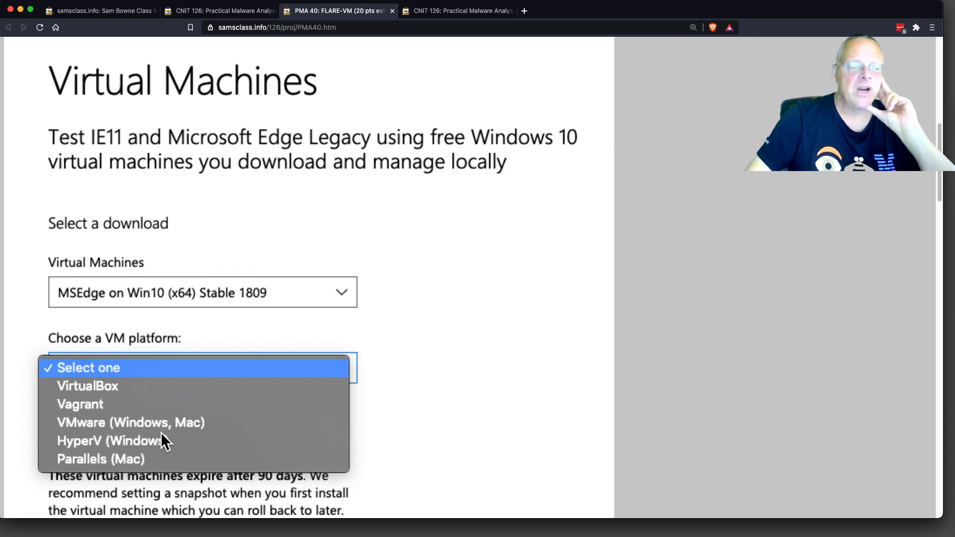
mouse_move(117, 392)
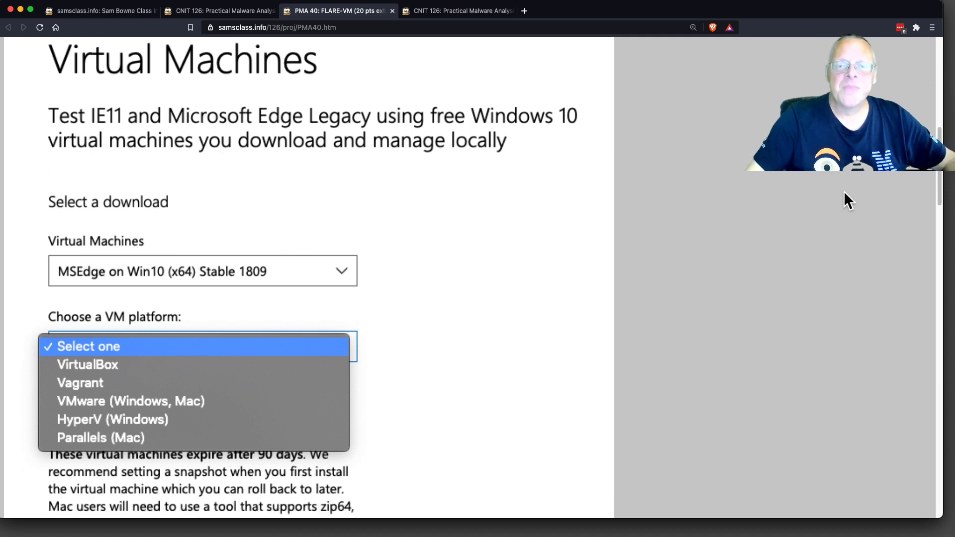
Step: Scroll past the VM credentials to the Installing Firefox and Installing FLARE-VM headings
scroll(down, 3)
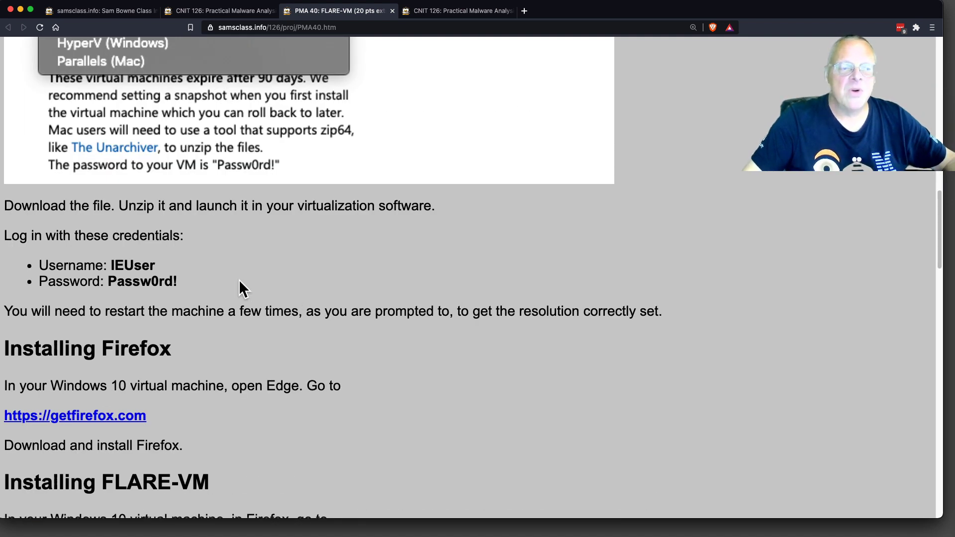
mouse_move(160, 280)
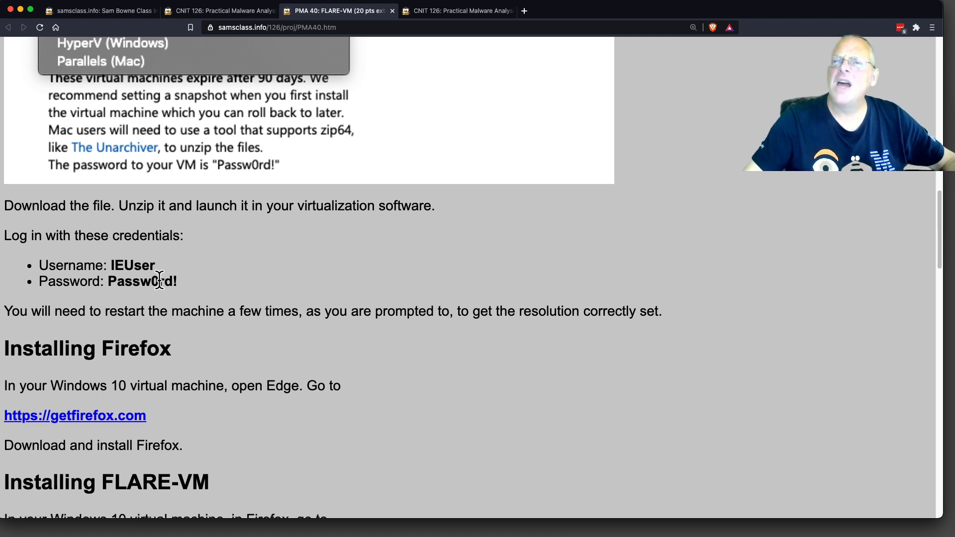
scroll(down, 3)
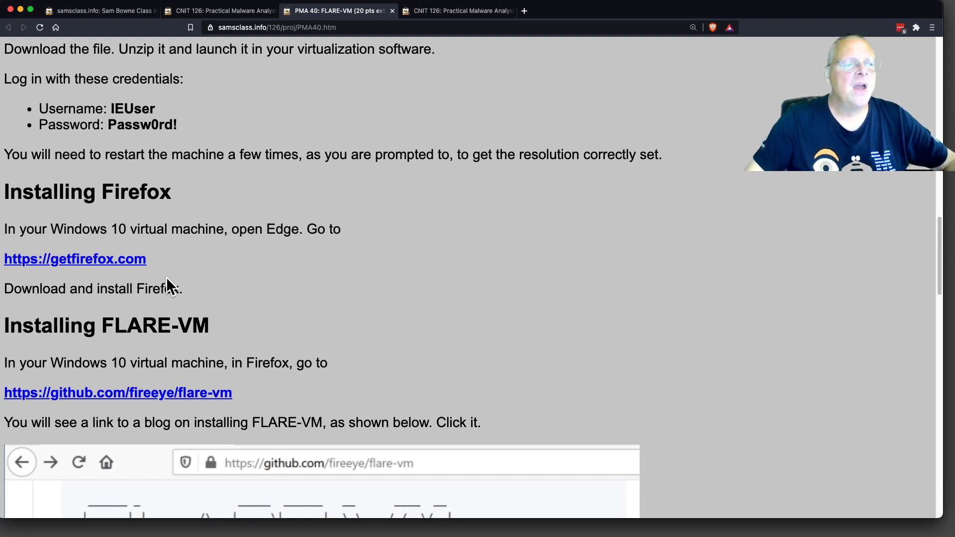
mouse_move(177, 254)
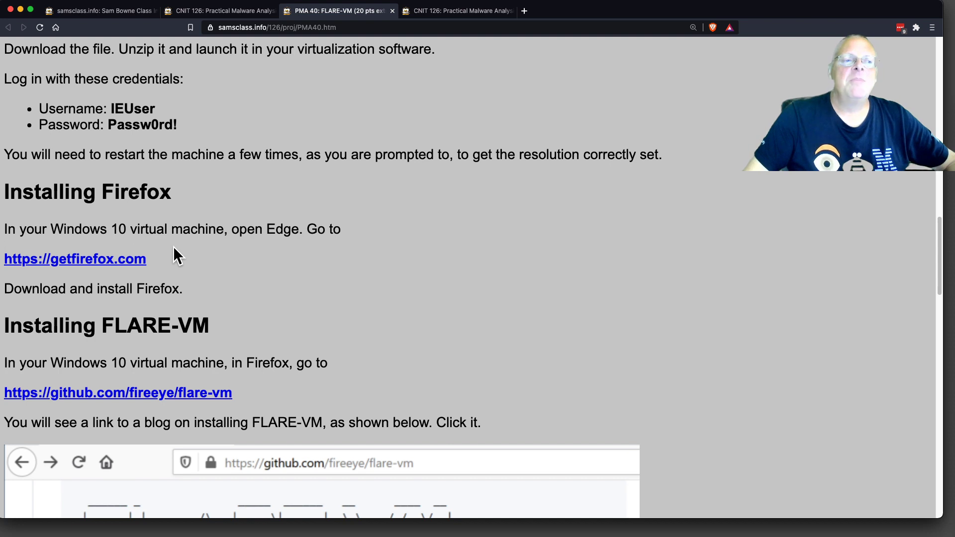
mouse_move(303, 362)
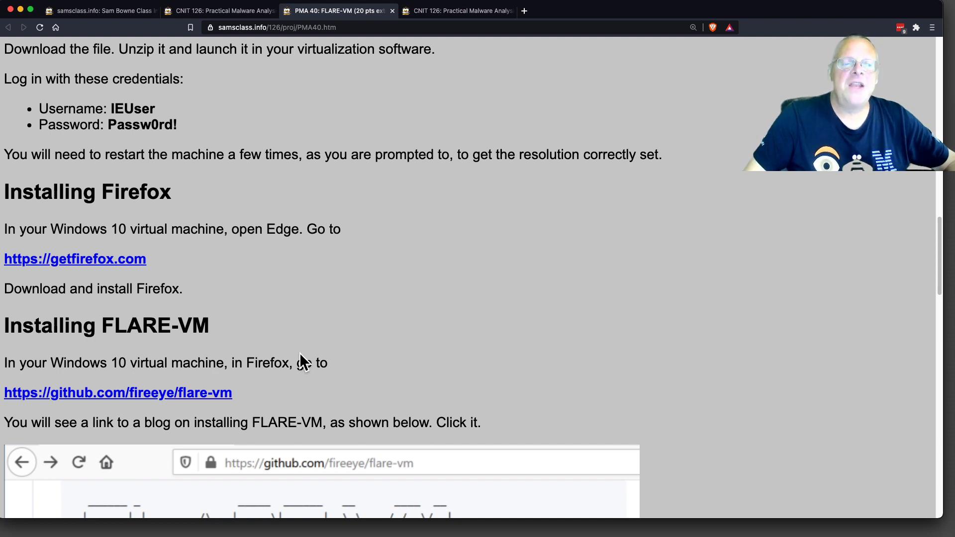
Step: Scroll down to the green-bordered PMA 40.1: Pentest Folder (20 pts) challenge box
scroll(down, 3)
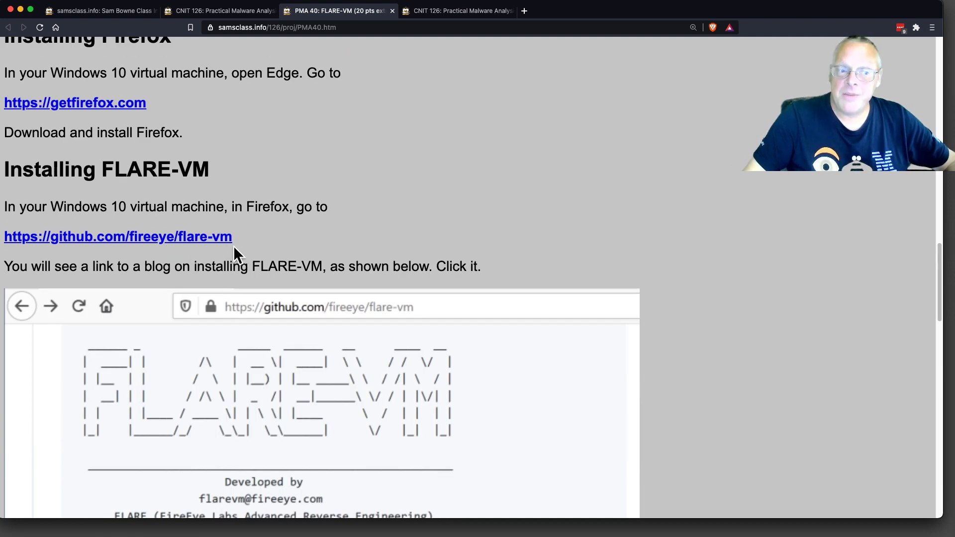
mouse_move(269, 255)
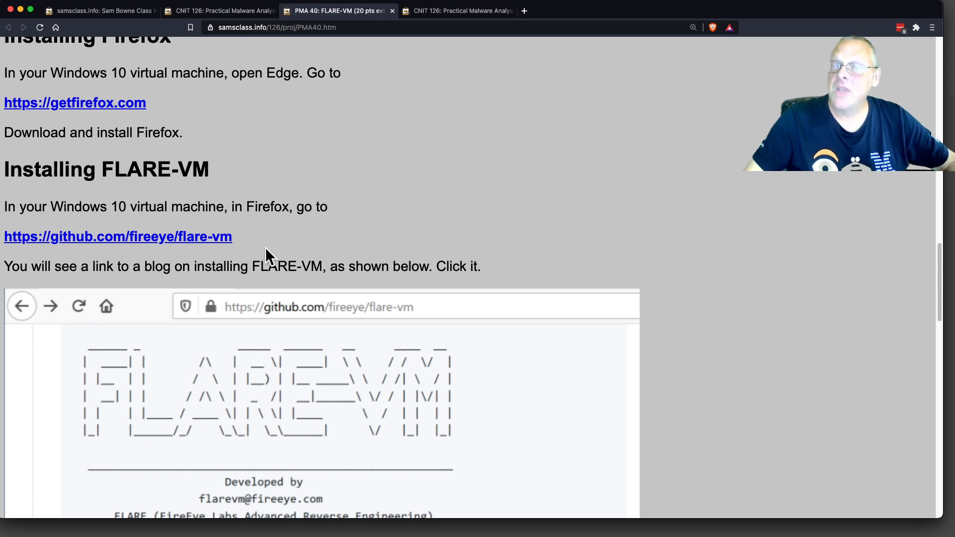
scroll(down, 3)
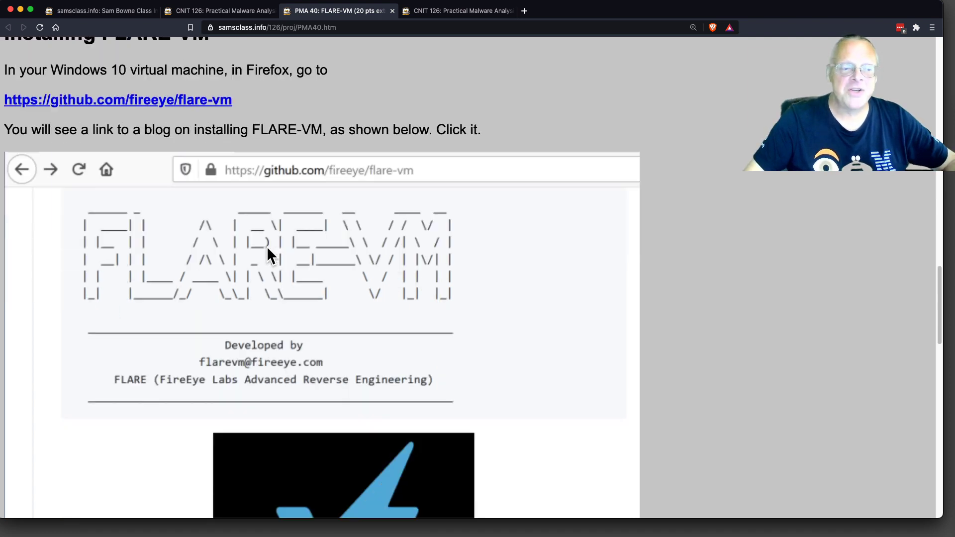
mouse_move(237, 262)
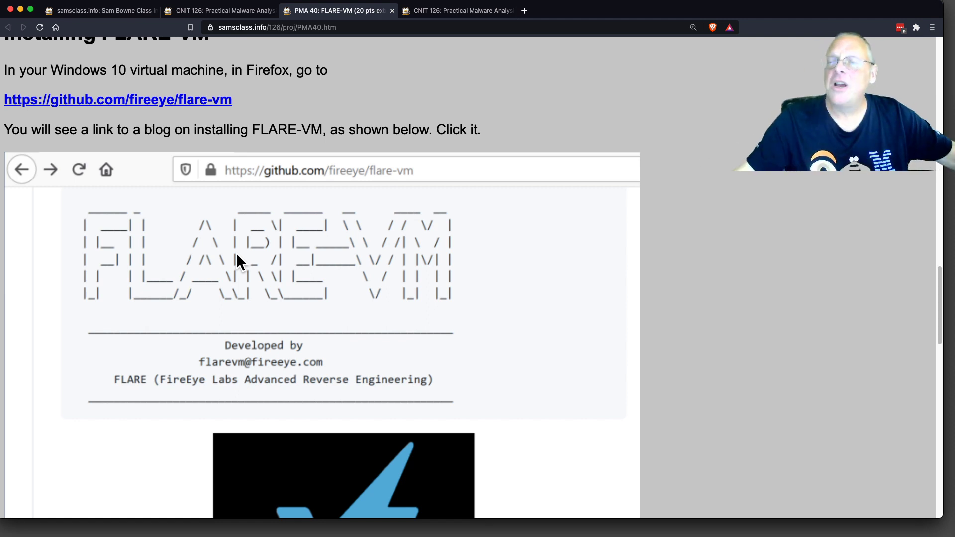
mouse_move(235, 262)
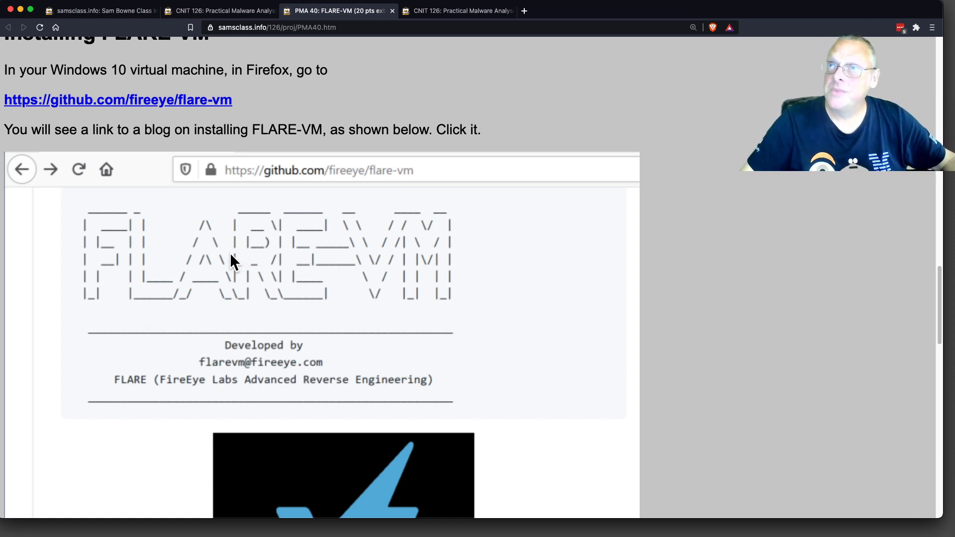
mouse_move(685, 221)
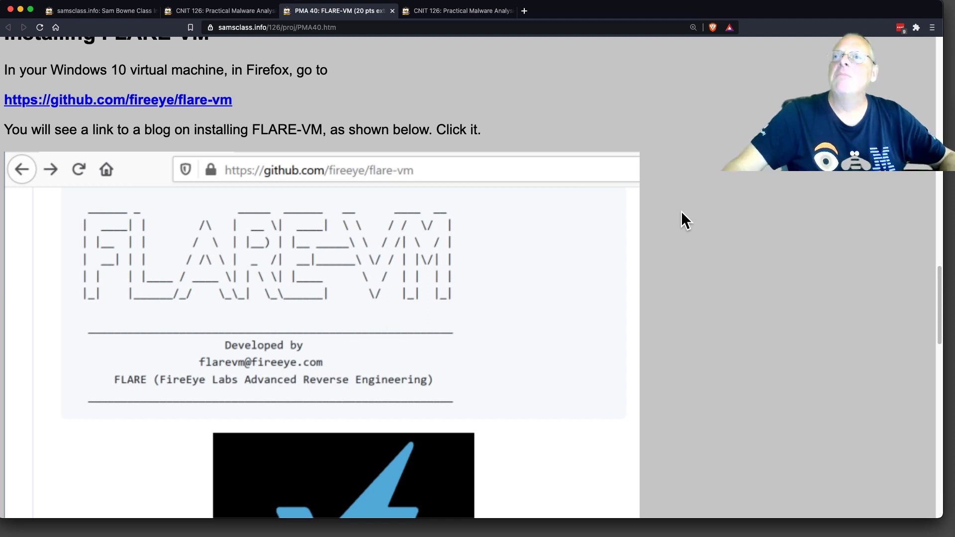
mouse_move(705, 262)
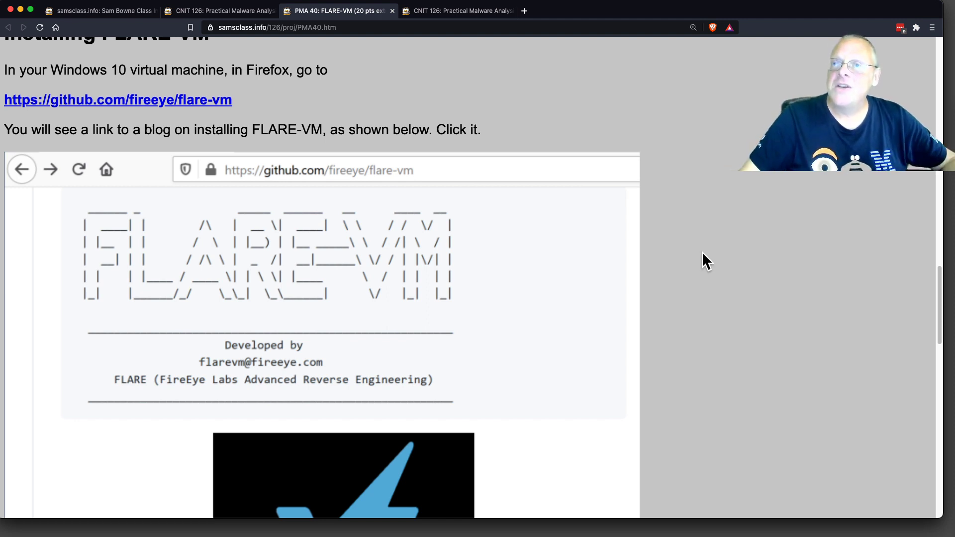
mouse_move(937, 322)
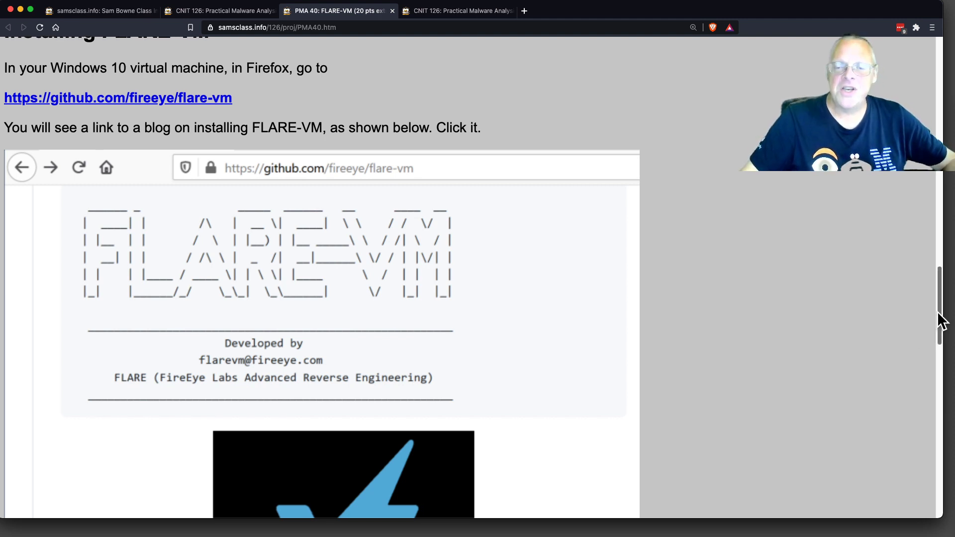
scroll(down, 3)
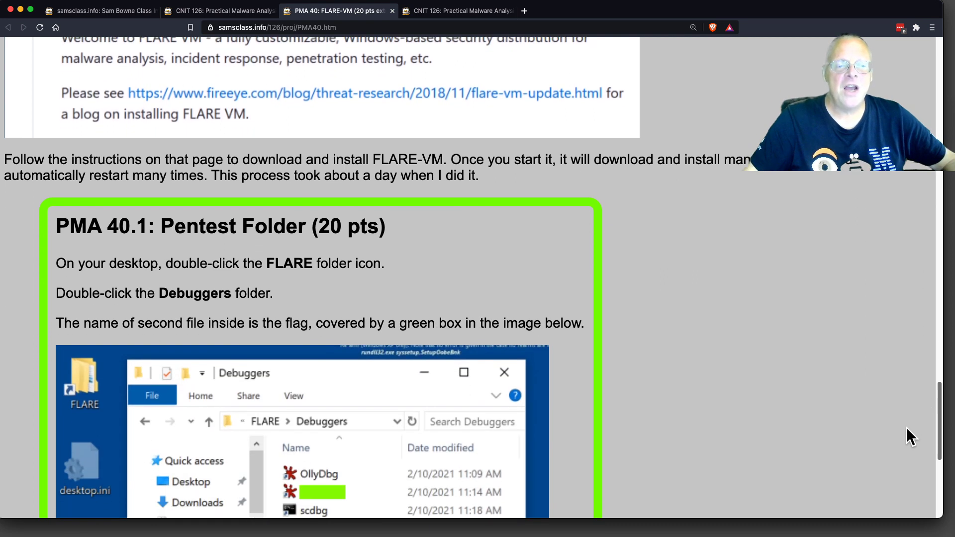
scroll(down, 3)
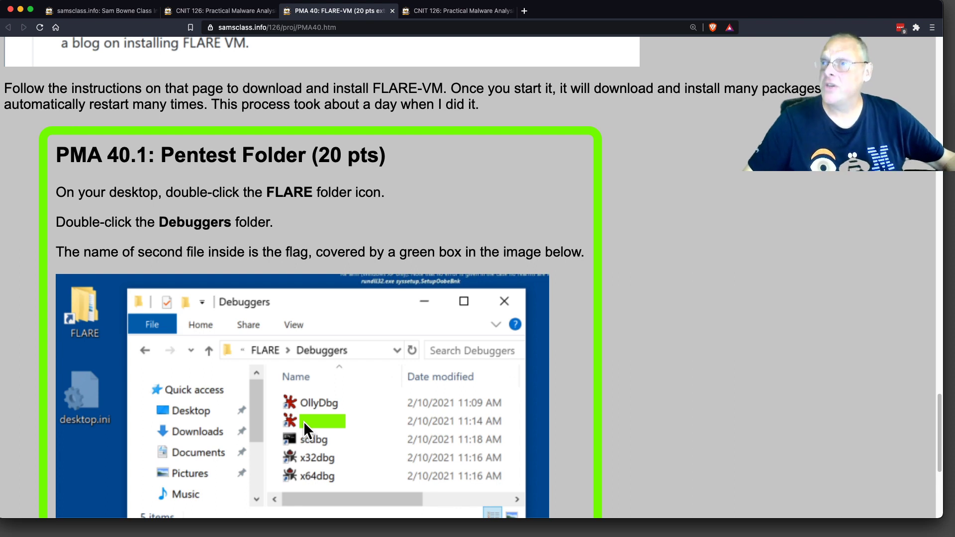
mouse_move(567, 216)
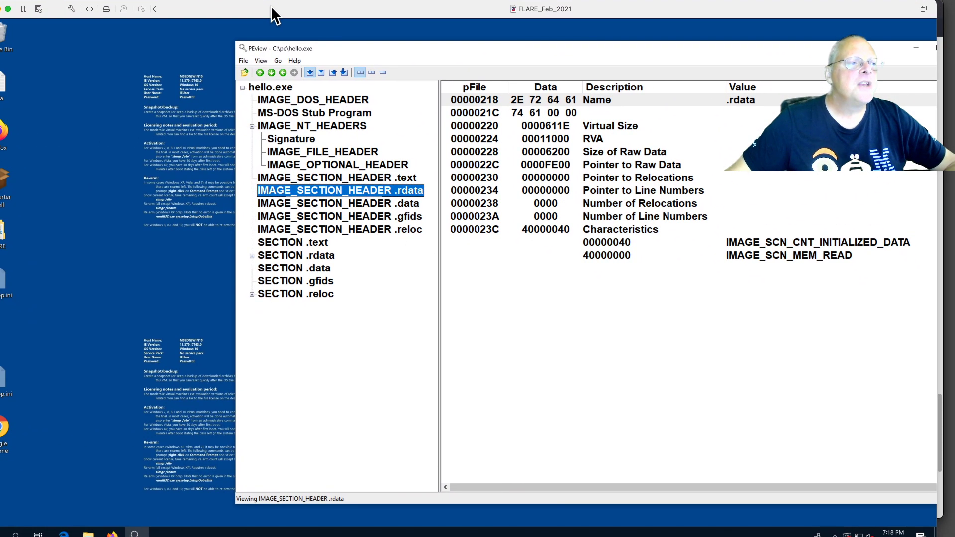
mouse_move(245, 55)
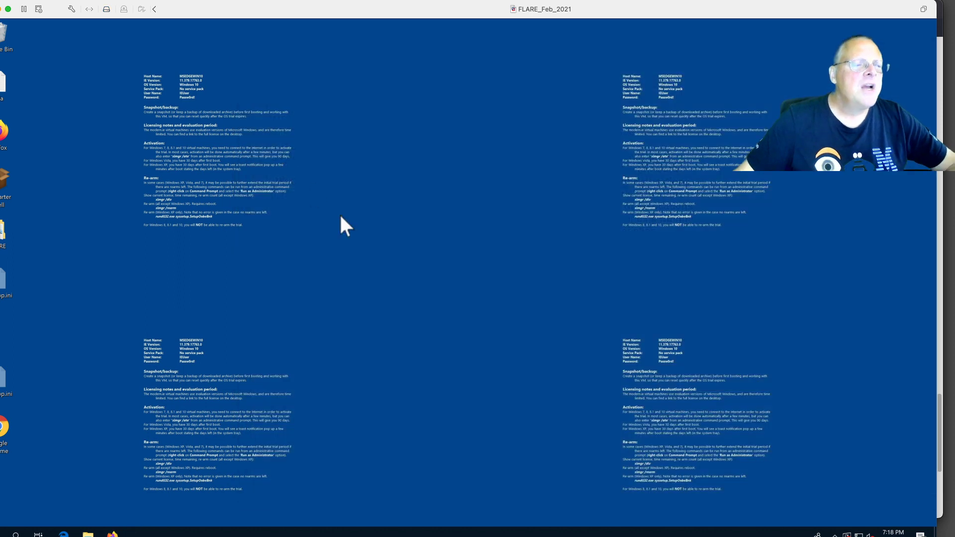
mouse_move(714, 332)
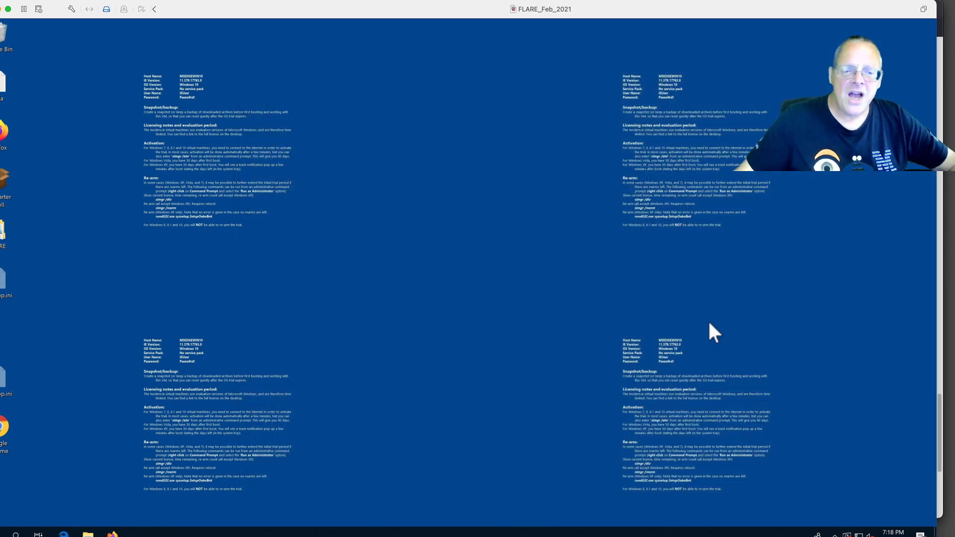
mouse_move(766, 428)
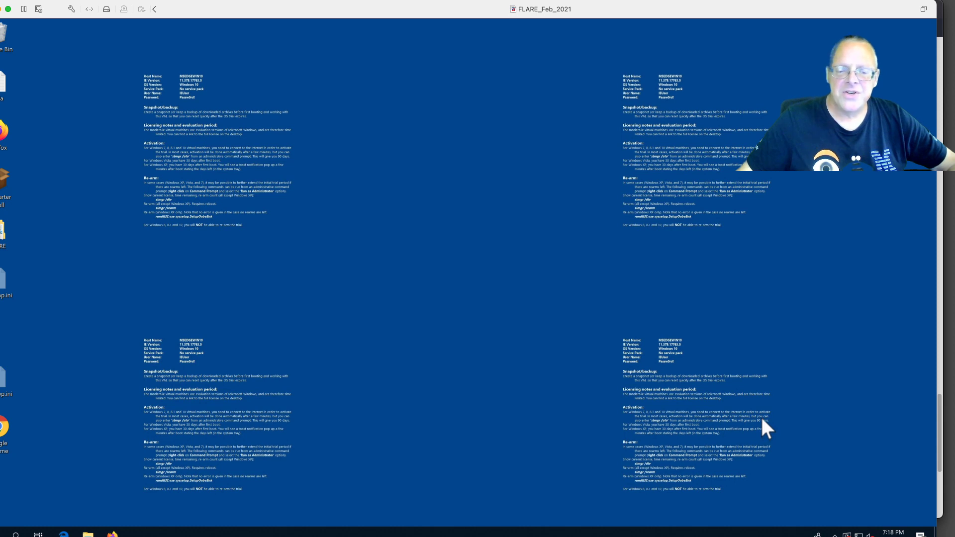
mouse_move(276, 255)
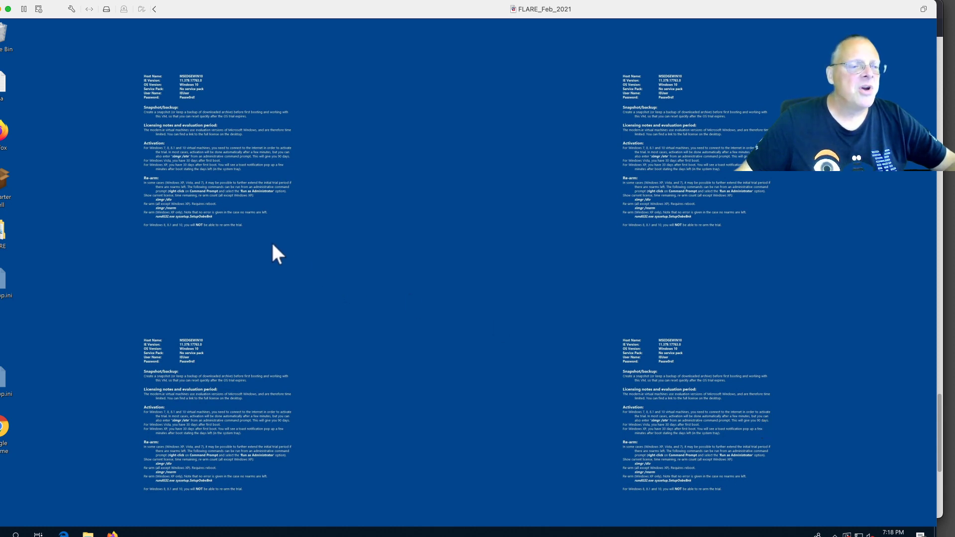
mouse_move(104, 188)
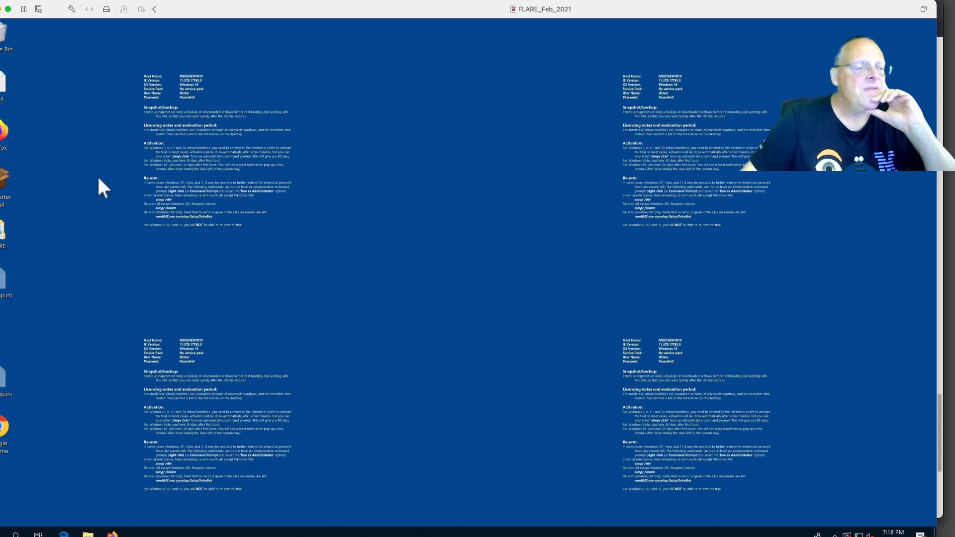
mouse_move(3, 131)
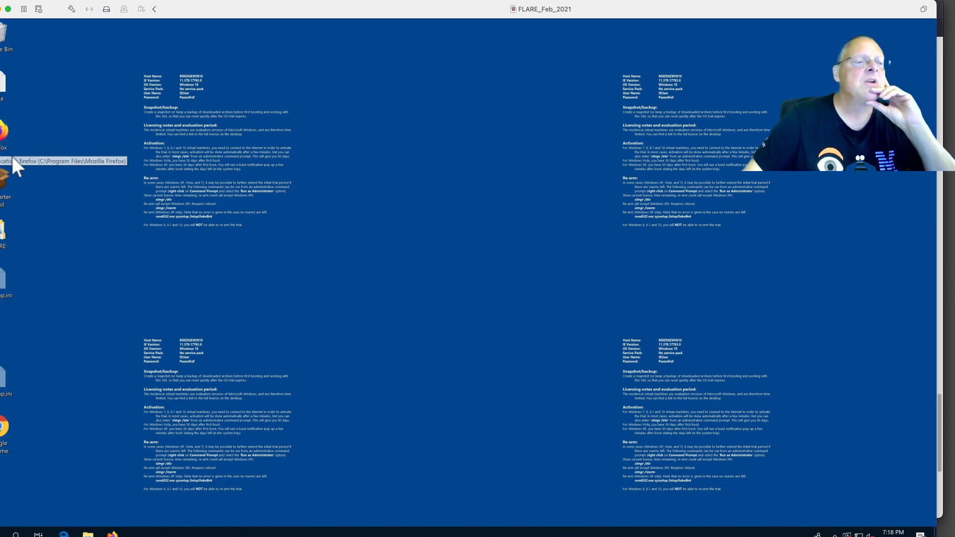
mouse_move(15, 229)
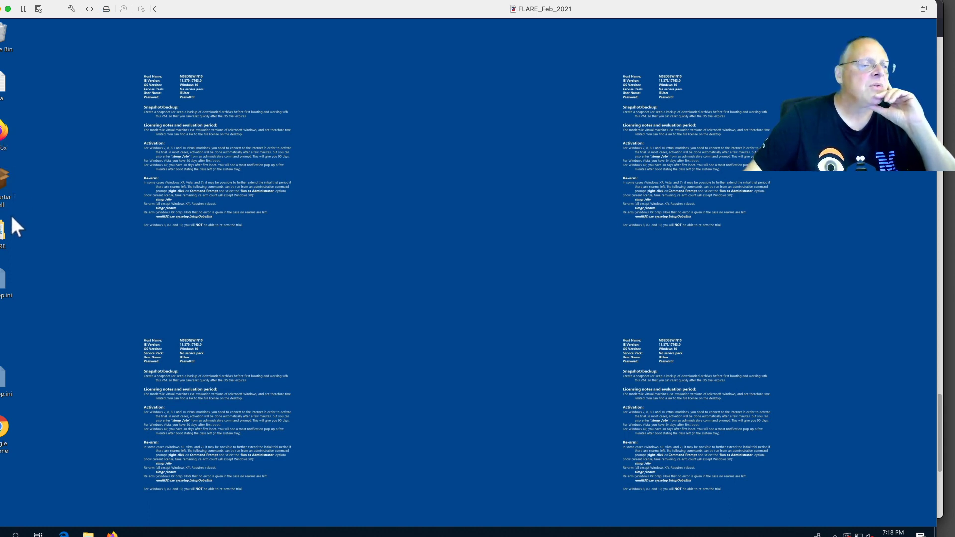
mouse_move(209, 15)
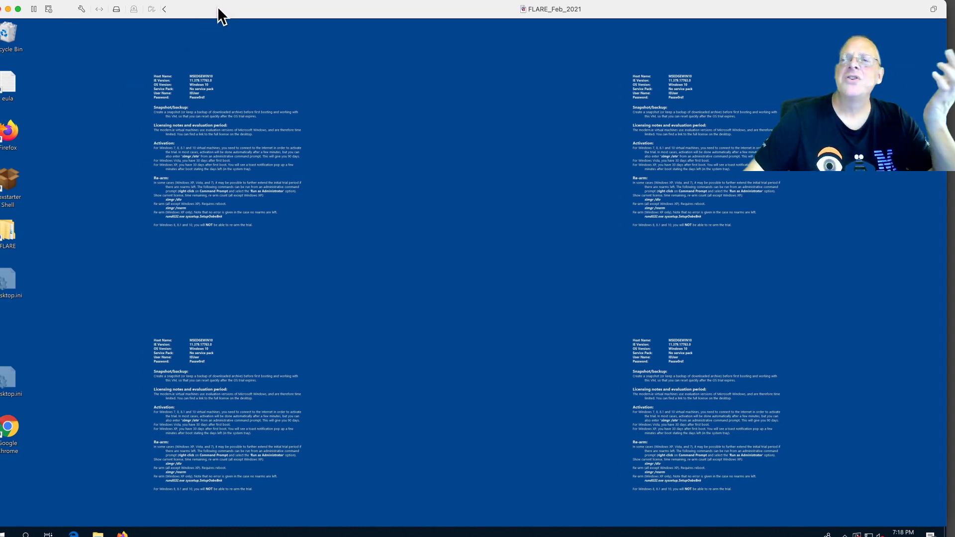
mouse_move(15, 346)
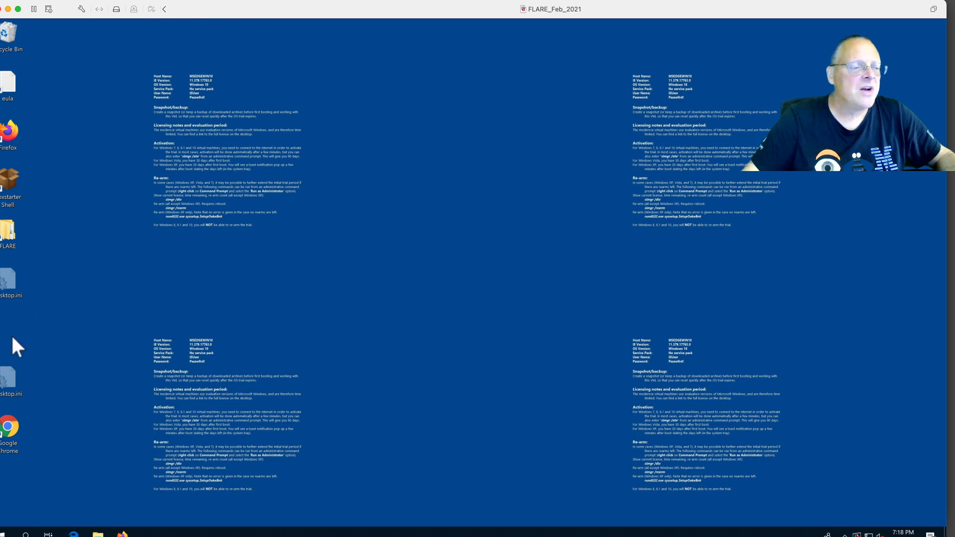
mouse_move(9, 238)
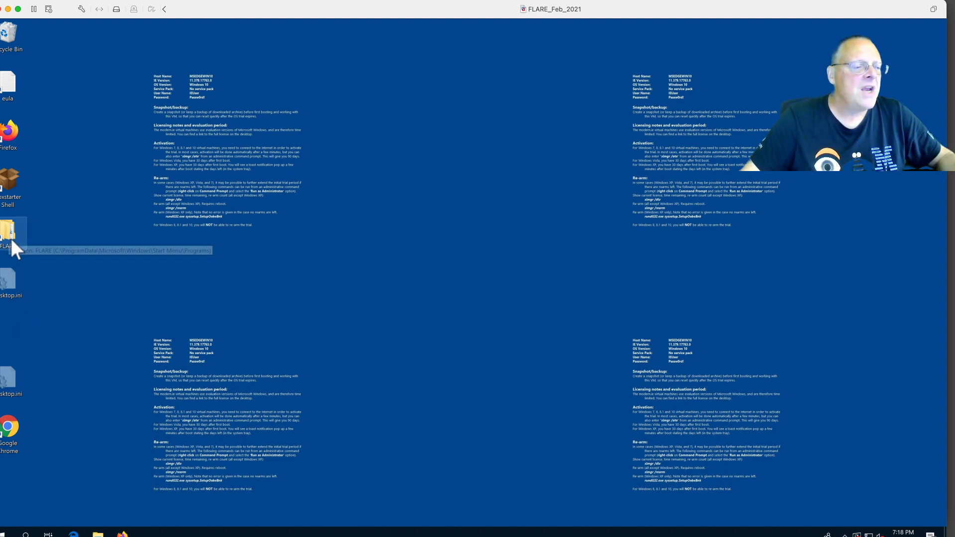
mouse_move(9, 237)
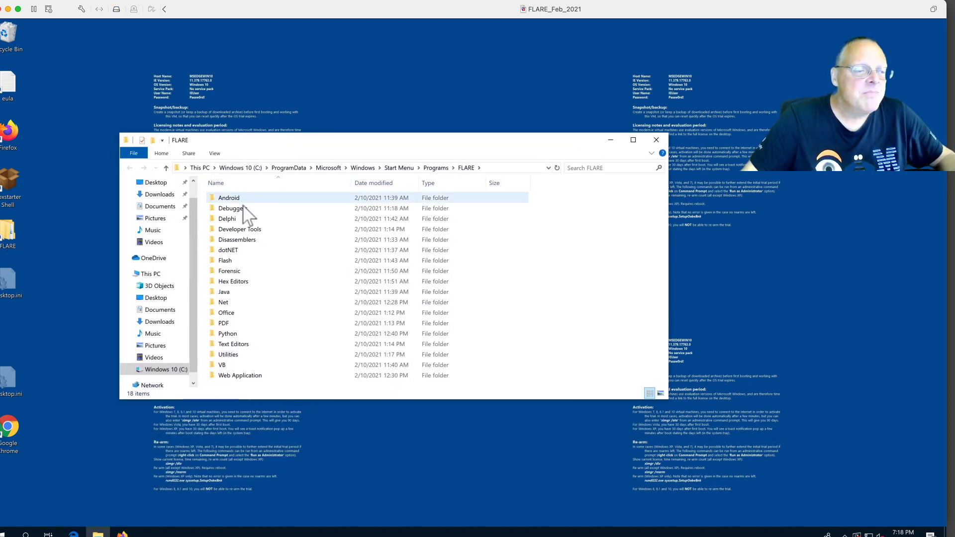
Step: Close the FLARE folder's File Explorer window, leaving the Windows 10 VM desktop bare
click(236, 240)
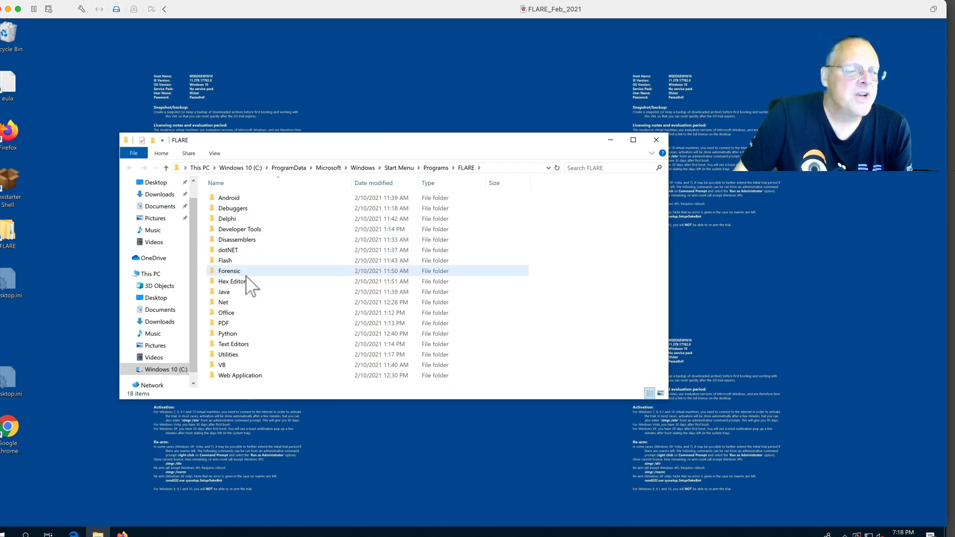
click(226, 333)
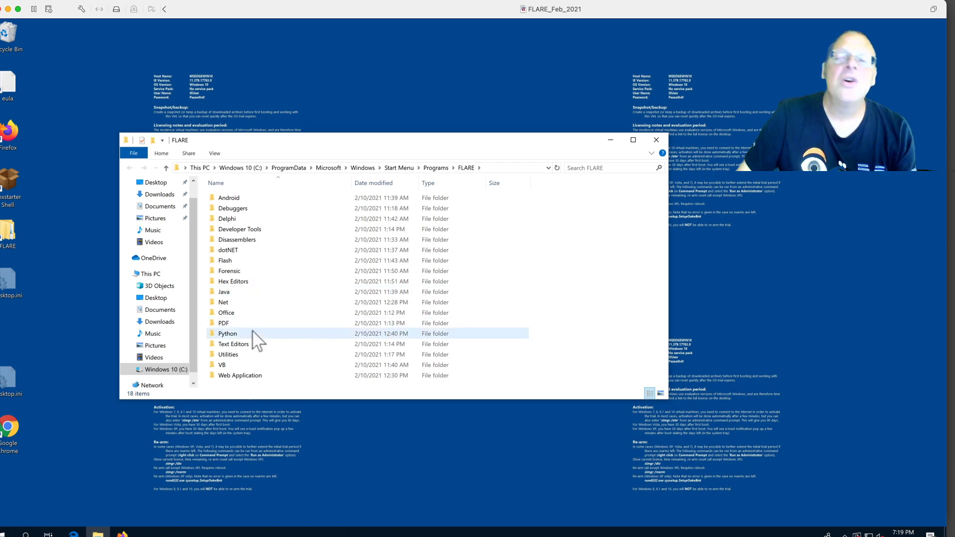
mouse_move(249, 234)
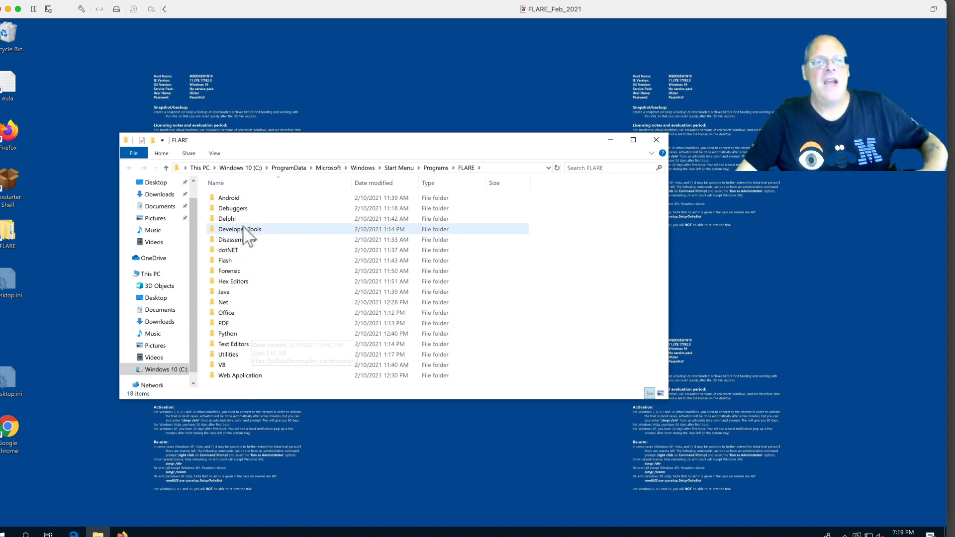
mouse_move(271, 161)
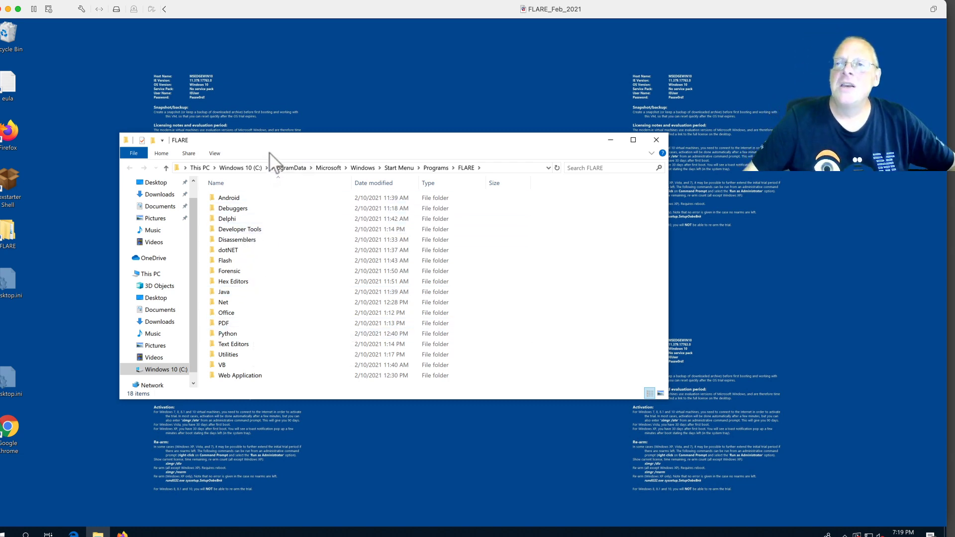
mouse_move(297, 157)
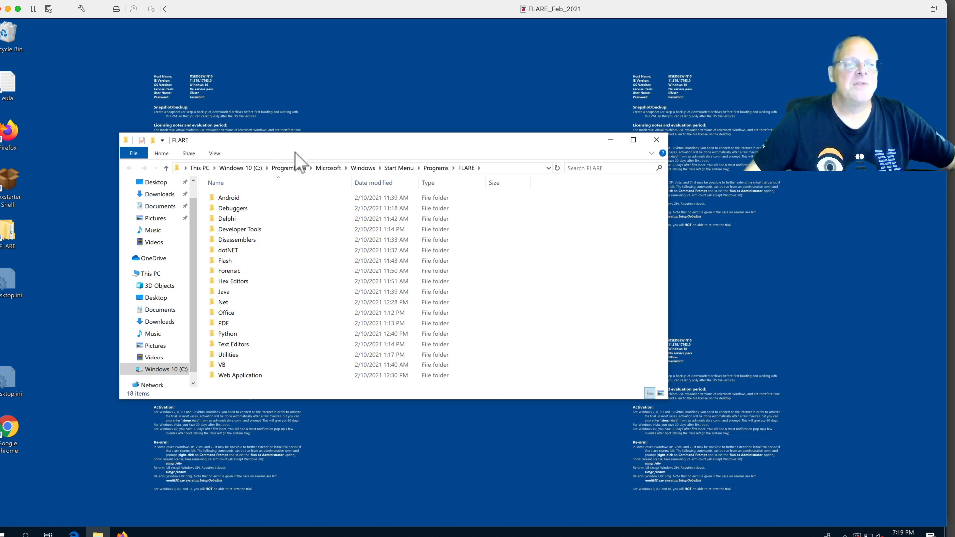
mouse_move(655, 141)
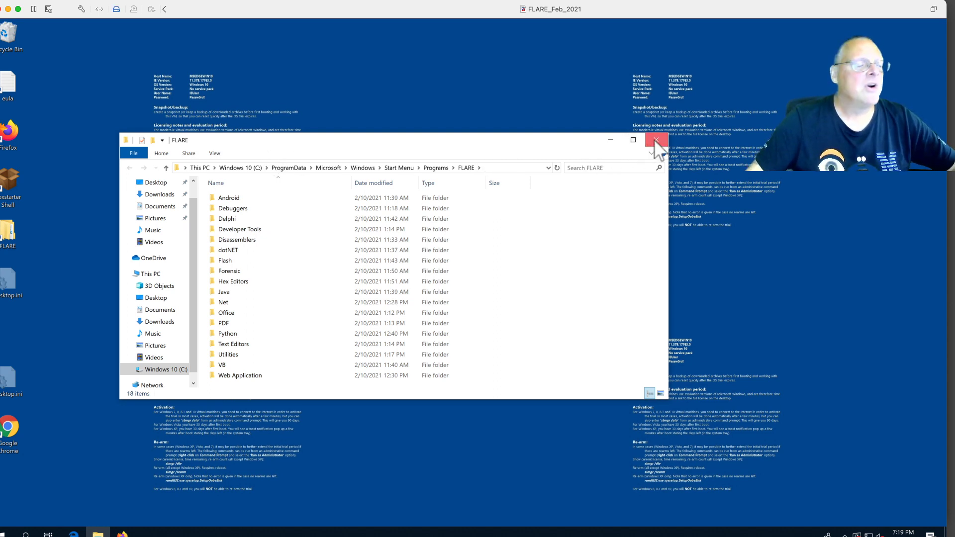
click(657, 140)
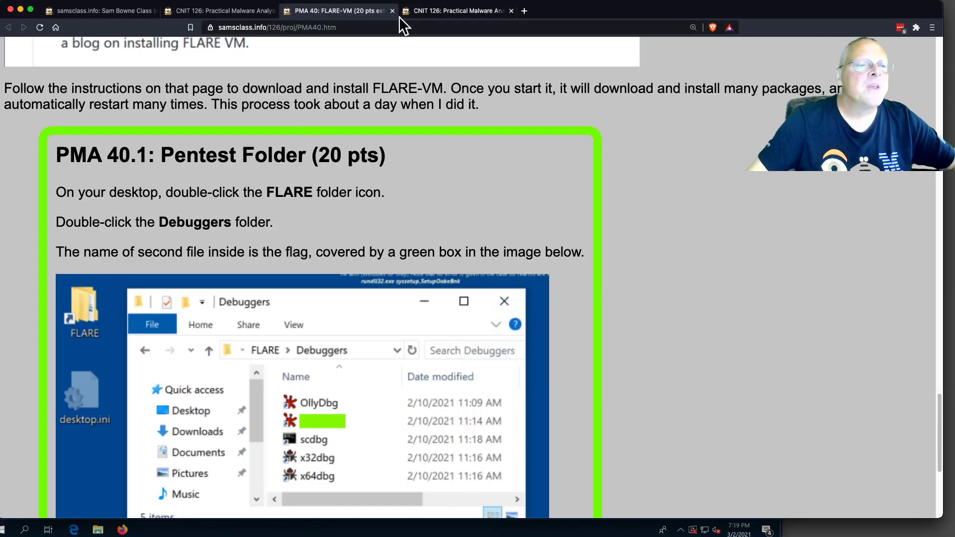
Step: Close the PMA 40 tab and bring up PMA 122: PE Headers at its Making a Hello Program steps
click(392, 10)
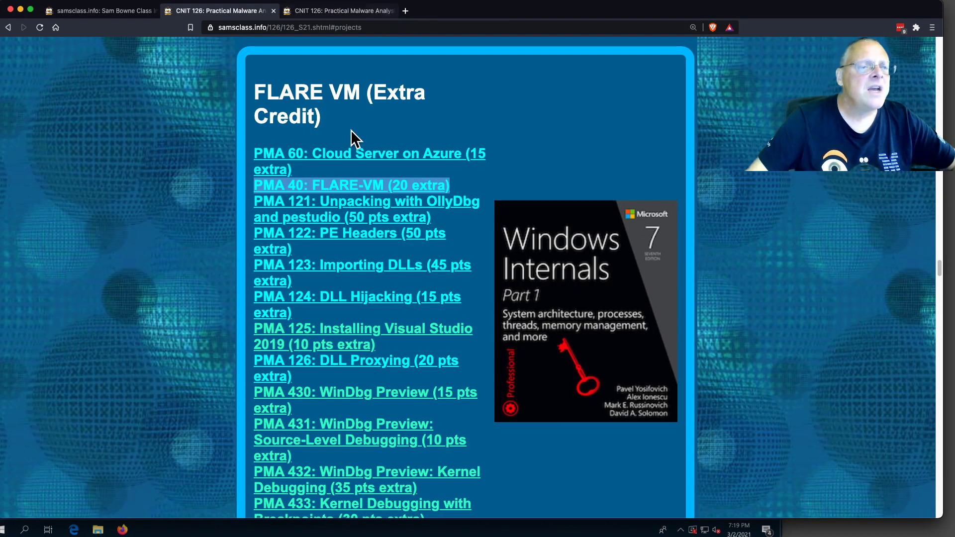
mouse_move(344, 241)
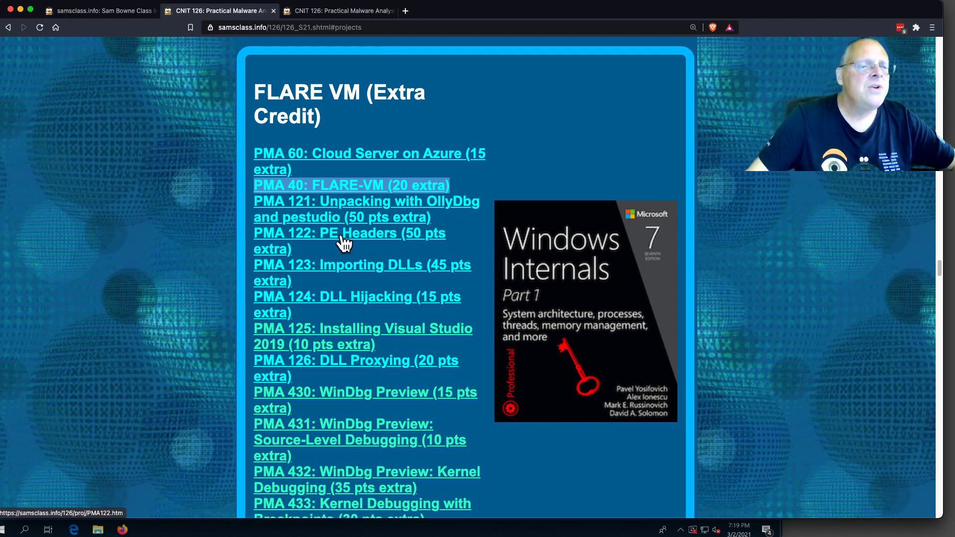
click(349, 233)
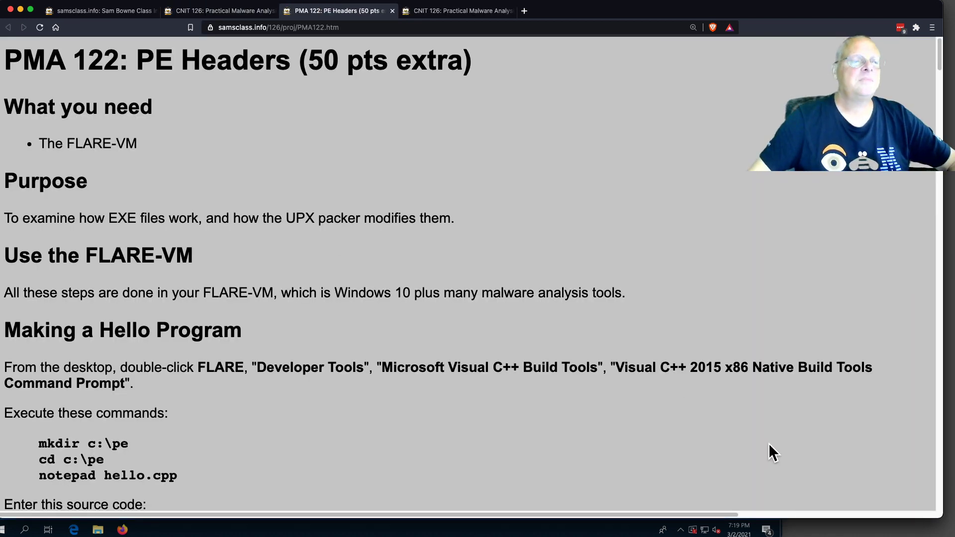
scroll(down, 3)
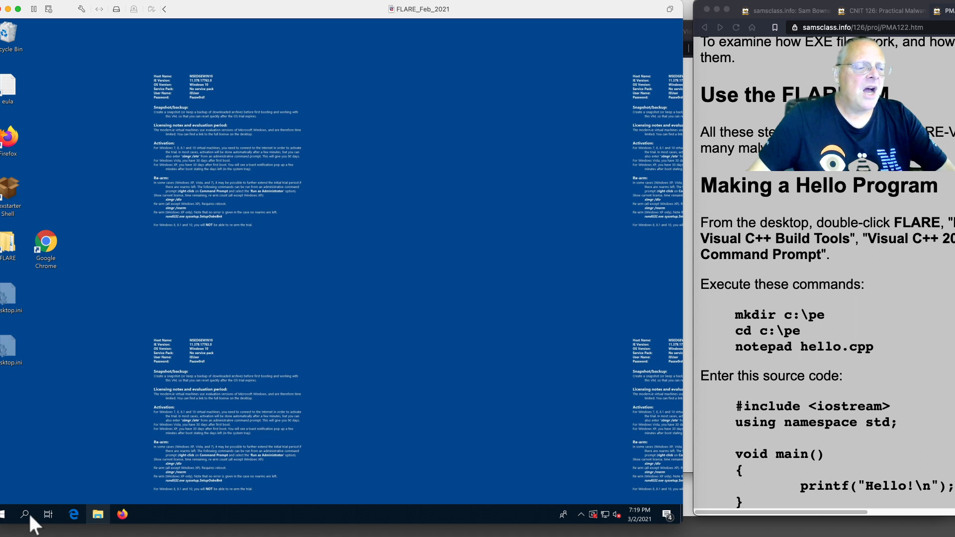
mouse_move(907, 234)
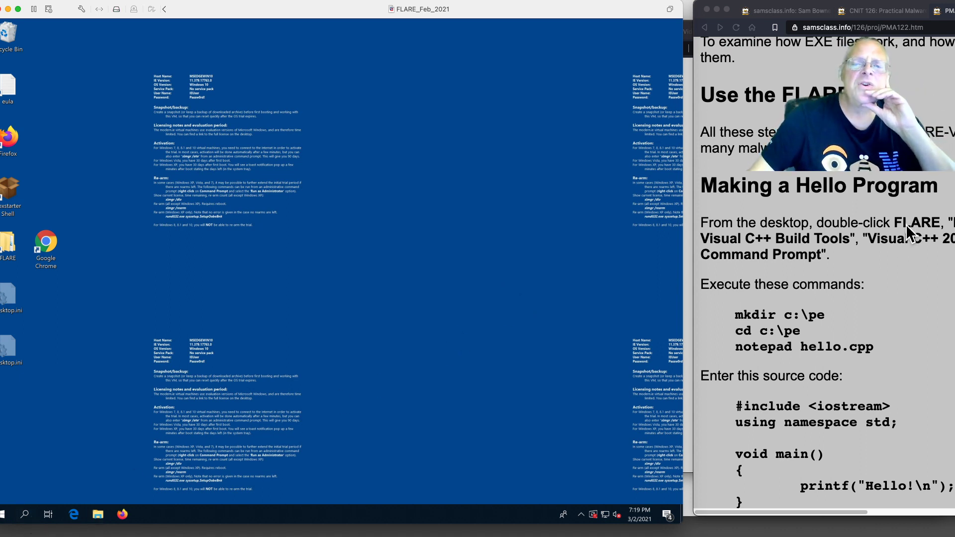
mouse_move(883, 256)
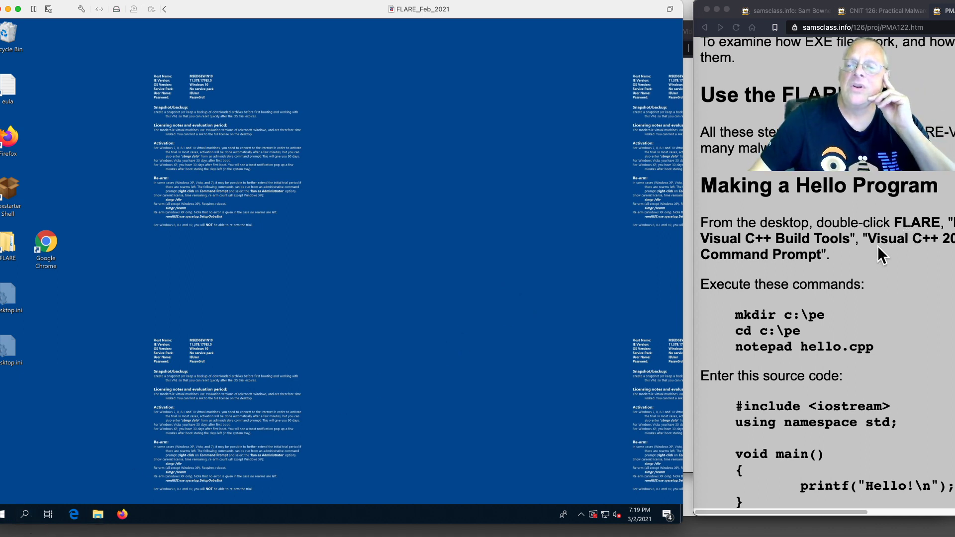
mouse_move(77, 250)
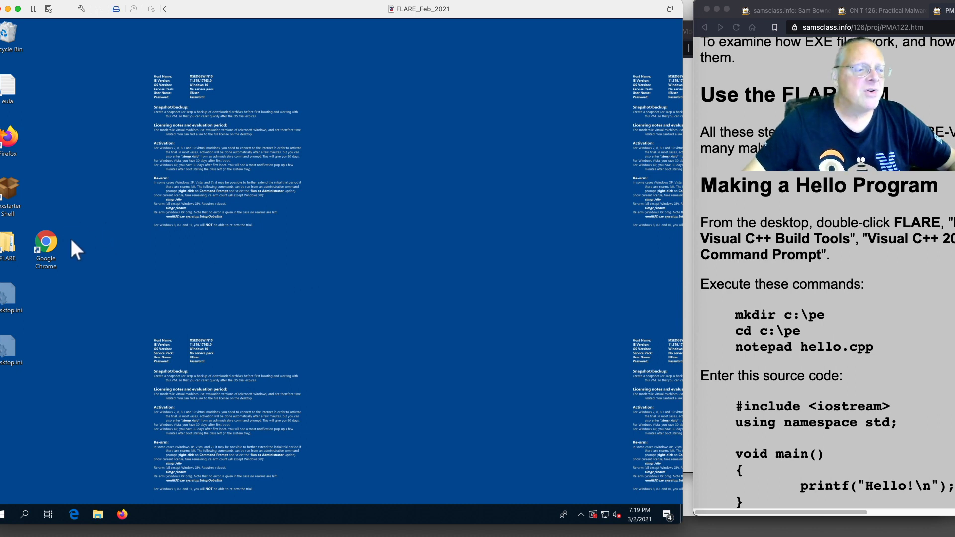
Step: Navigate FLARE > Developer Tools > Visual C++ Build Tools and launch the x86 Native Build Tools Command Prompt
double_click(9, 250)
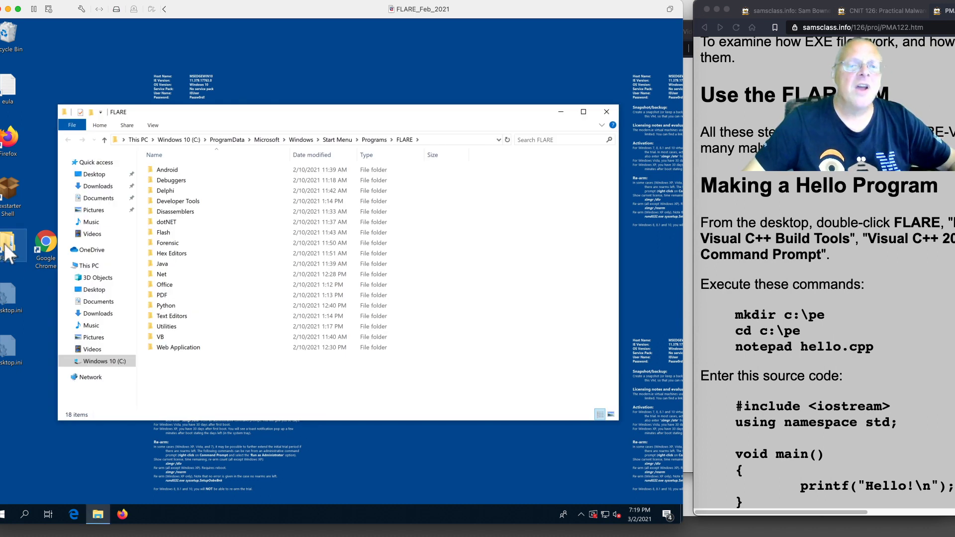
click(177, 201)
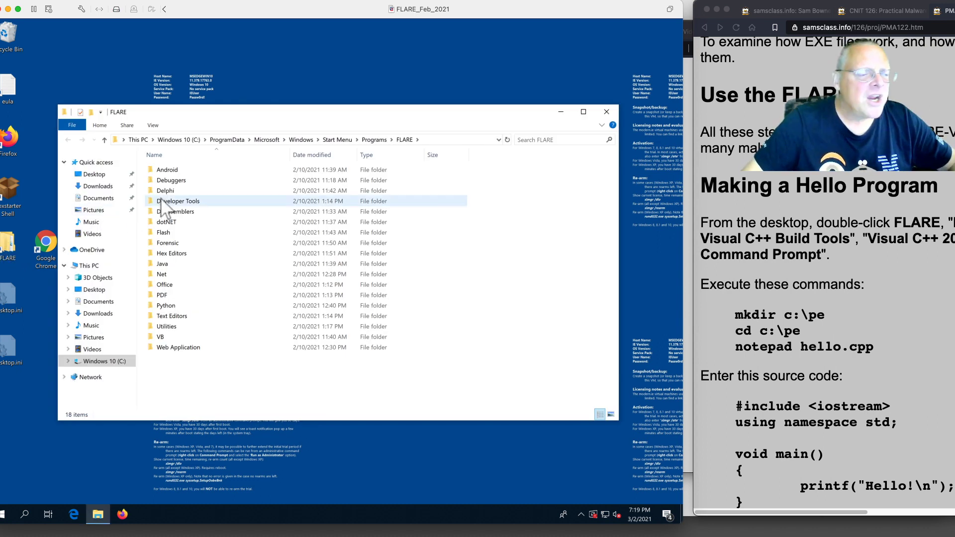
double_click(178, 200)
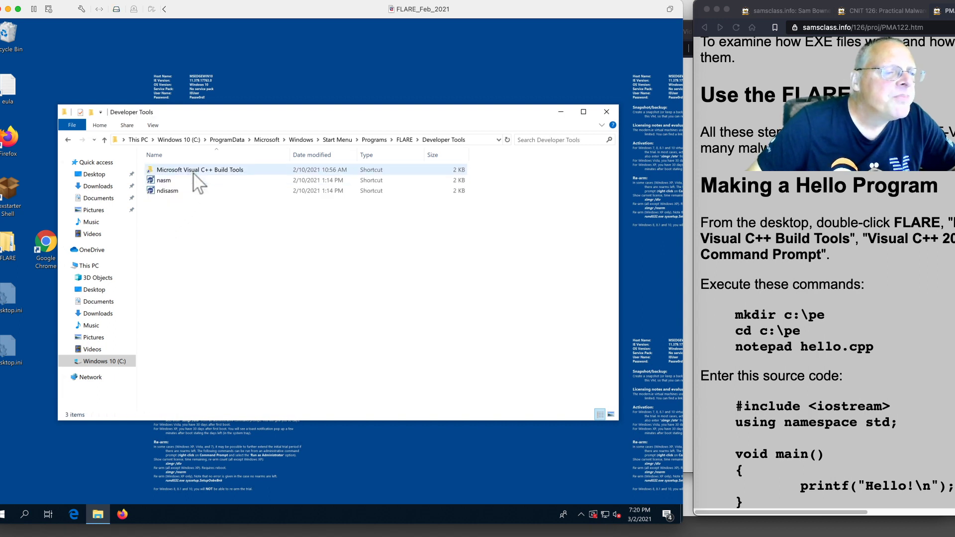
mouse_move(226, 180)
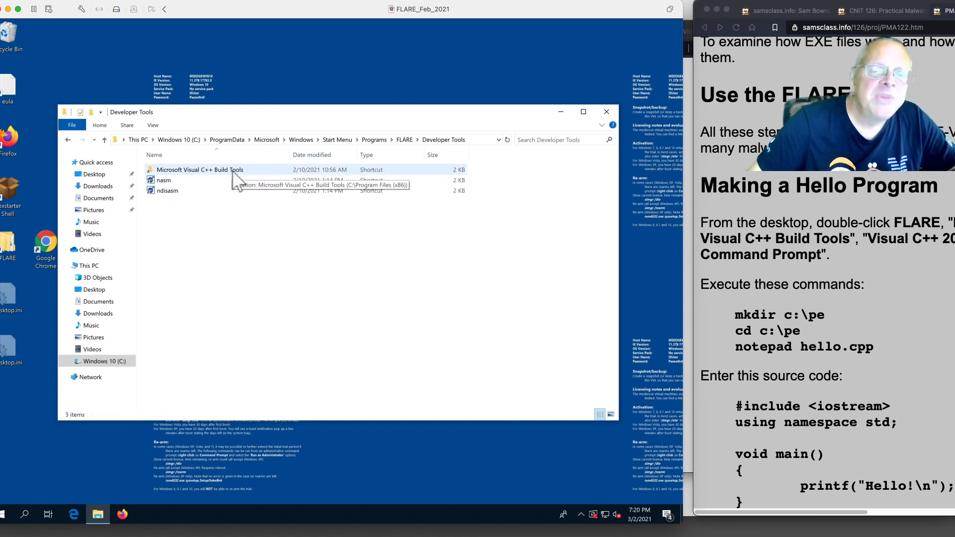
double_click(199, 169)
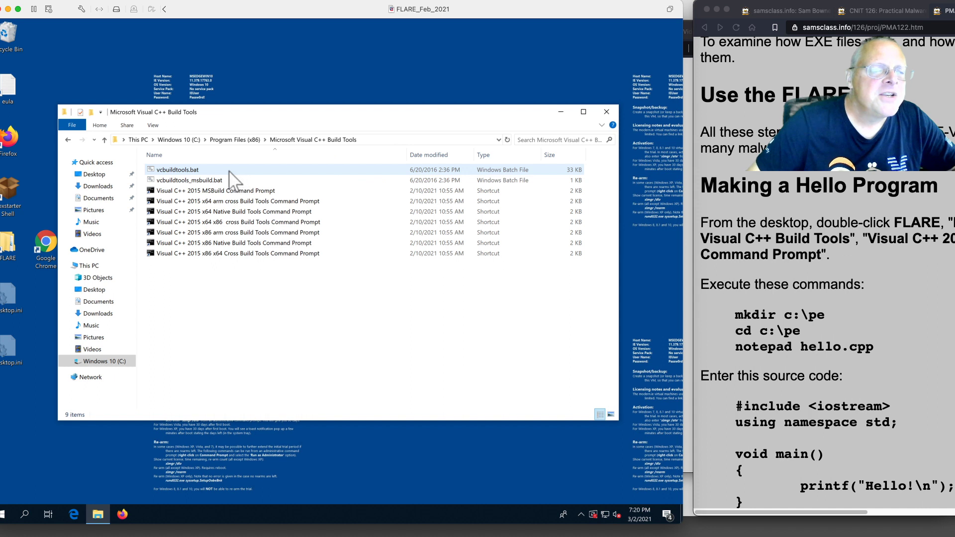
mouse_move(215, 191)
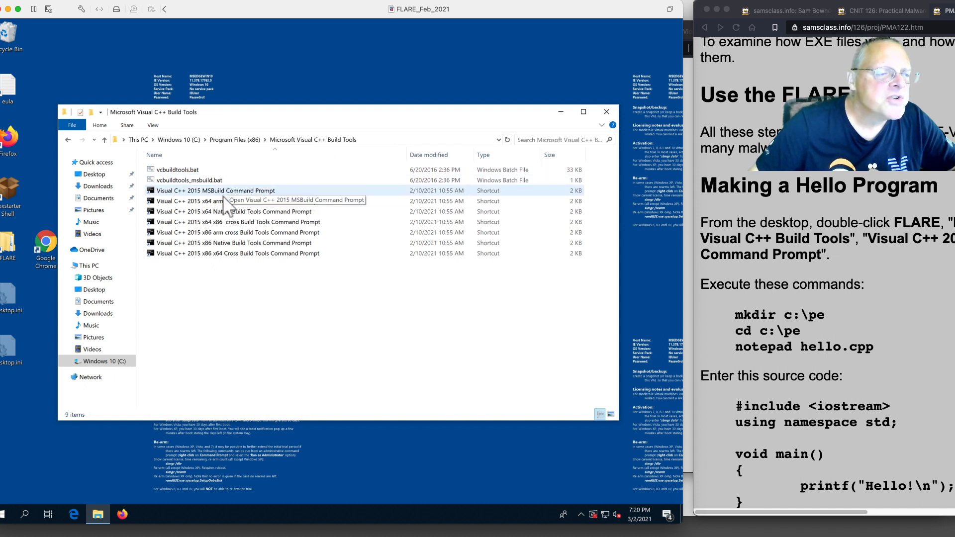
mouse_move(228, 232)
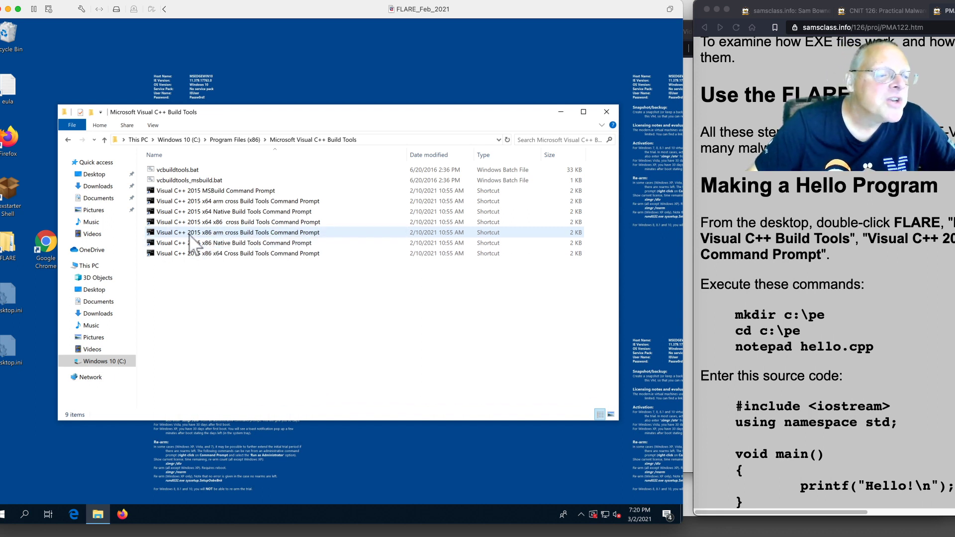
mouse_move(216, 244)
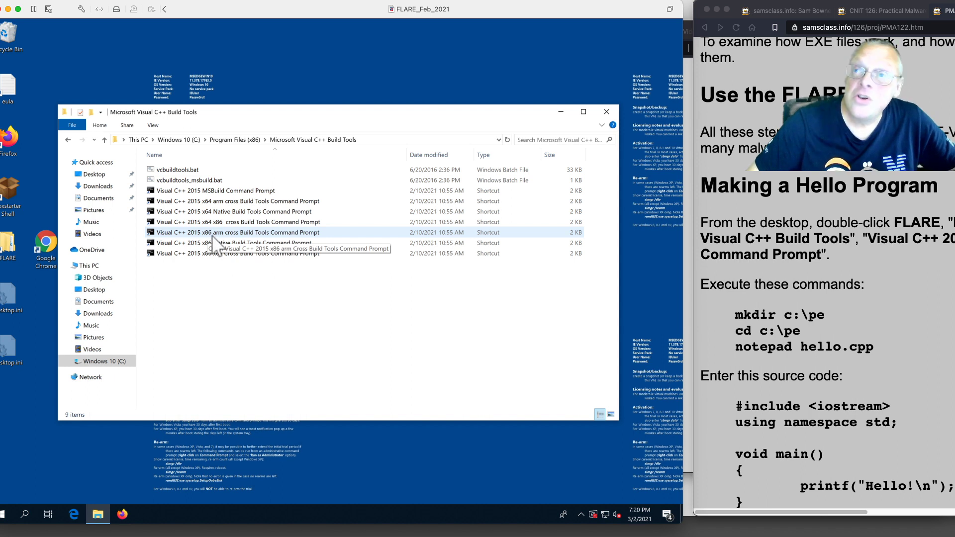
mouse_move(229, 242)
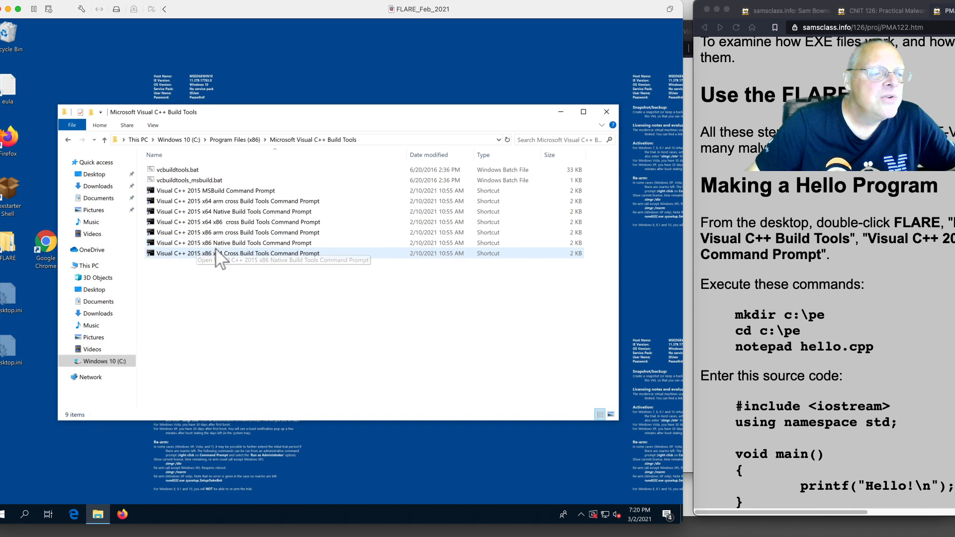
mouse_move(237, 242)
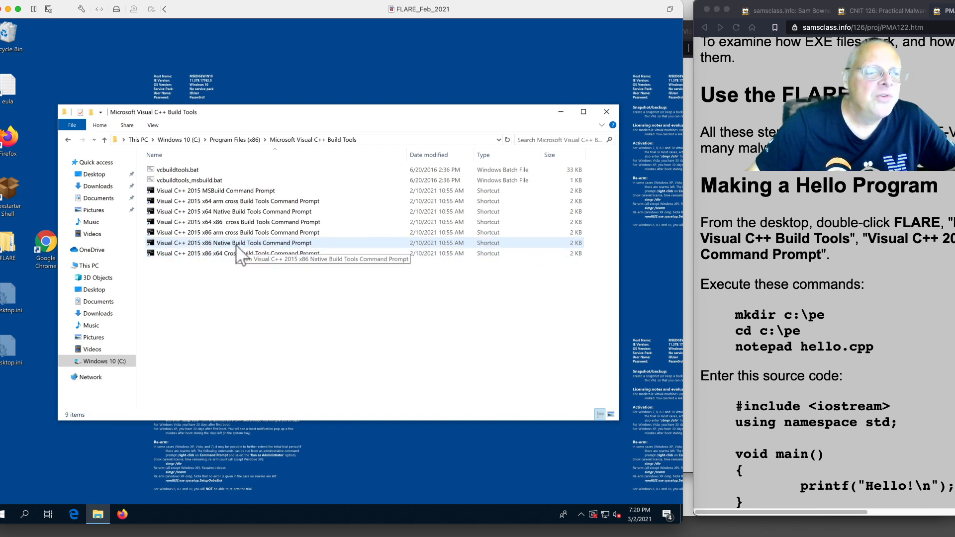
click(232, 243)
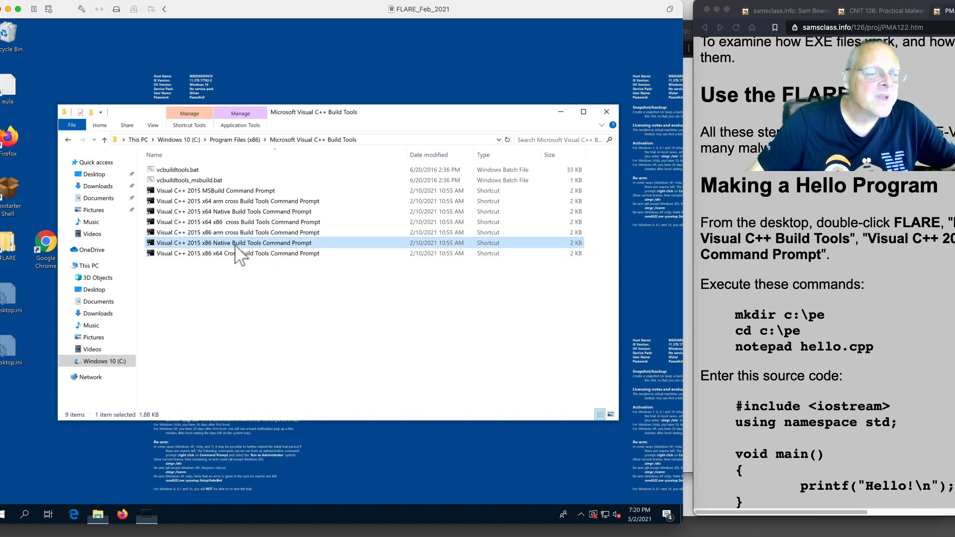
double_click(232, 243)
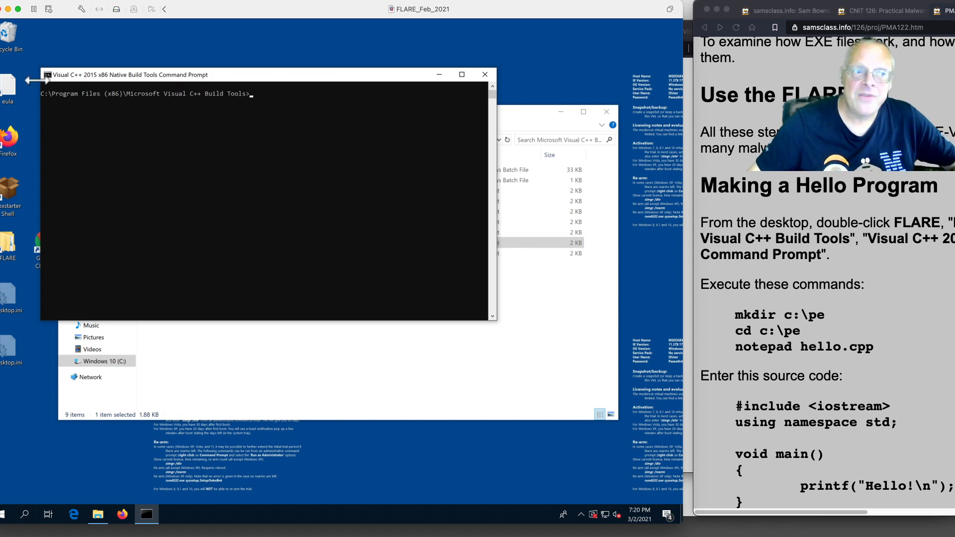
Step: Set the console font to Lucida Console size 20 and dismiss the Error Updating Shortcut dialog
click(48, 75)
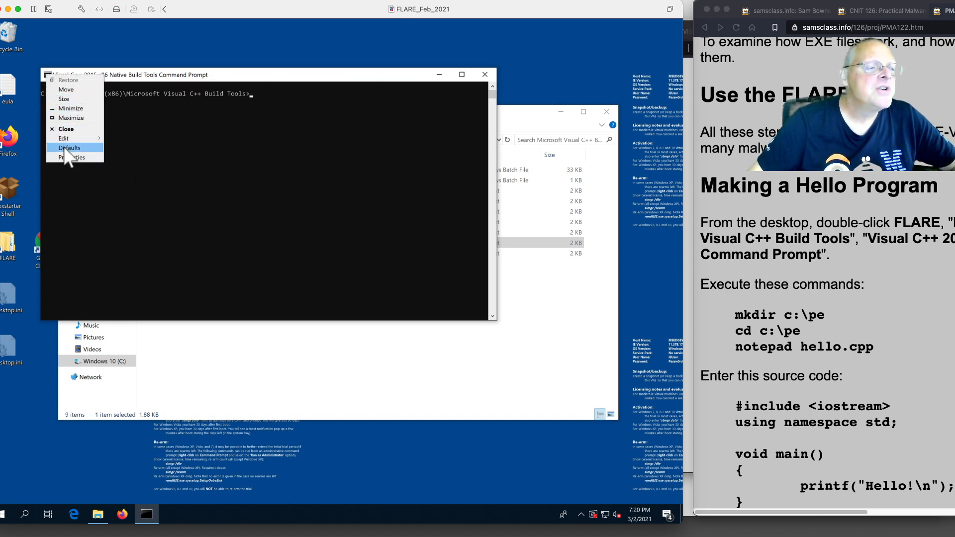
click(69, 147)
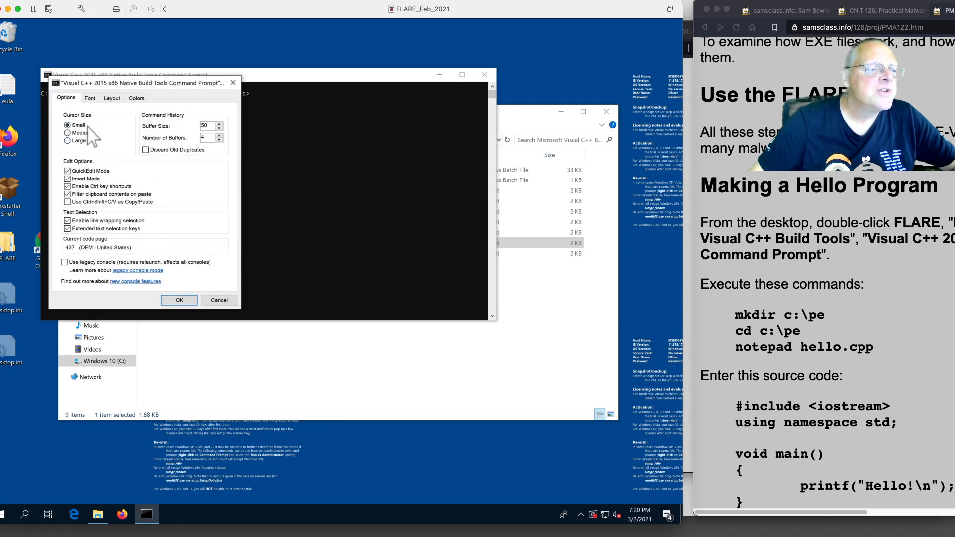
click(88, 99)
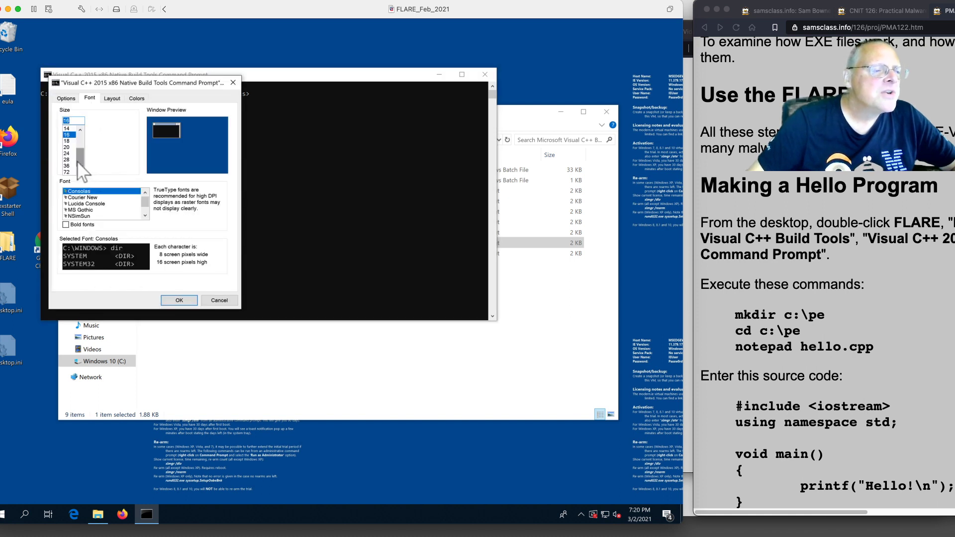
click(67, 147)
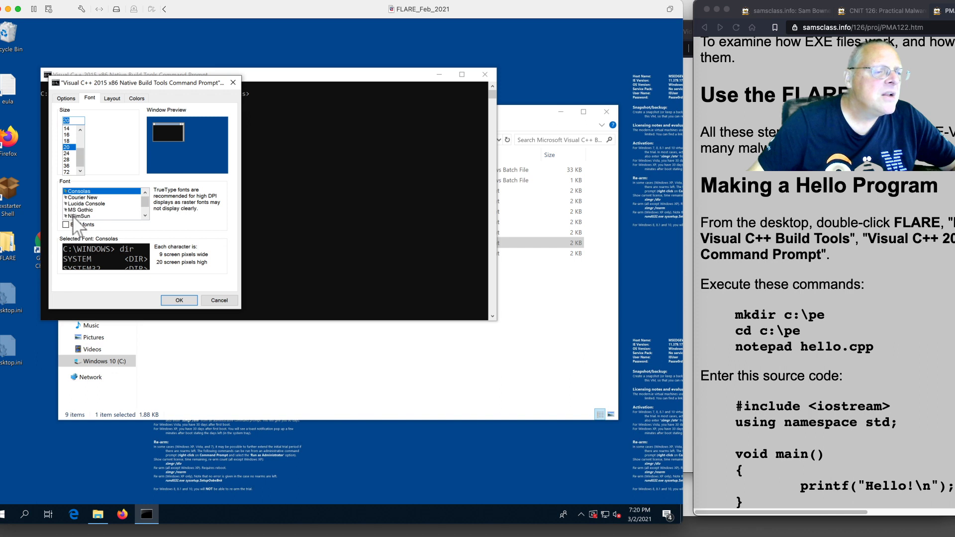
click(86, 203)
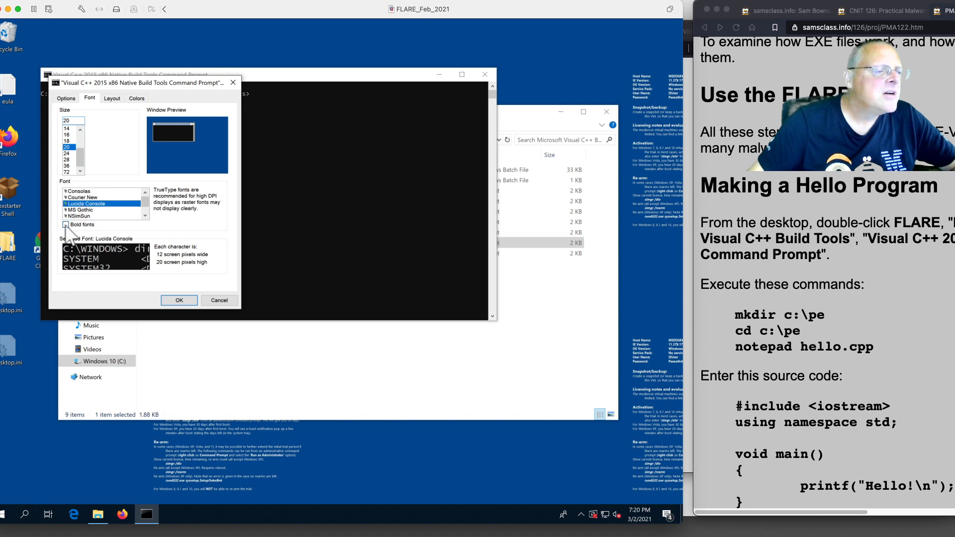
click(178, 300)
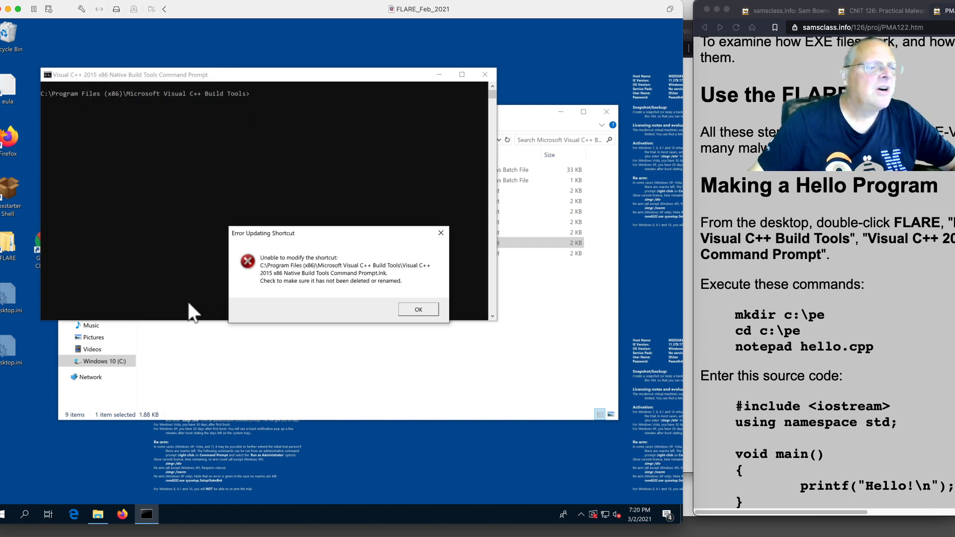
click(418, 309)
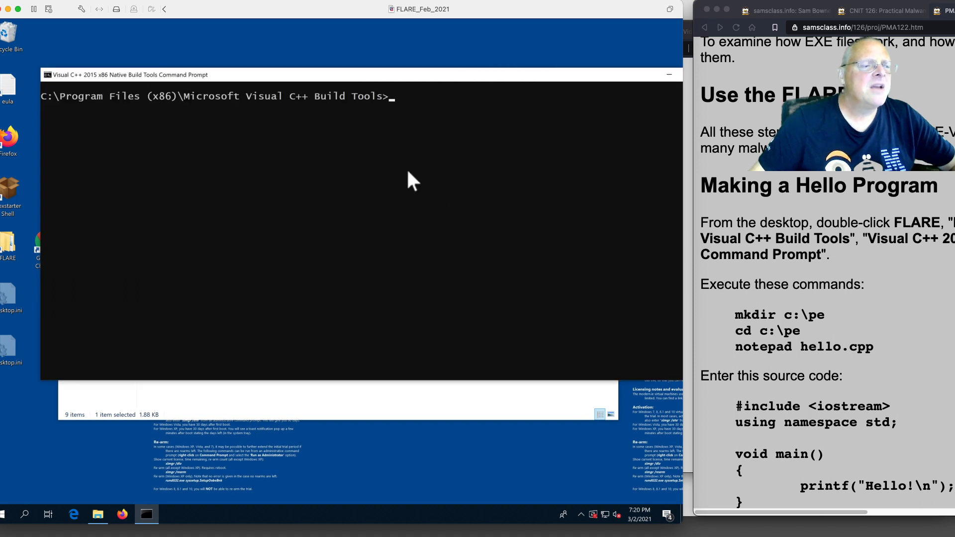
mouse_move(806, 371)
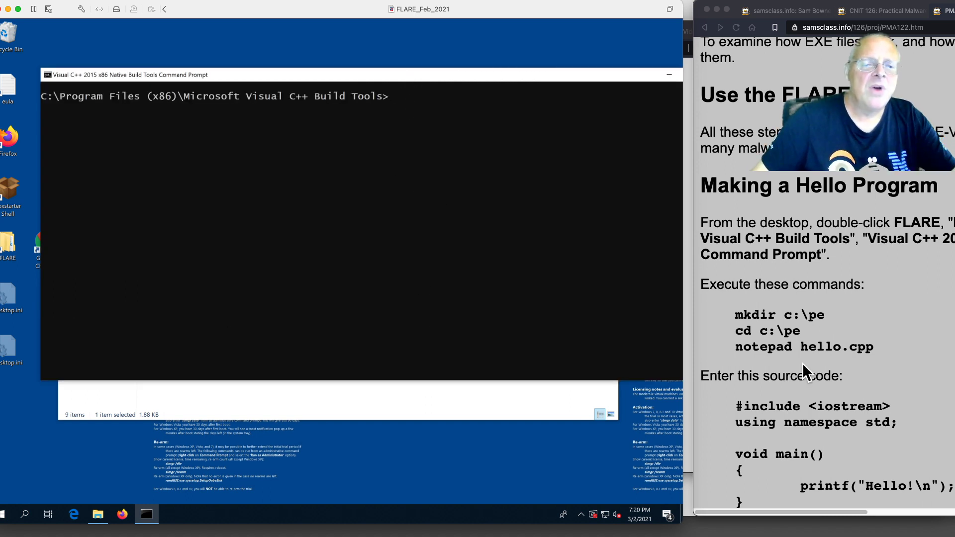
Step: Run cd \pe and dir, then launch notepad hello.cpp to view the Hello program source
text(cd \pe)
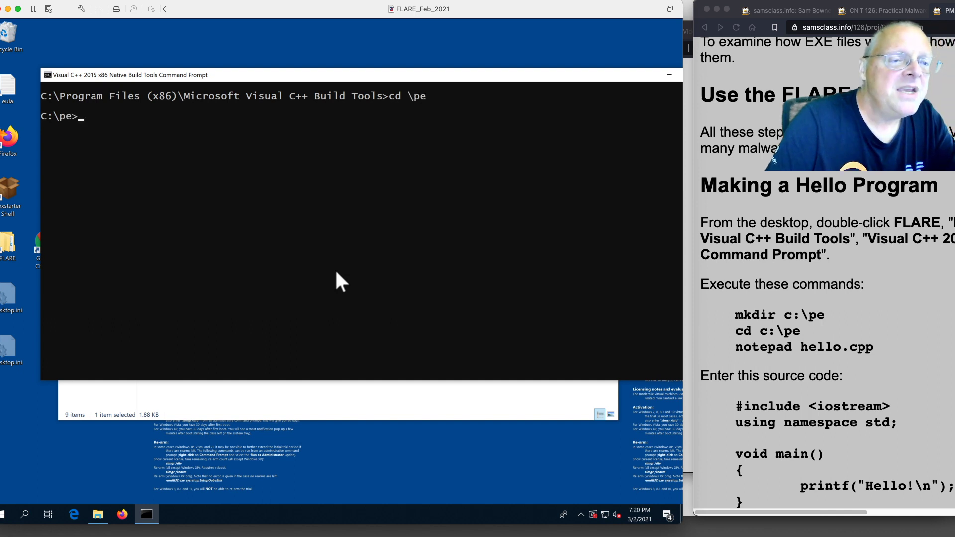
text(dir)
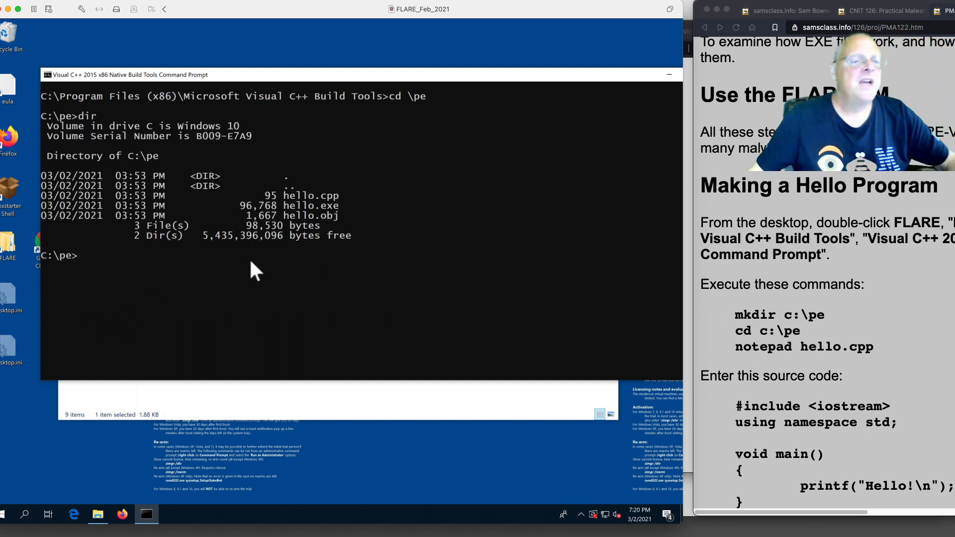
mouse_move(332, 207)
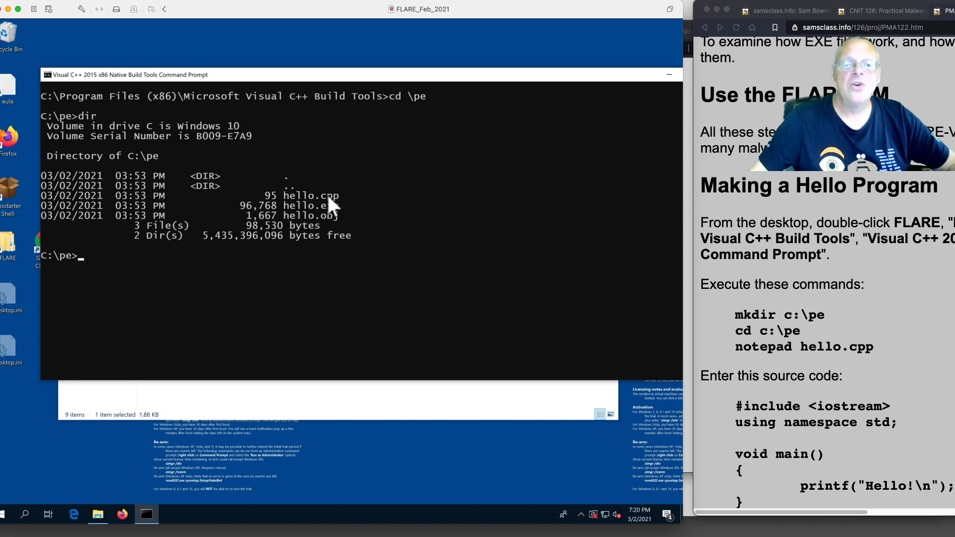
mouse_move(349, 257)
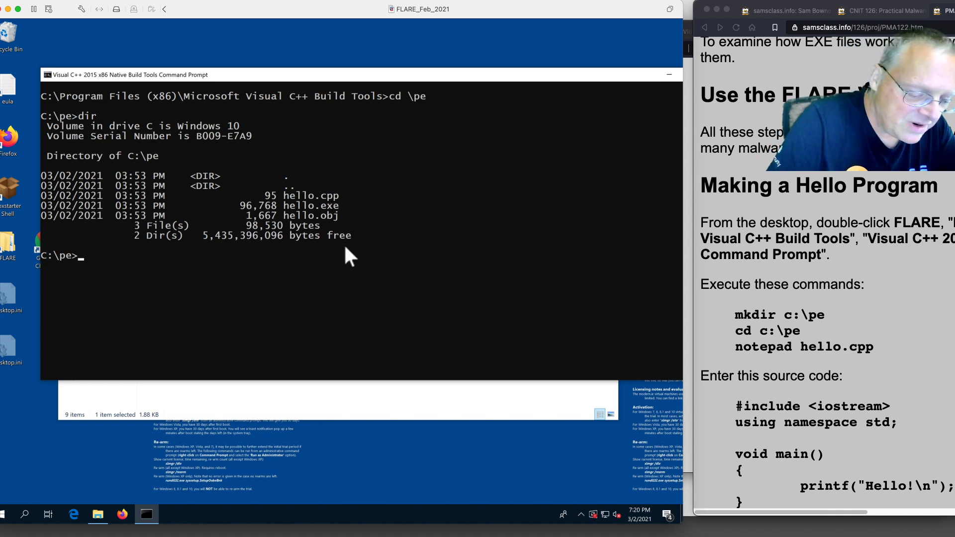
text(noitepad)
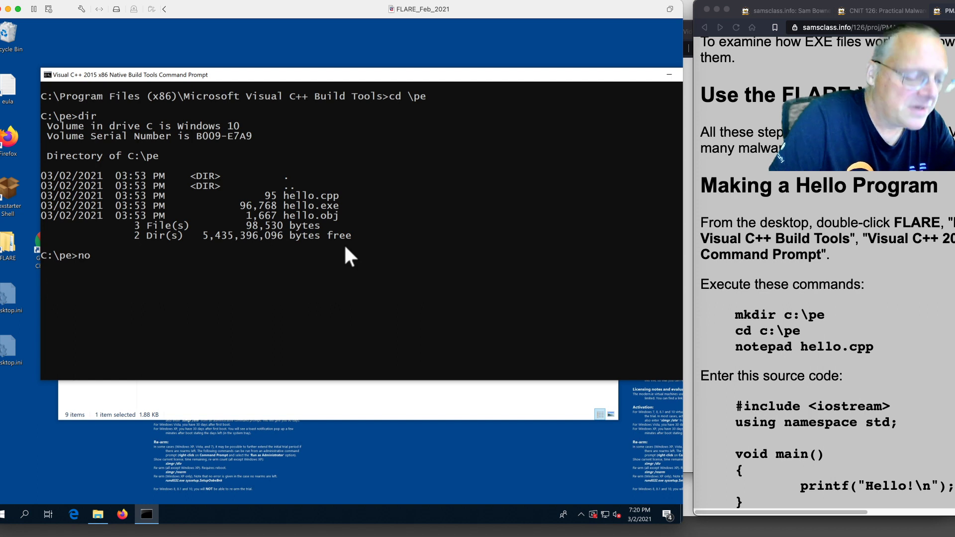
text(tep)
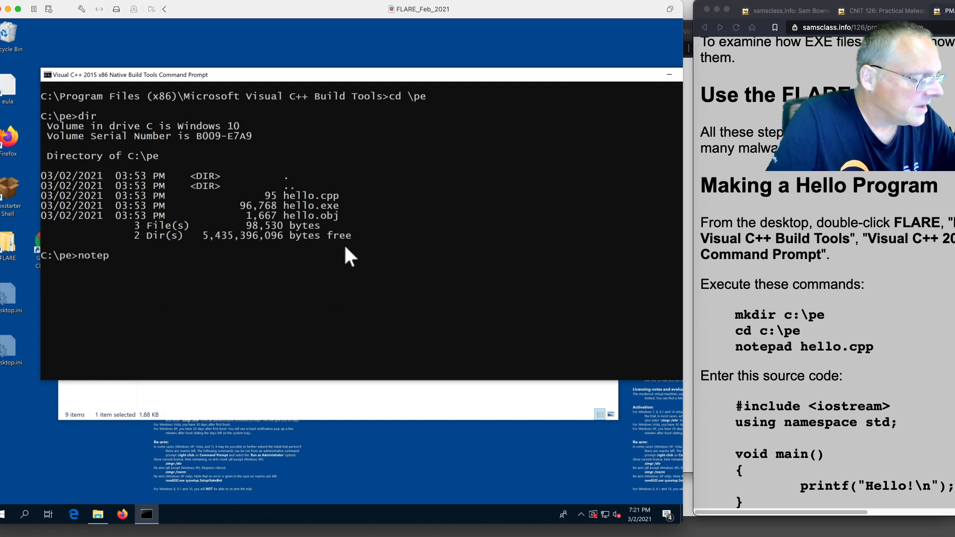
text(ad hge)
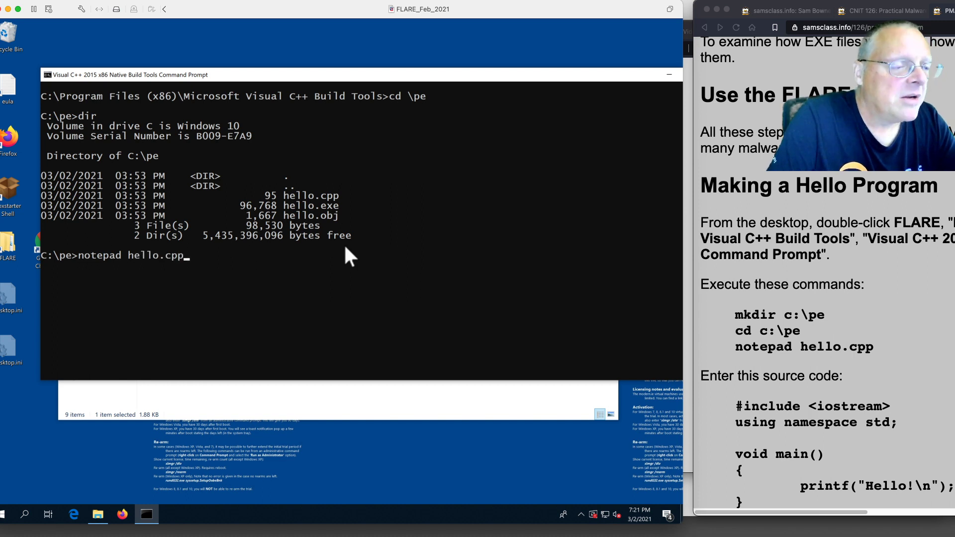
key(Return)
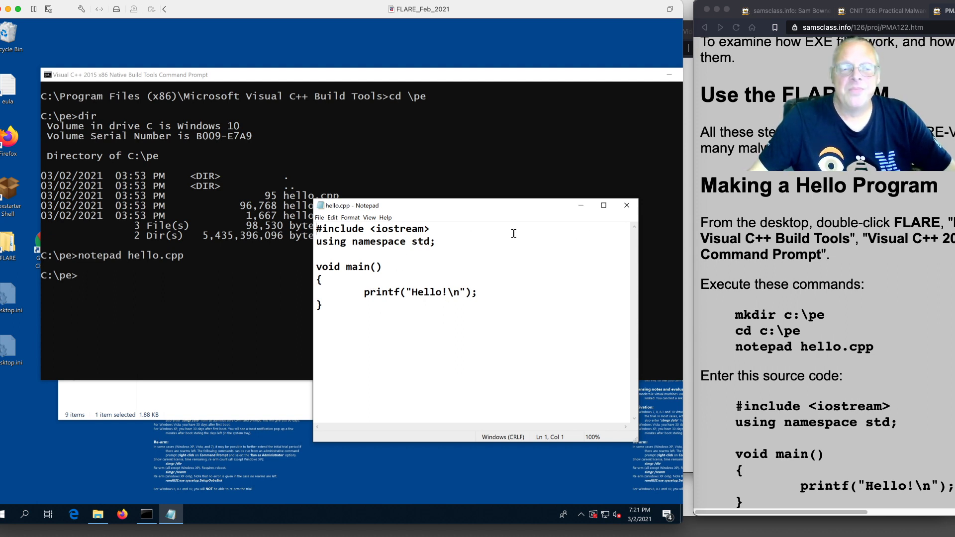
Step: Close hello.cpp in Notepad and run hello.exe at the C:\pe prompt so it prints Hello!
click(626, 205)
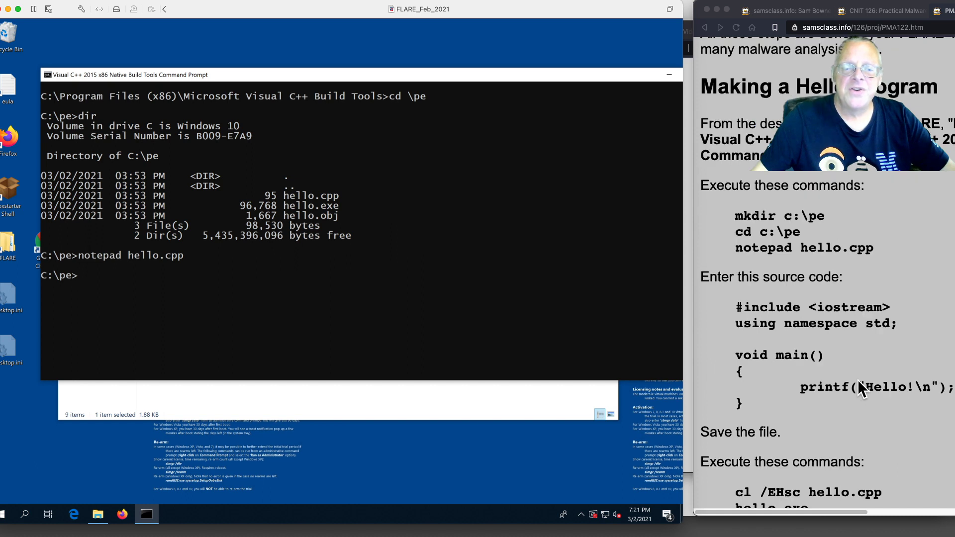
scroll(down, 3)
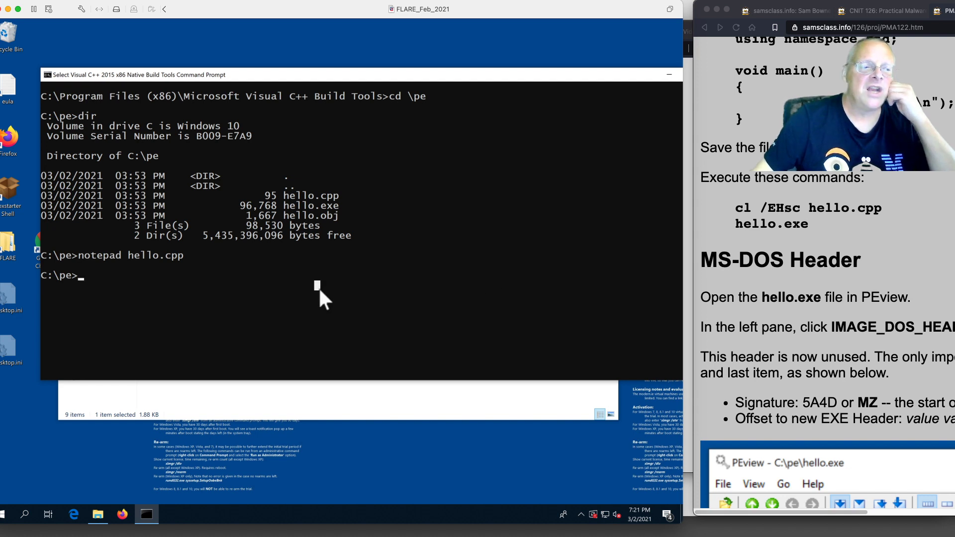
text(hello.exe)
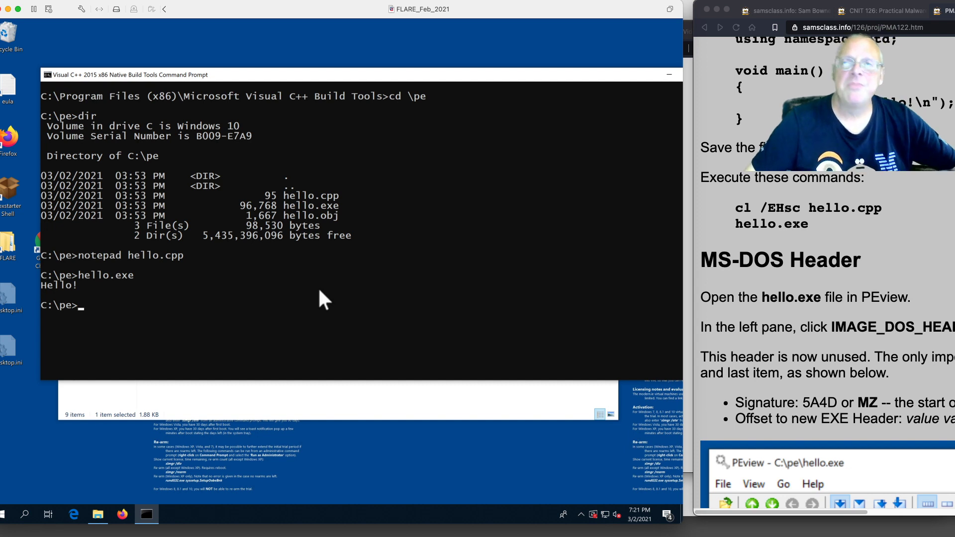
mouse_move(318, 307)
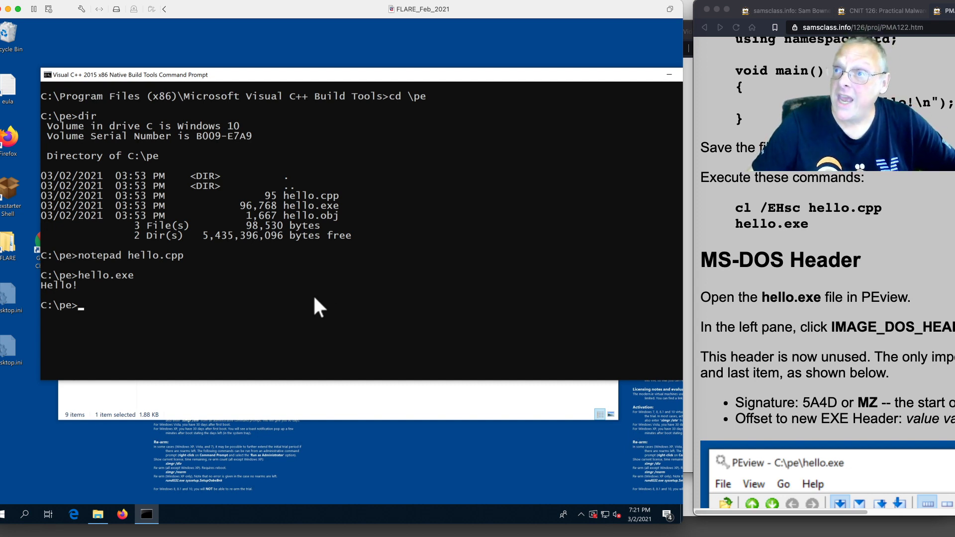
mouse_move(456, 323)
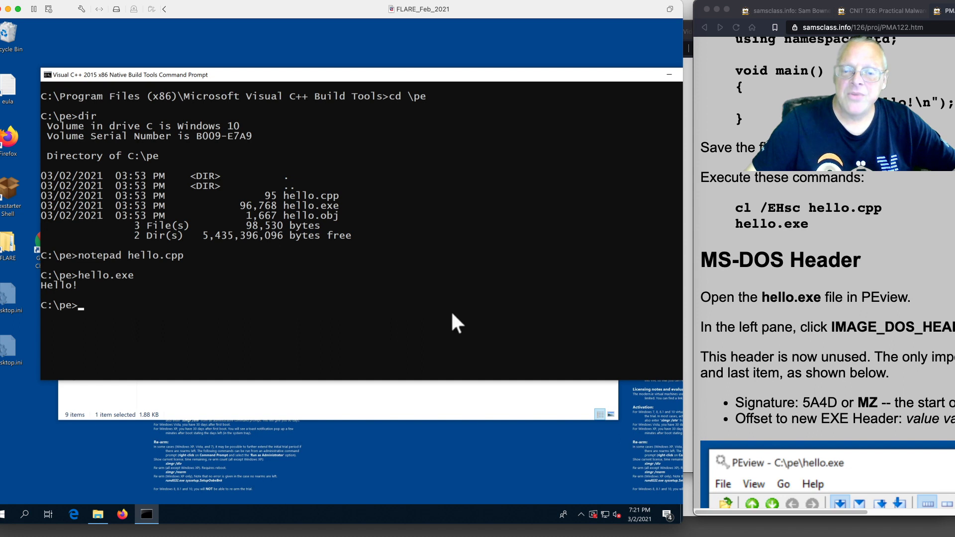
mouse_move(898, 304)
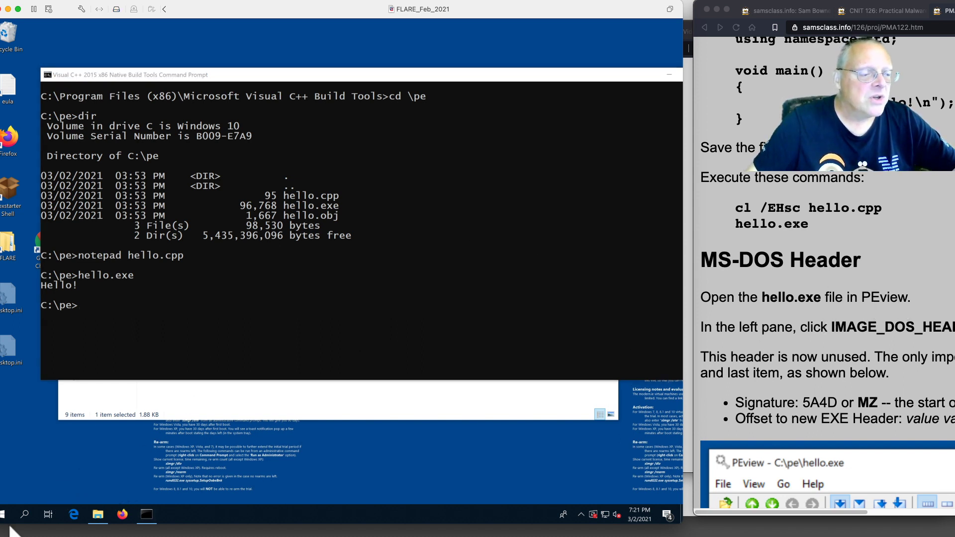
click(24, 515)
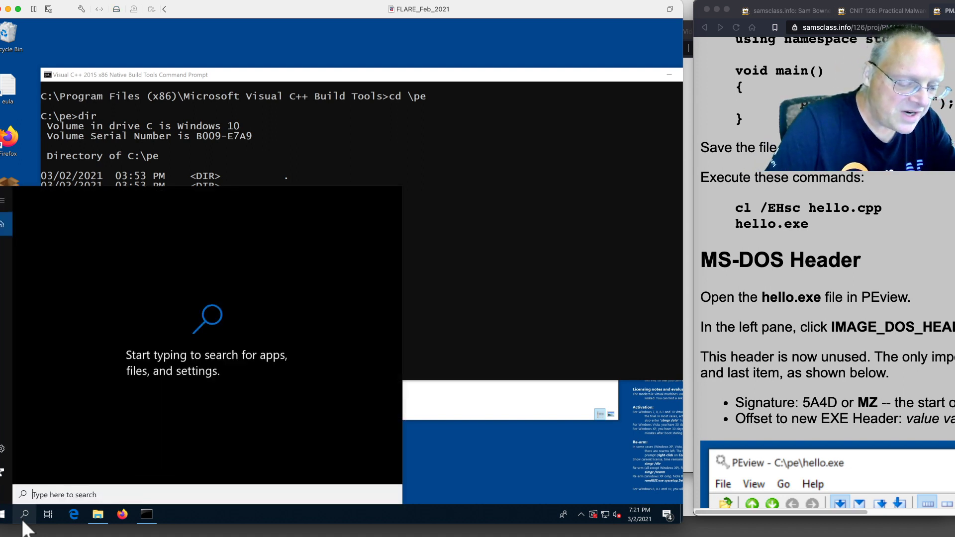
Step: Launch peview from Start search and load C:\pe\hello.exe into it
text(pev)
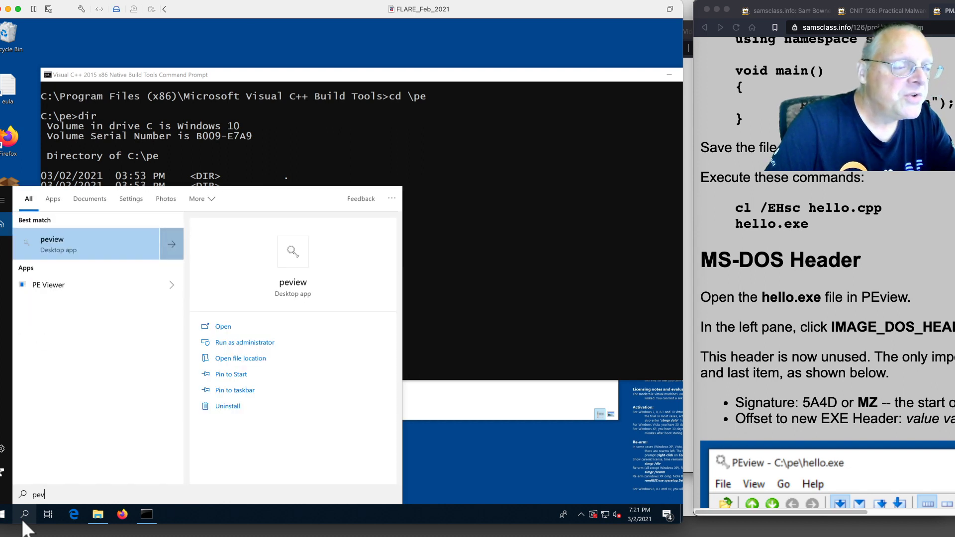
mouse_move(66, 256)
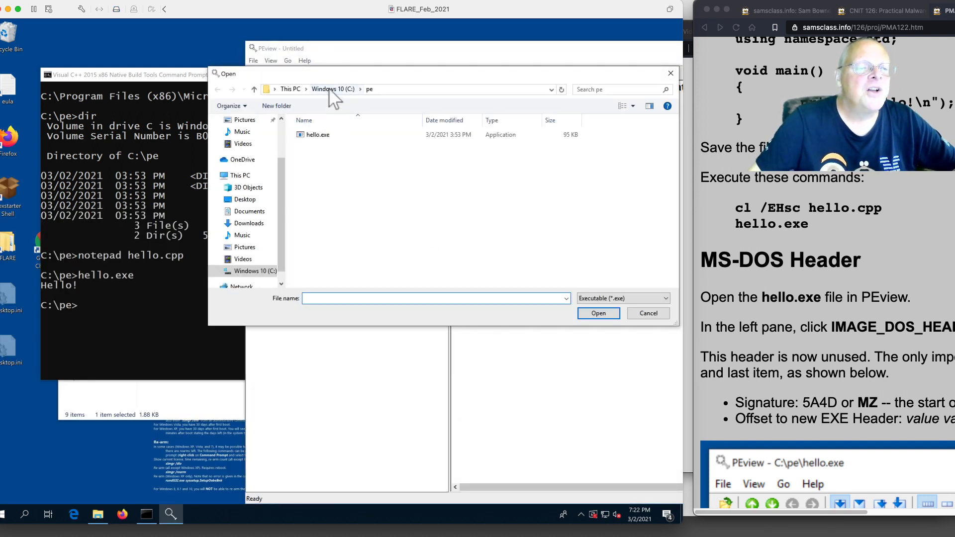
click(318, 134)
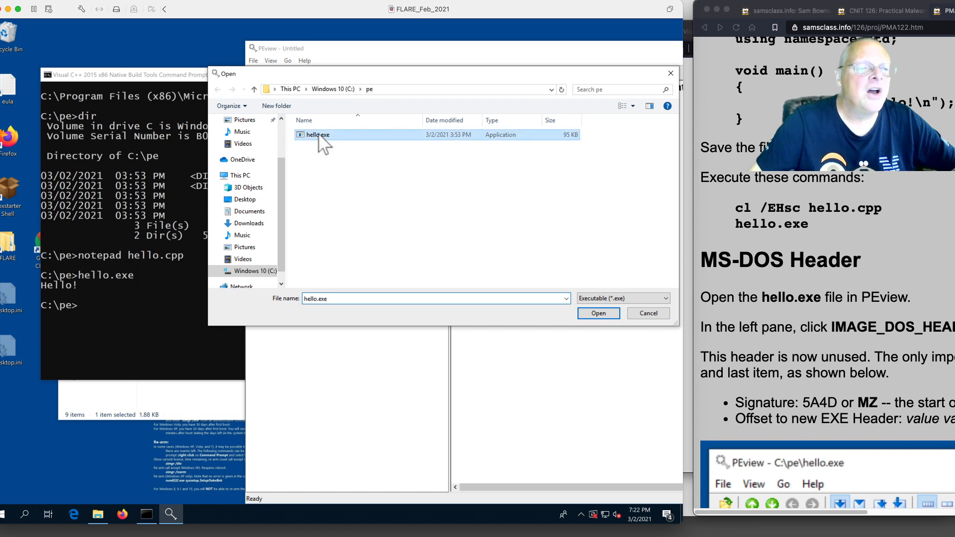
click(598, 314)
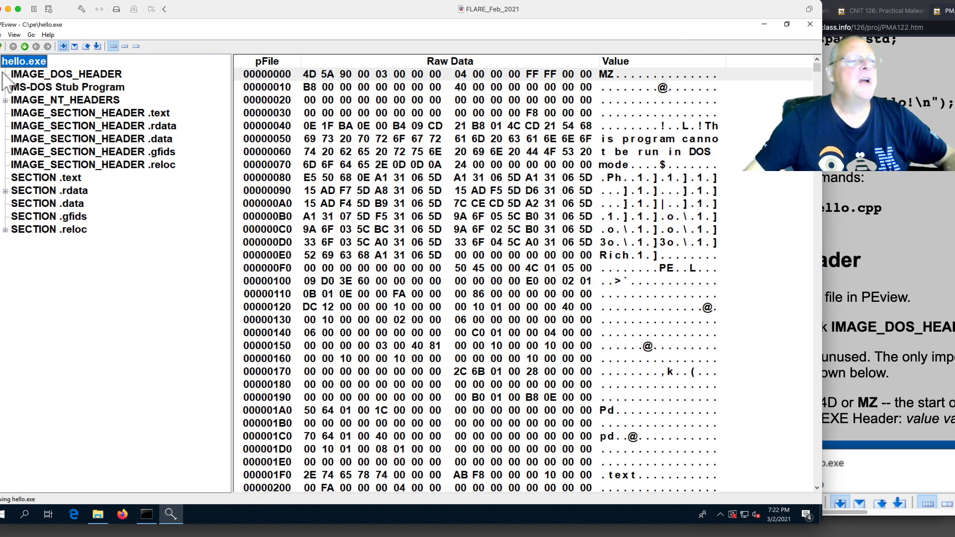
mouse_move(49, 256)
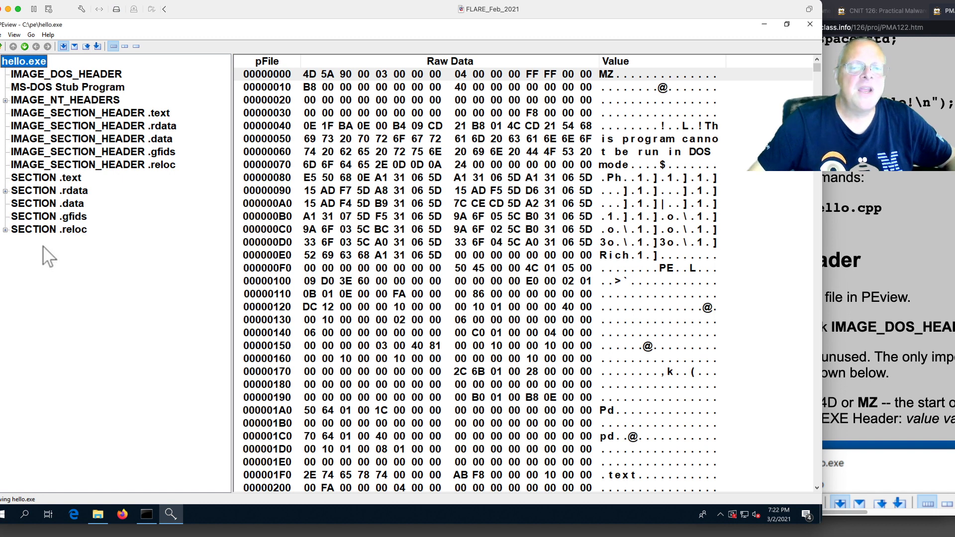
mouse_move(620, 104)
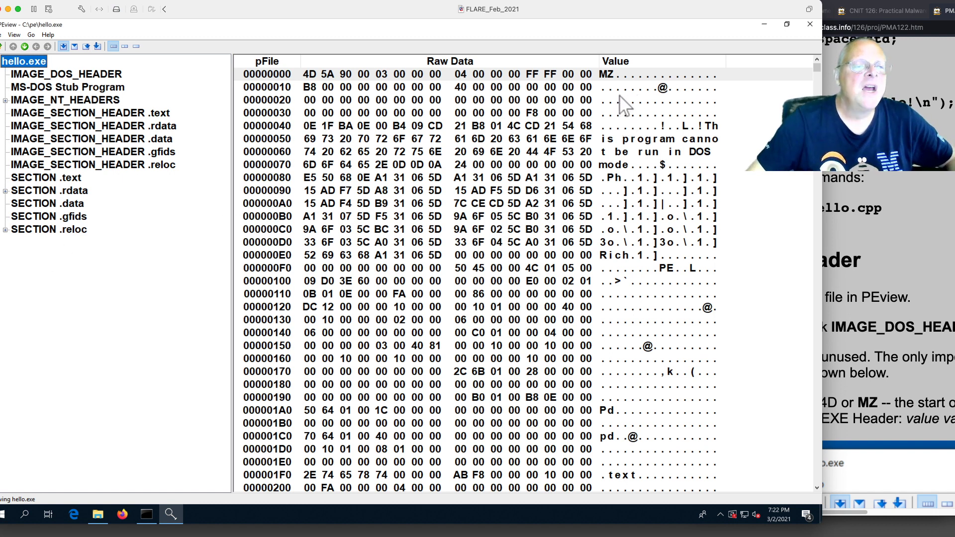
mouse_move(703, 134)
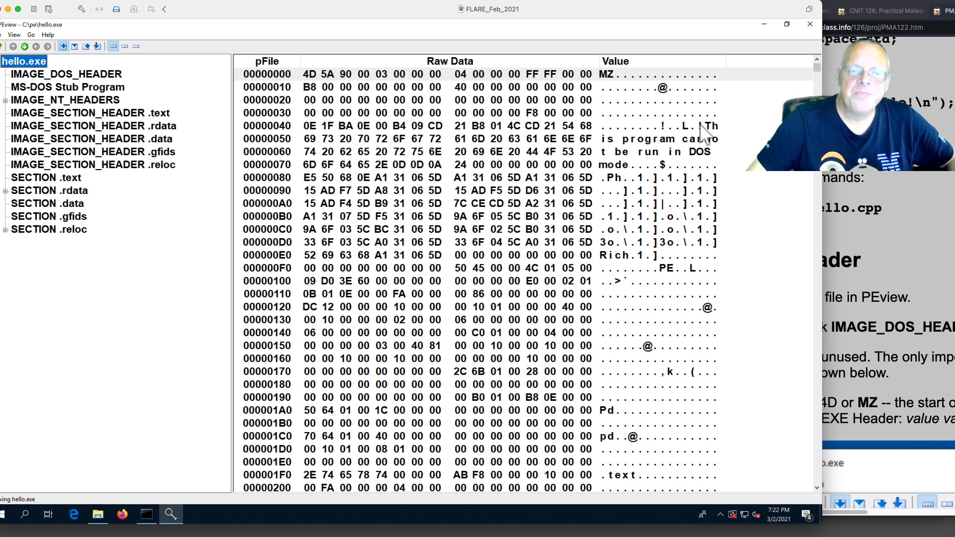
mouse_move(722, 160)
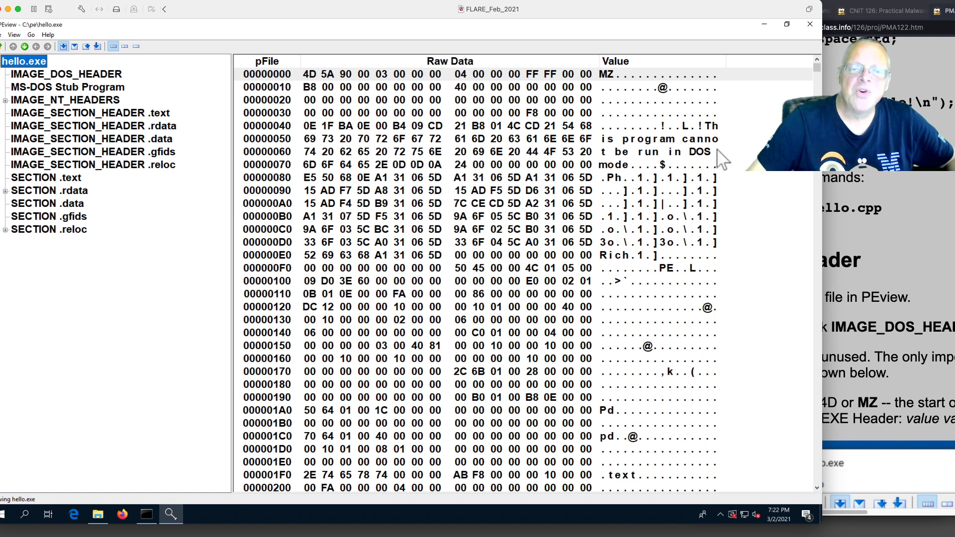
mouse_move(614, 261)
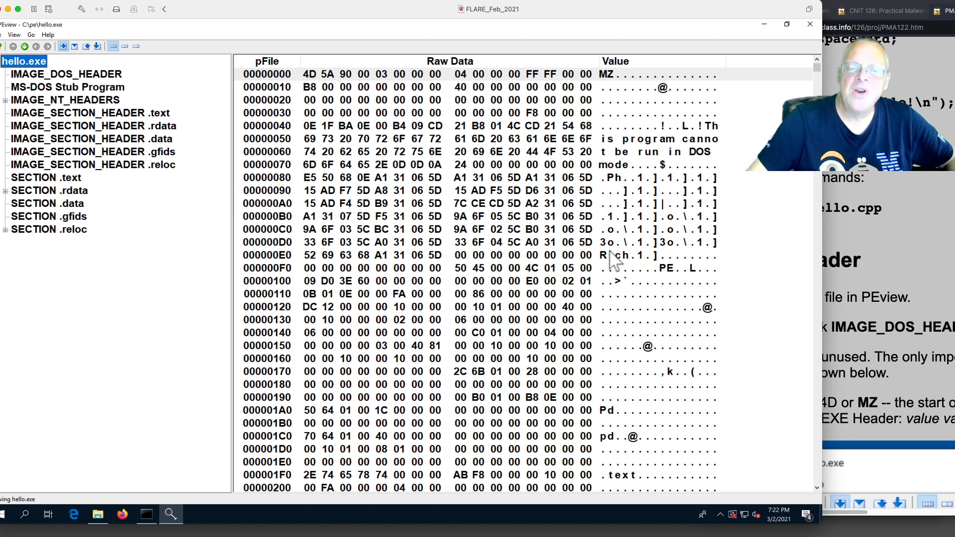
mouse_move(676, 281)
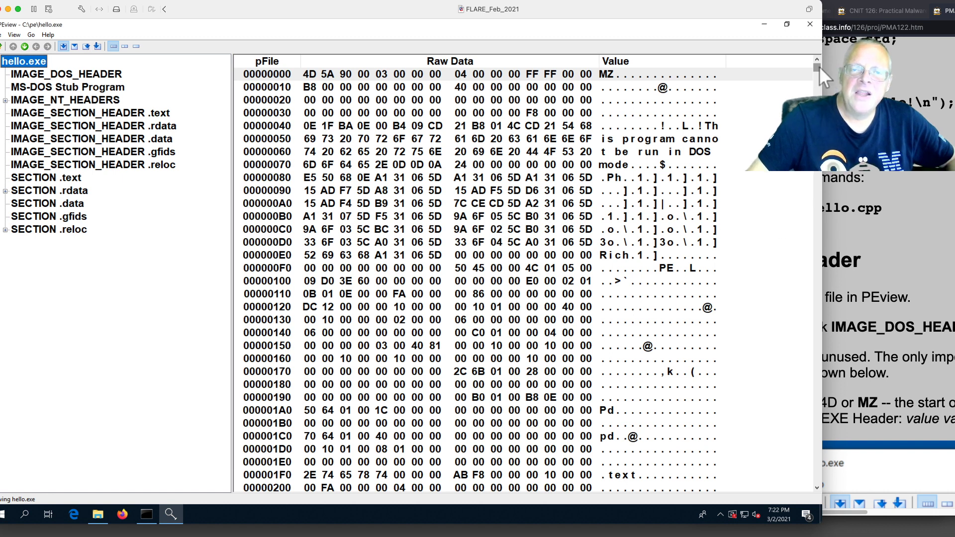
Step: Scroll hello.exe's raw bytes past offset 00000080, then show the IMAGE_DOS_HEADER fields
scroll(down, 3)
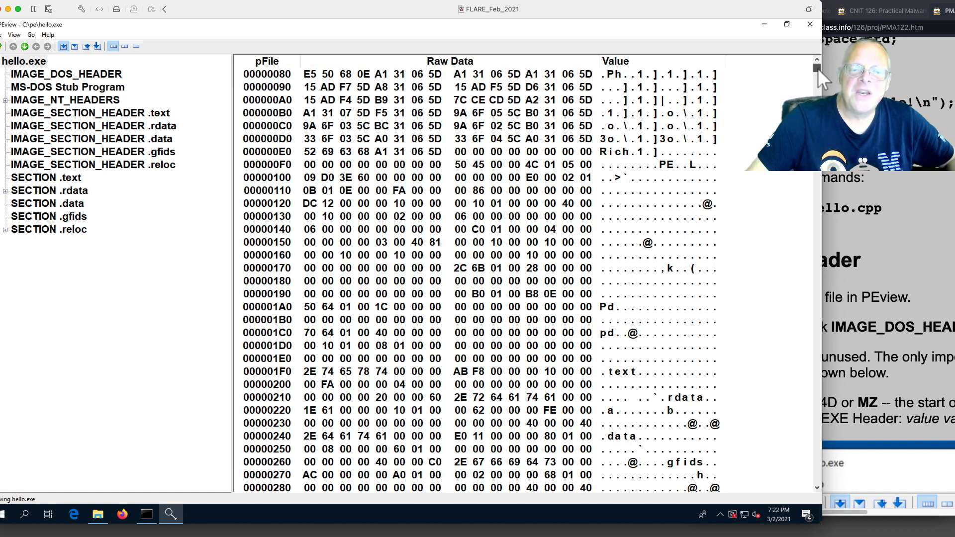
click(426, 74)
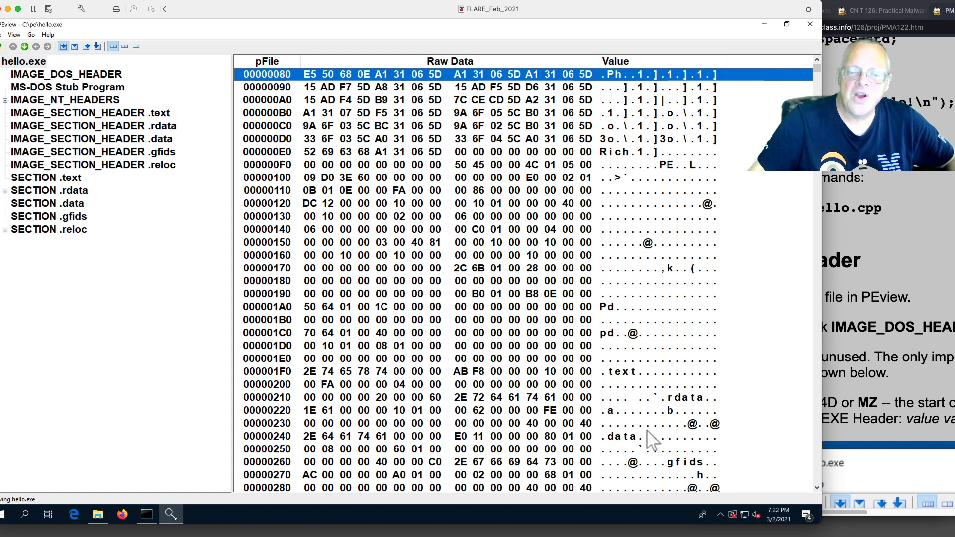
scroll(down, 3)
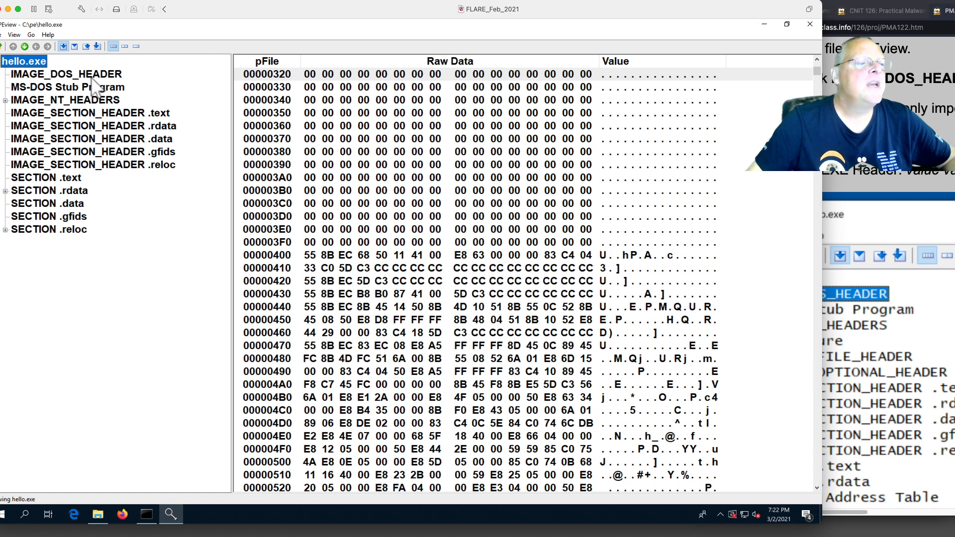
click(66, 74)
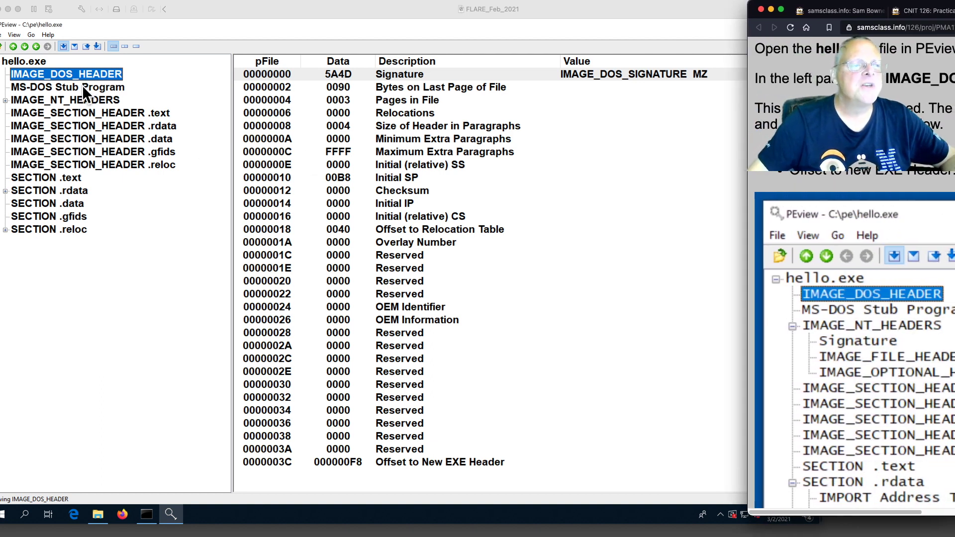
Step: View the MS-DOS Stub Program bytes, then the IMAGE_NT_HEADERS raw data starting with PE
click(67, 87)
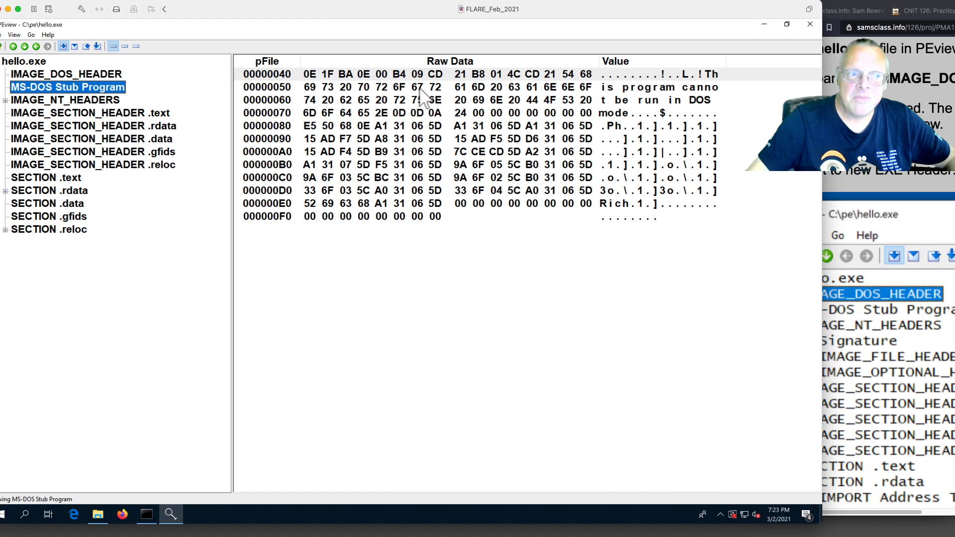
mouse_move(682, 226)
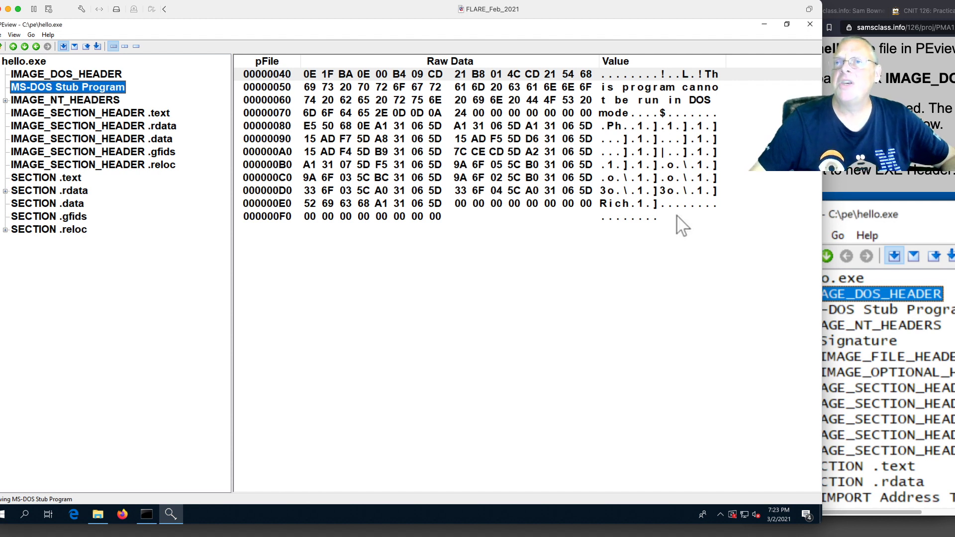
mouse_move(371, 229)
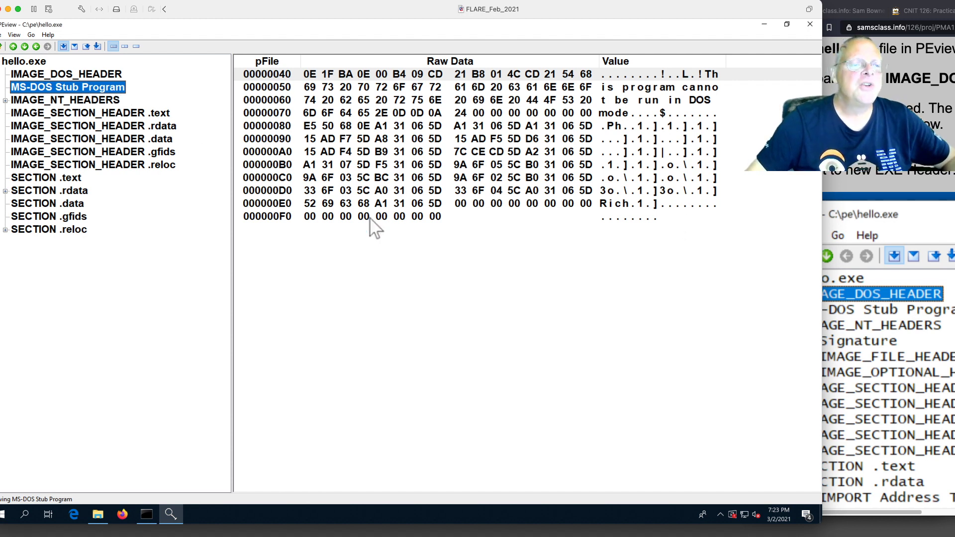
mouse_move(313, 247)
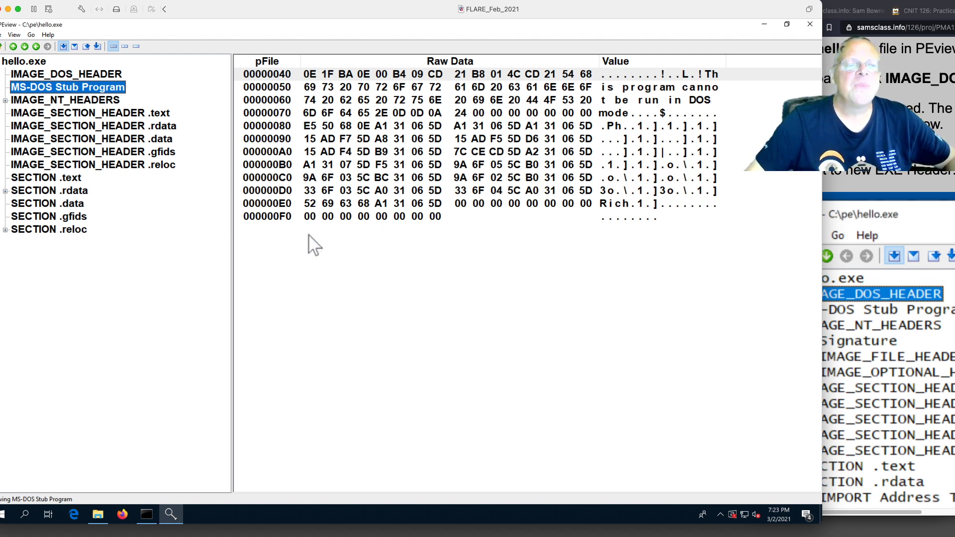
mouse_move(433, 226)
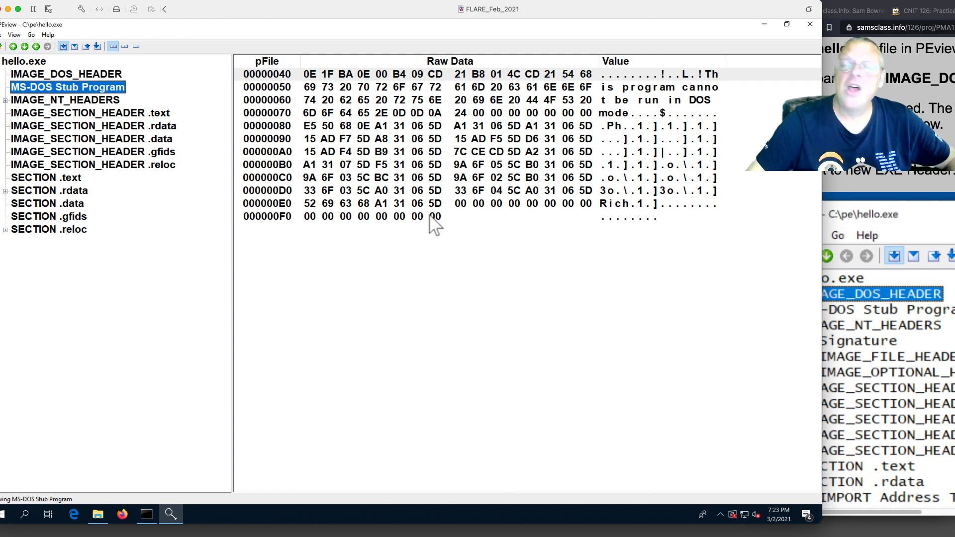
mouse_move(431, 219)
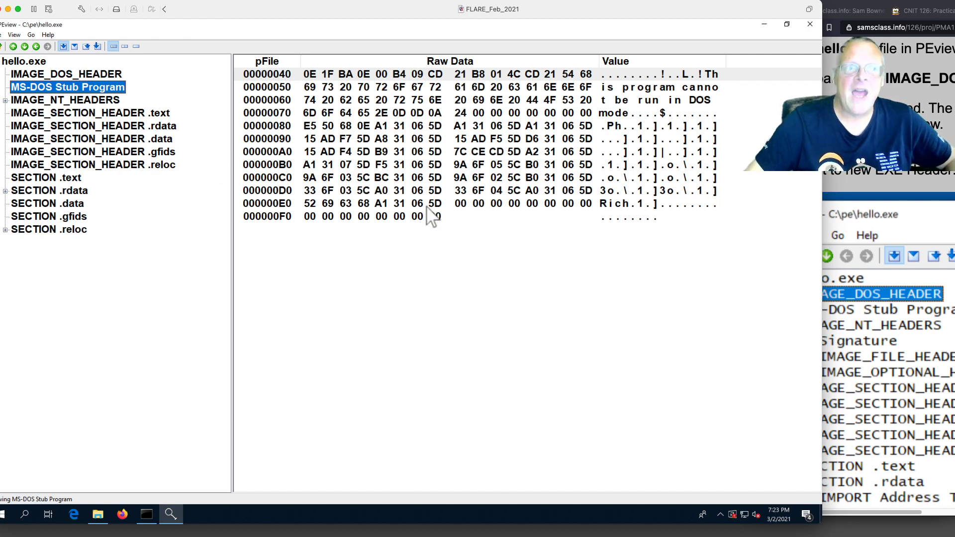
click(65, 99)
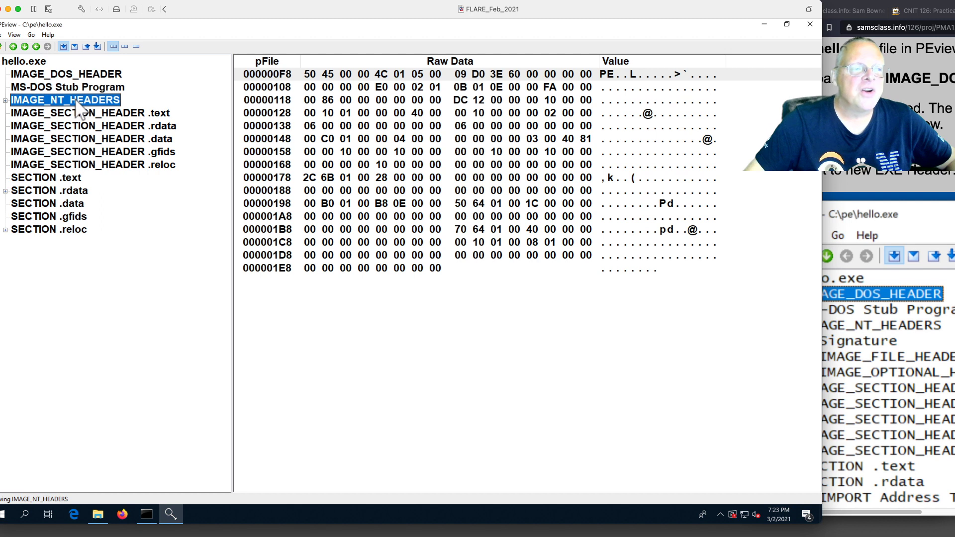
mouse_move(617, 86)
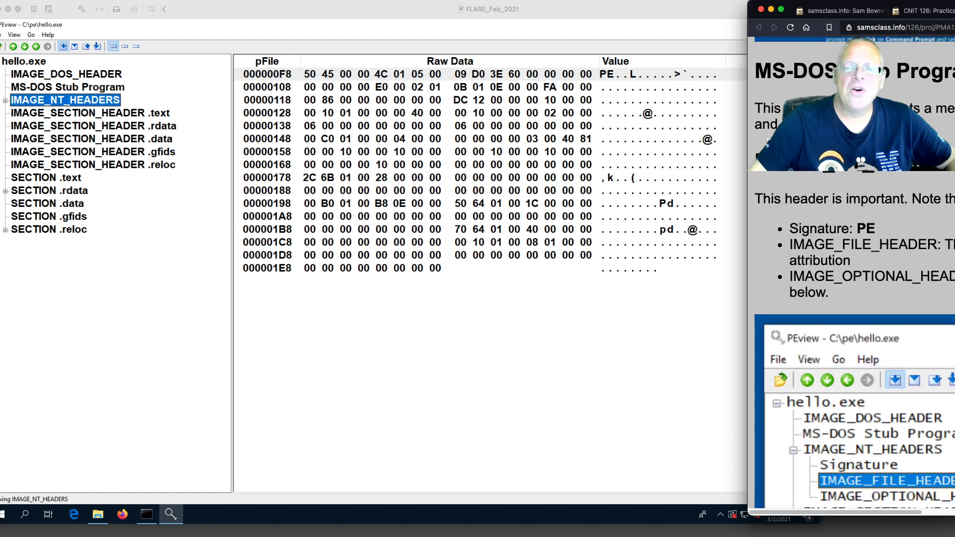
mouse_move(622, 86)
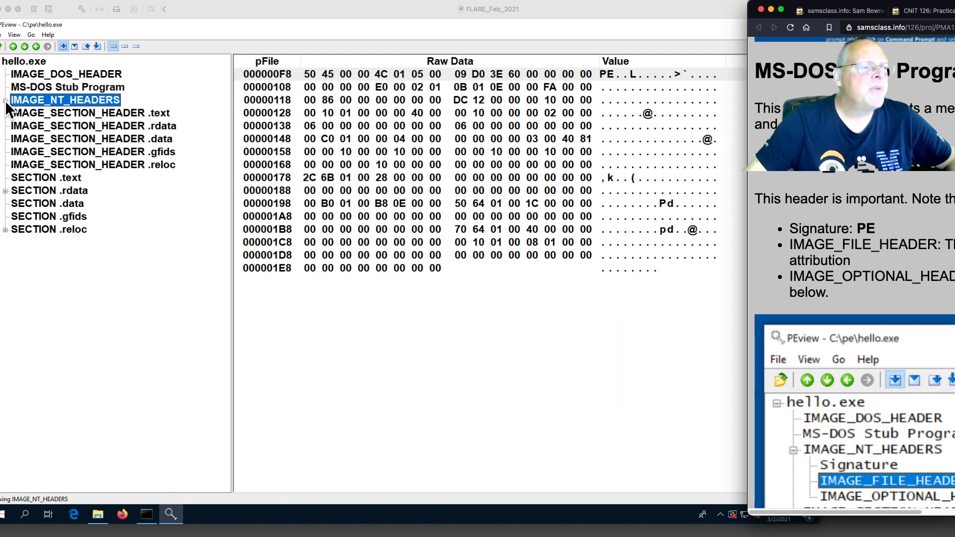
Step: Expand IMAGE_NT_HEADERS and show the Signature record with value IMAGE_NT_SIGNATURE PE
click(6, 99)
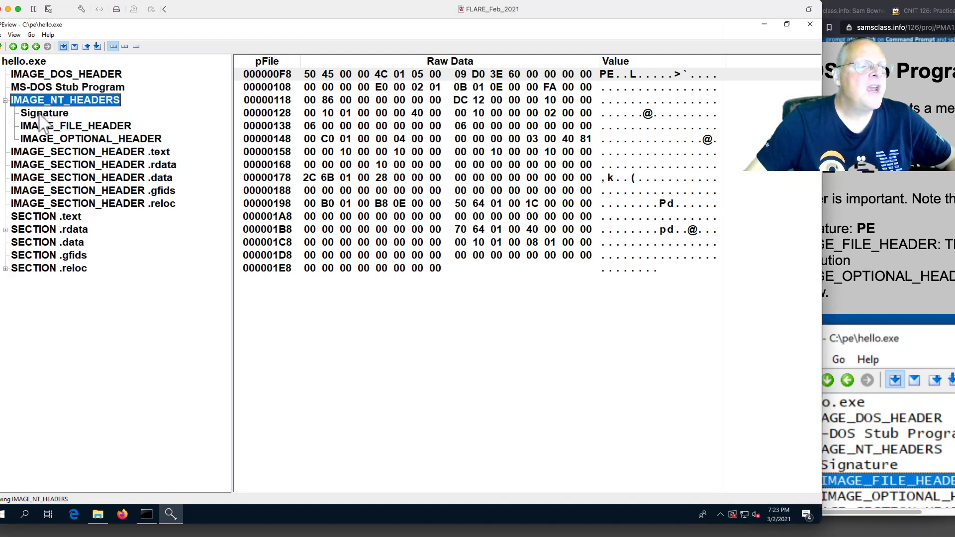
click(44, 113)
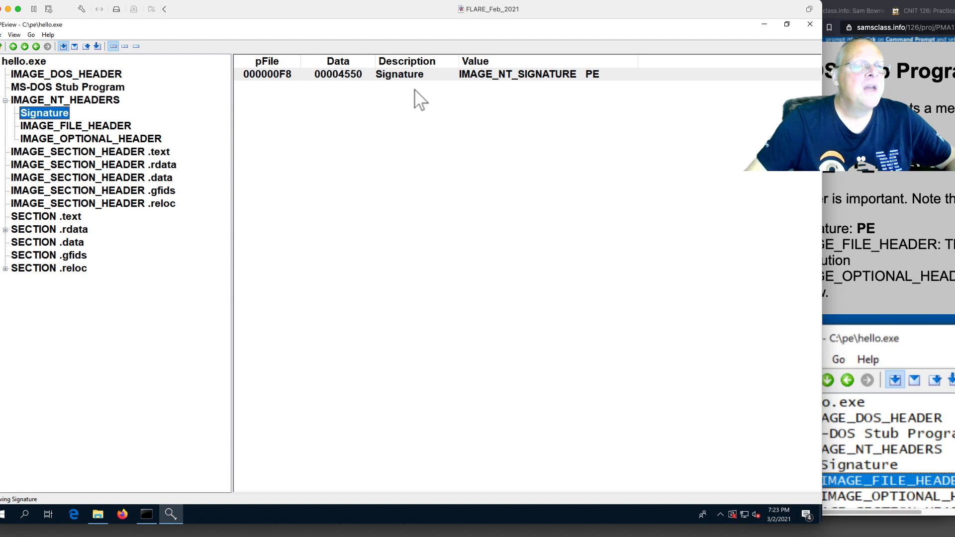
mouse_move(607, 89)
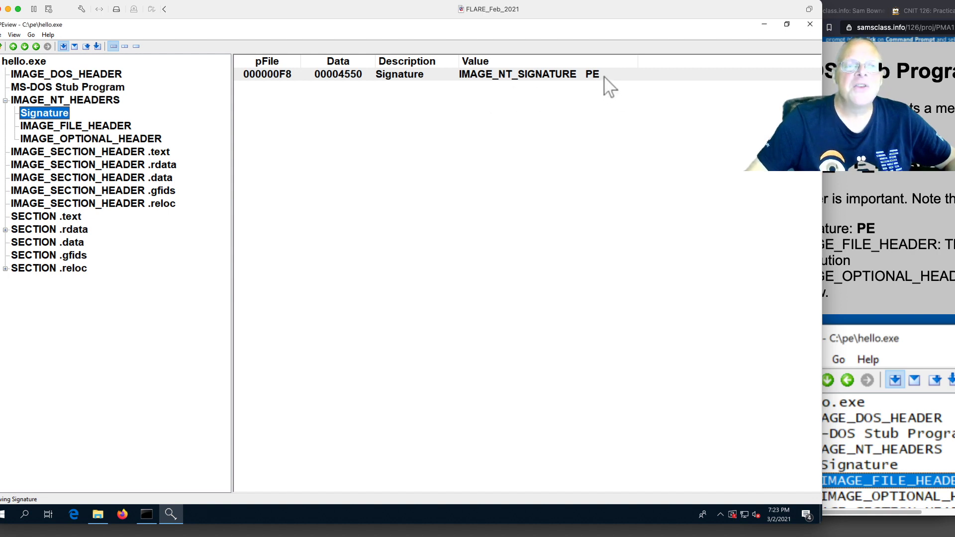
click(75, 125)
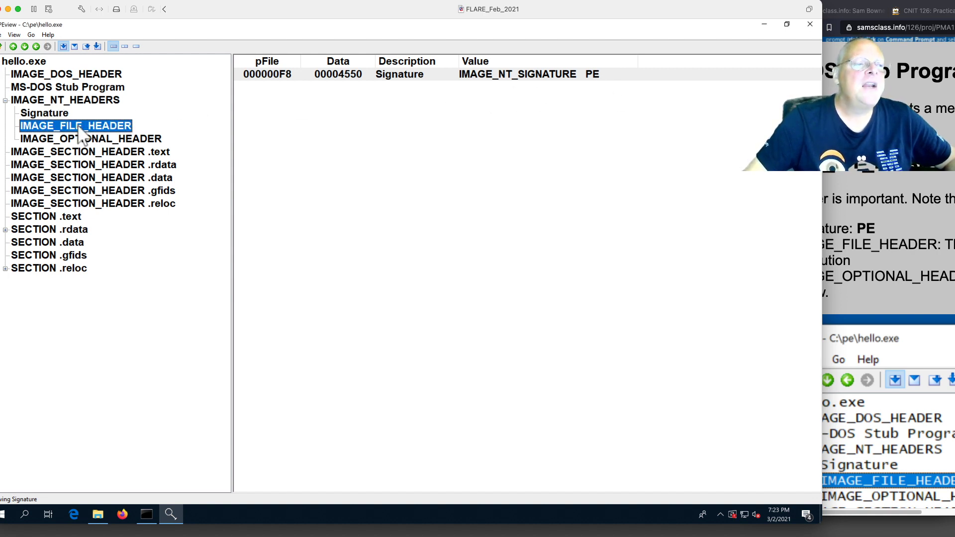
Step: View IMAGE_FILE_HEADER fields, then IMAGE_OPTIONAL_HEADER with Magic 010B and entry point 000012DC
click(76, 125)
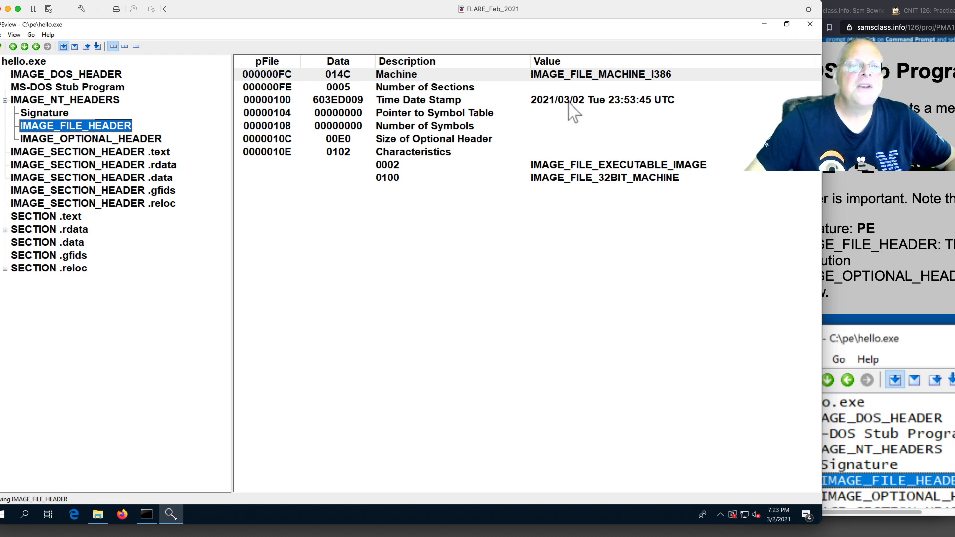
mouse_move(586, 116)
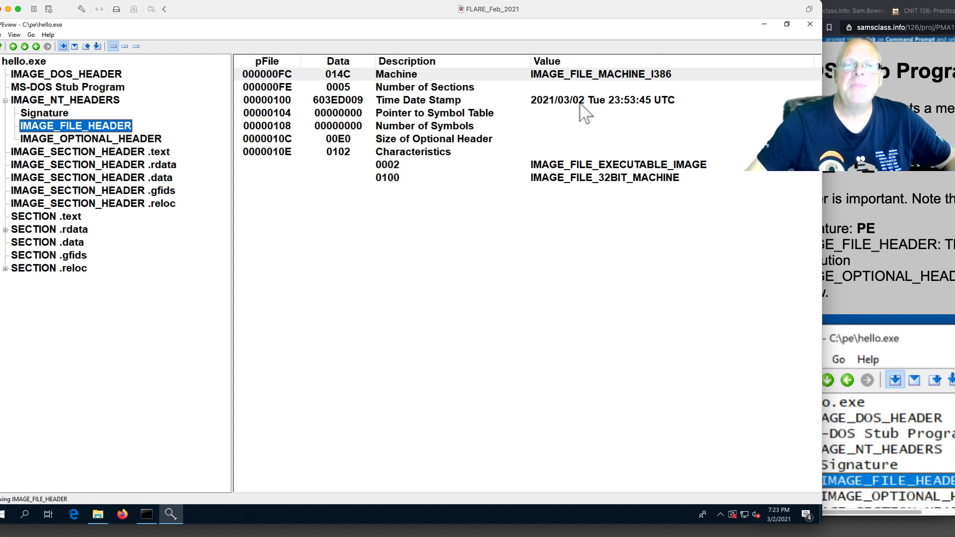
mouse_move(574, 104)
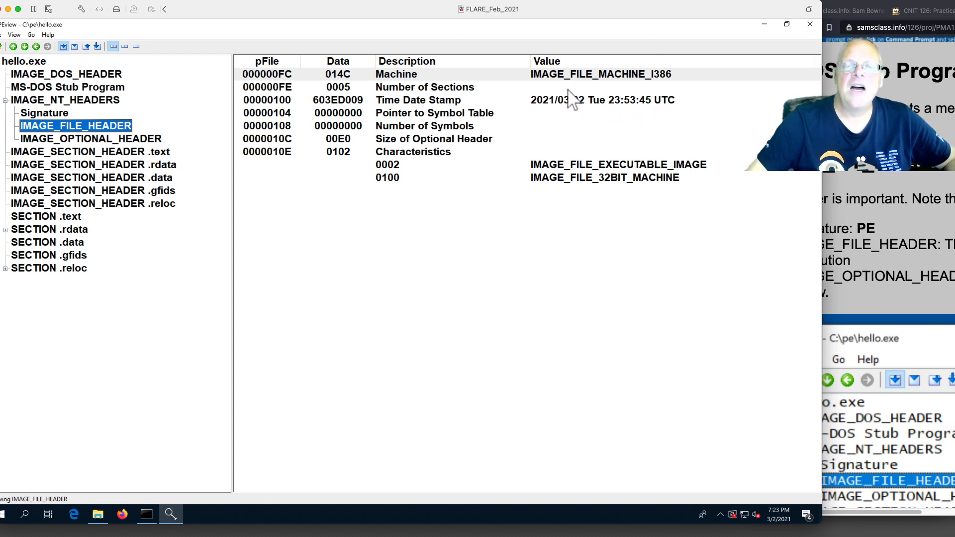
mouse_move(635, 118)
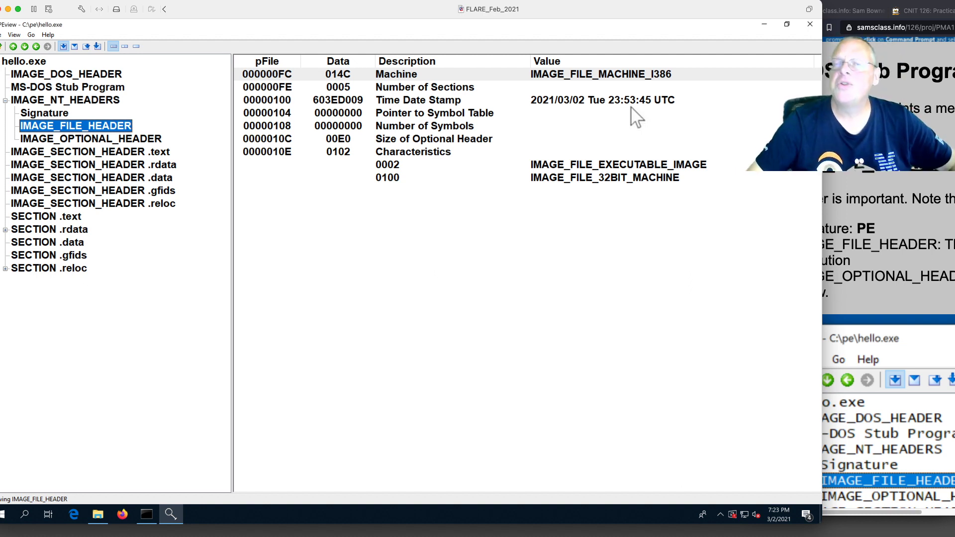
mouse_move(406, 149)
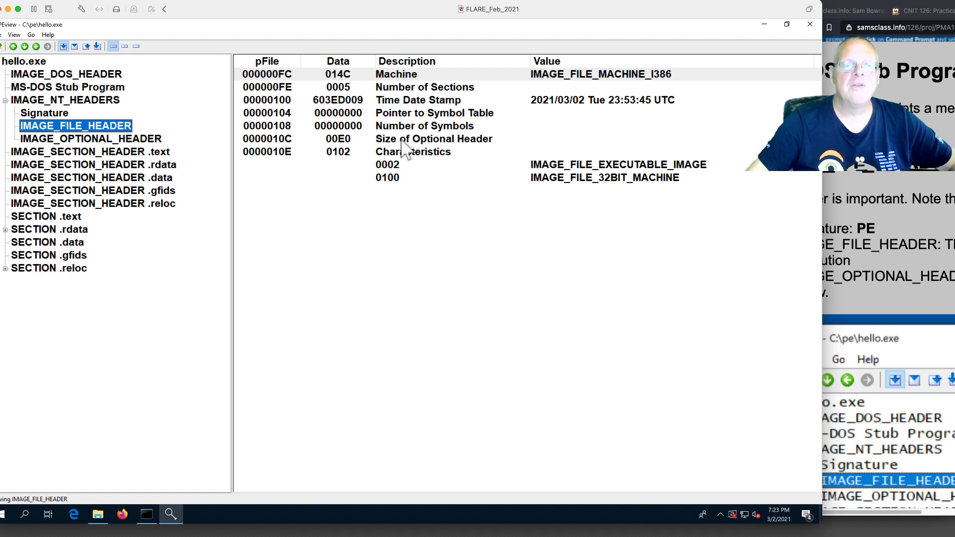
mouse_move(559, 203)
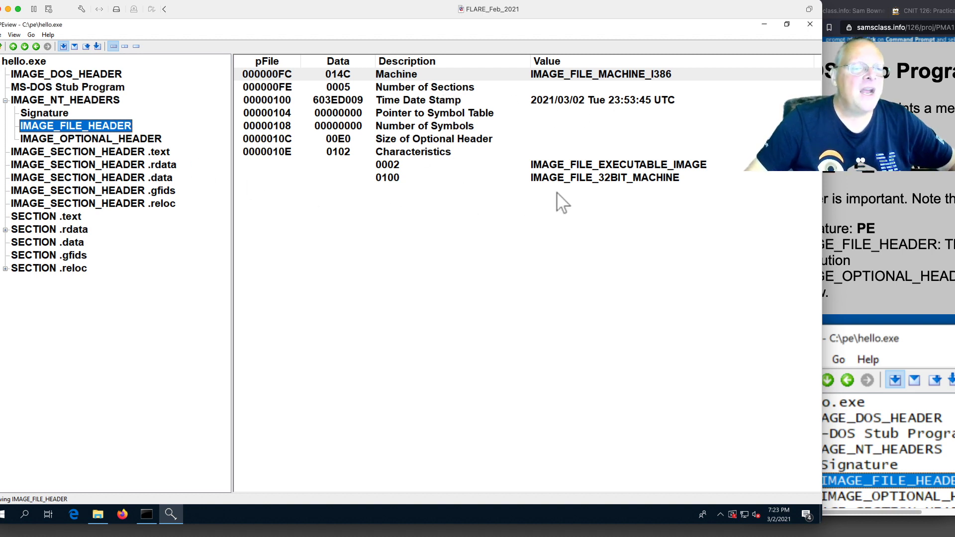
mouse_move(635, 186)
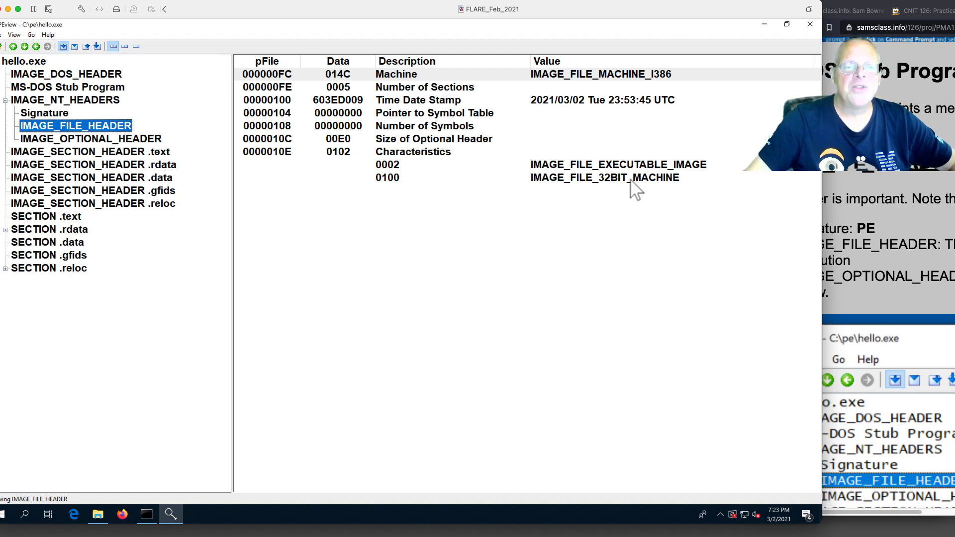
click(91, 138)
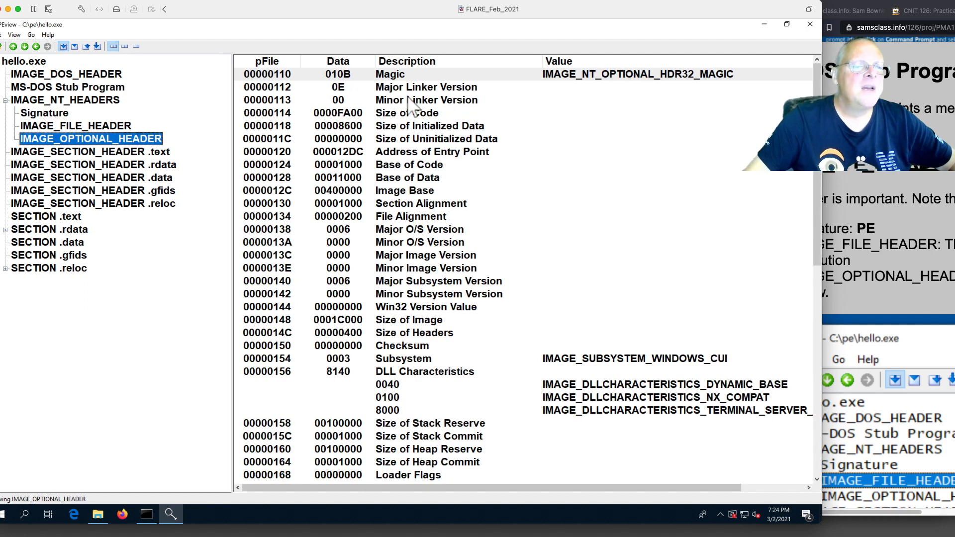
mouse_move(462, 412)
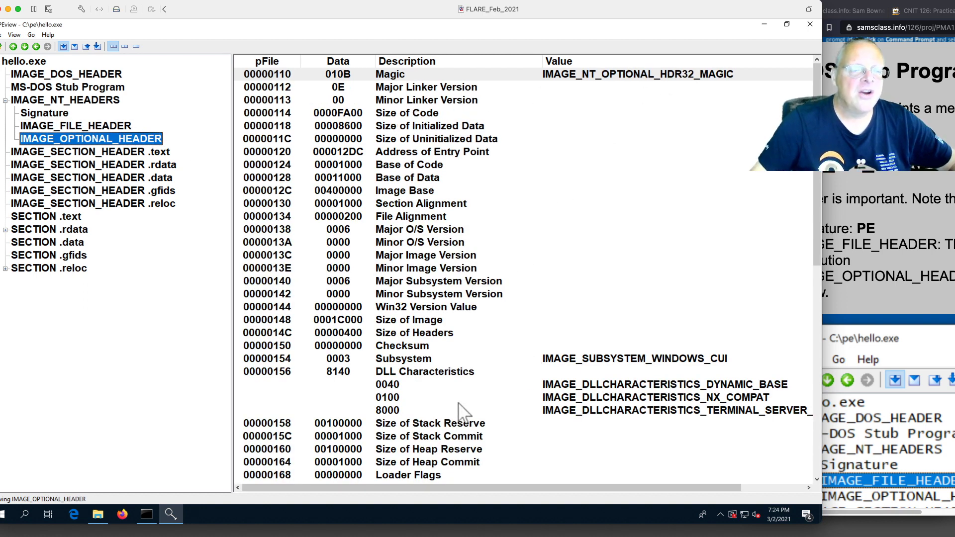
mouse_move(344, 161)
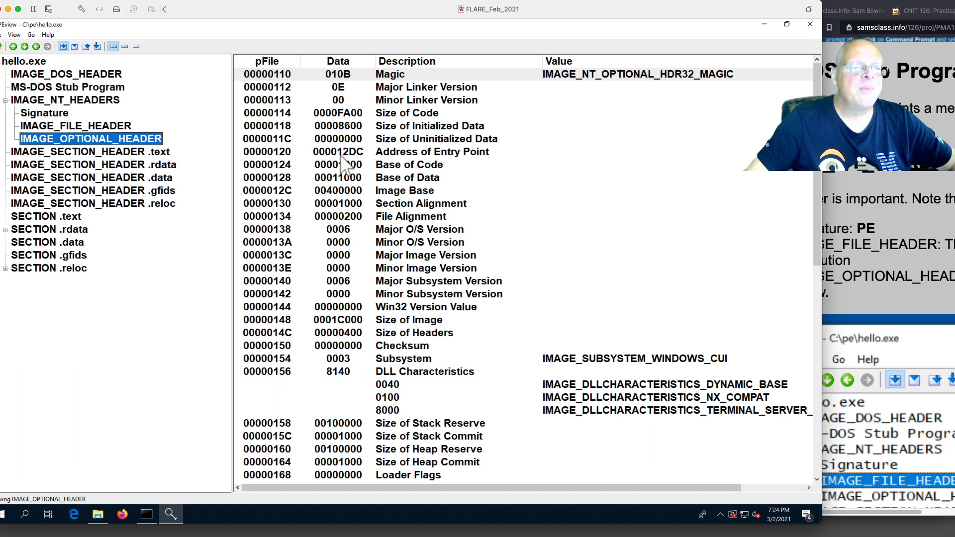
mouse_move(450, 164)
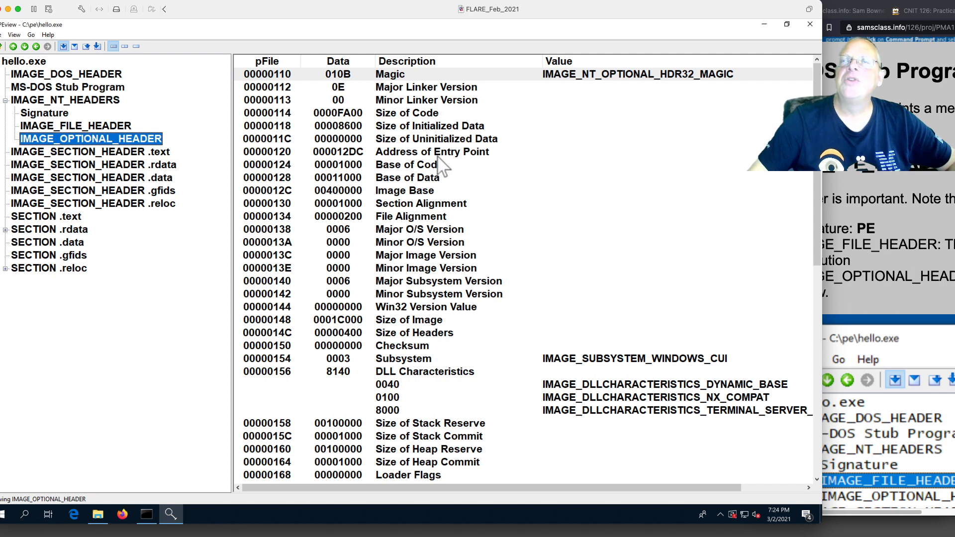
mouse_move(365, 173)
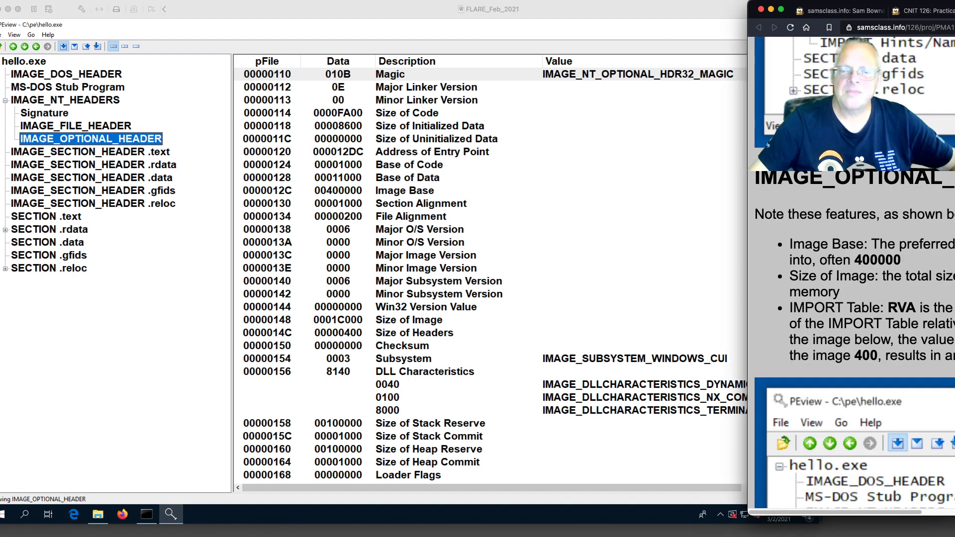
mouse_move(449, 386)
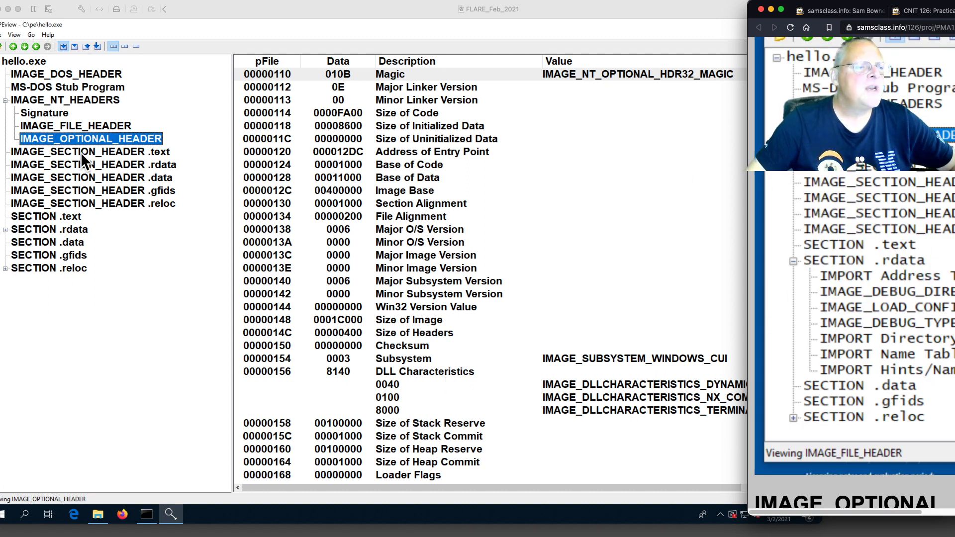
mouse_move(478, 235)
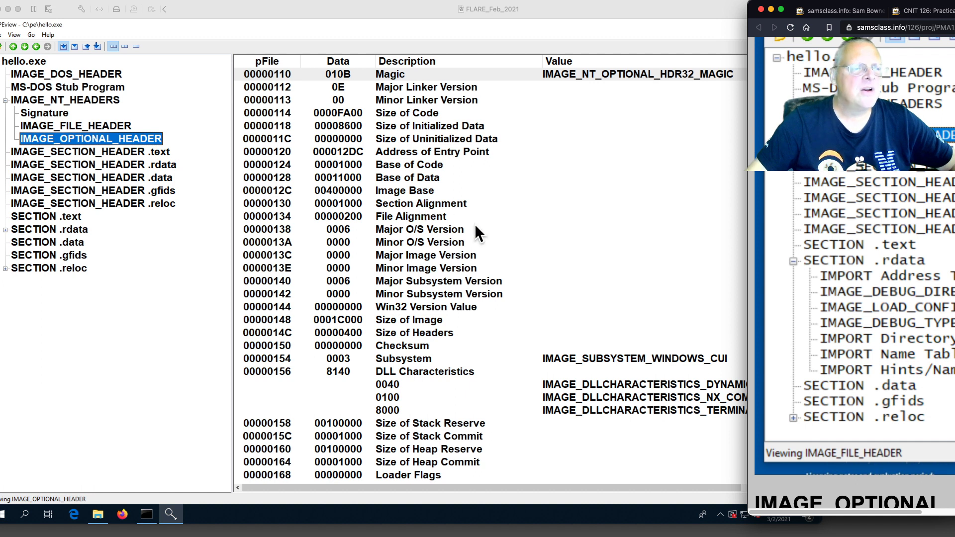
Step: Scroll the optional header to the data directories showing IMPORT Table RVA 00016B2C
scroll(down, 3)
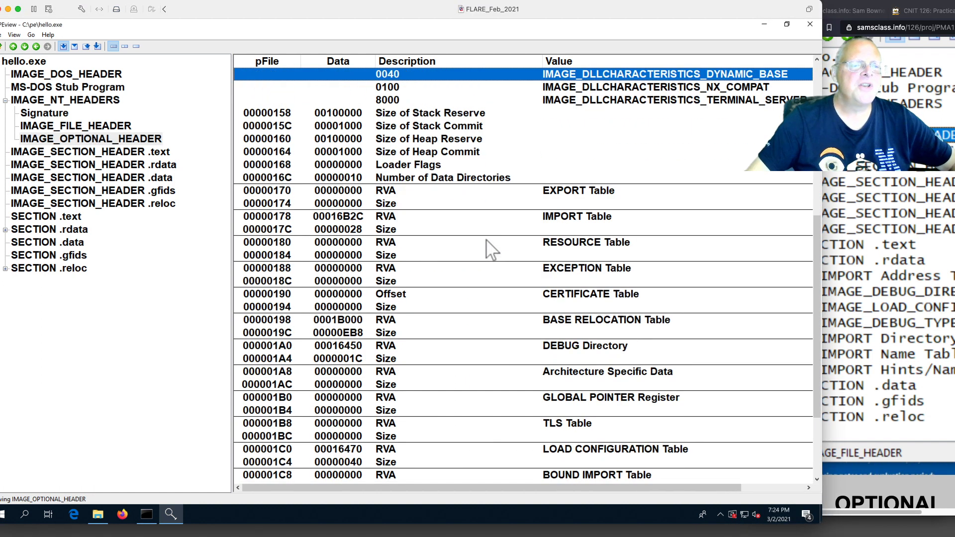
mouse_move(566, 210)
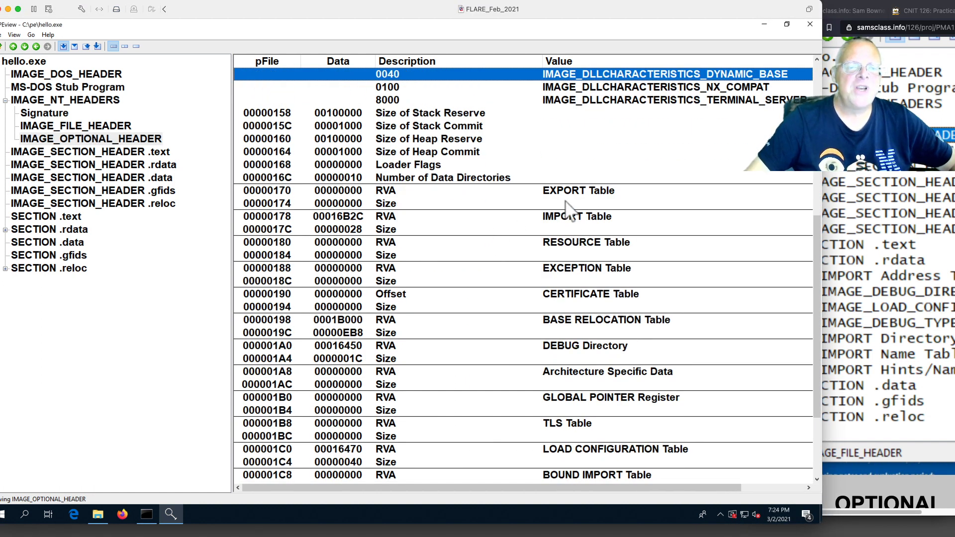
mouse_move(326, 213)
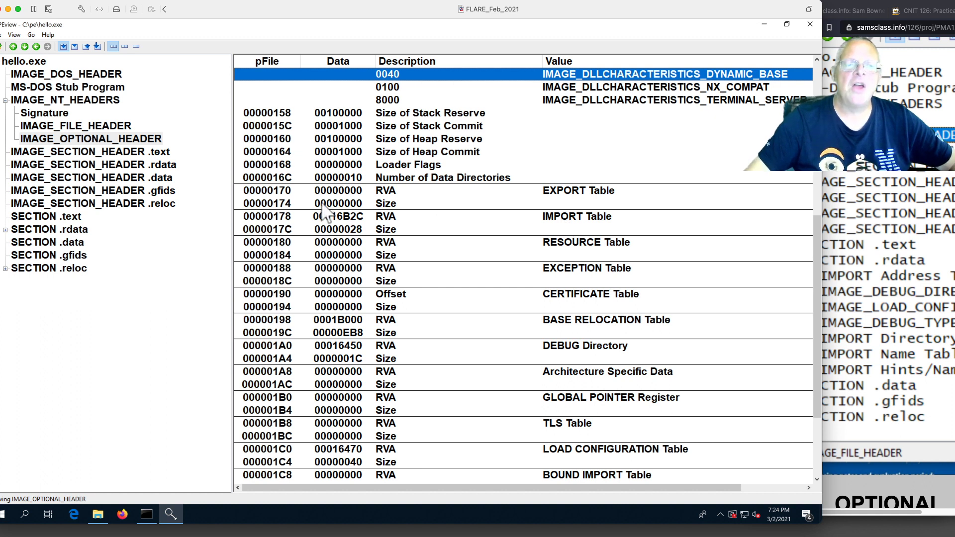
mouse_move(332, 234)
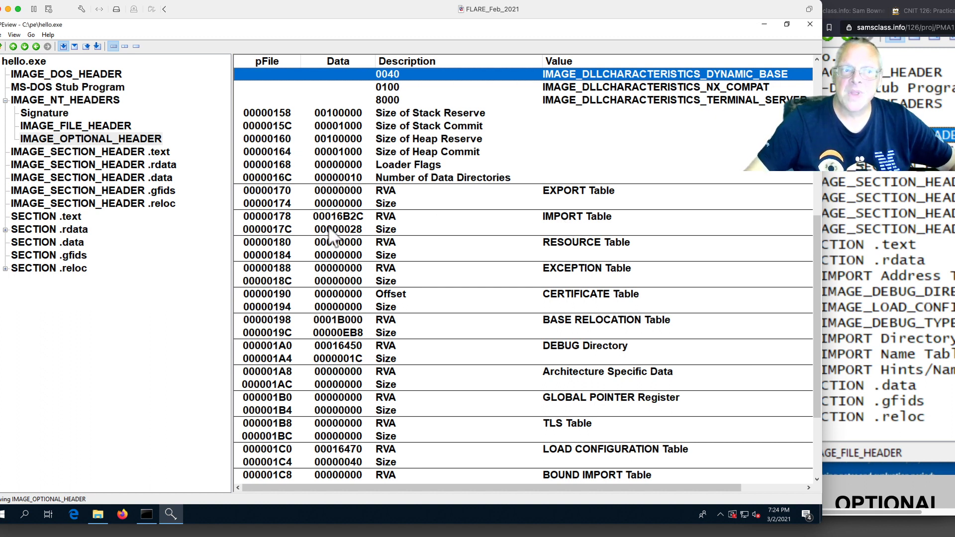
mouse_move(949, 267)
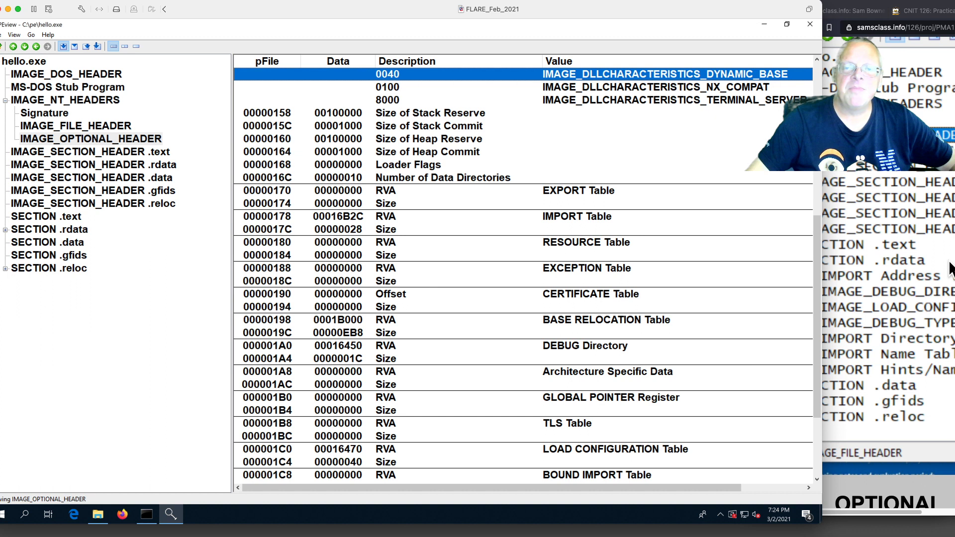
mouse_move(651, 471)
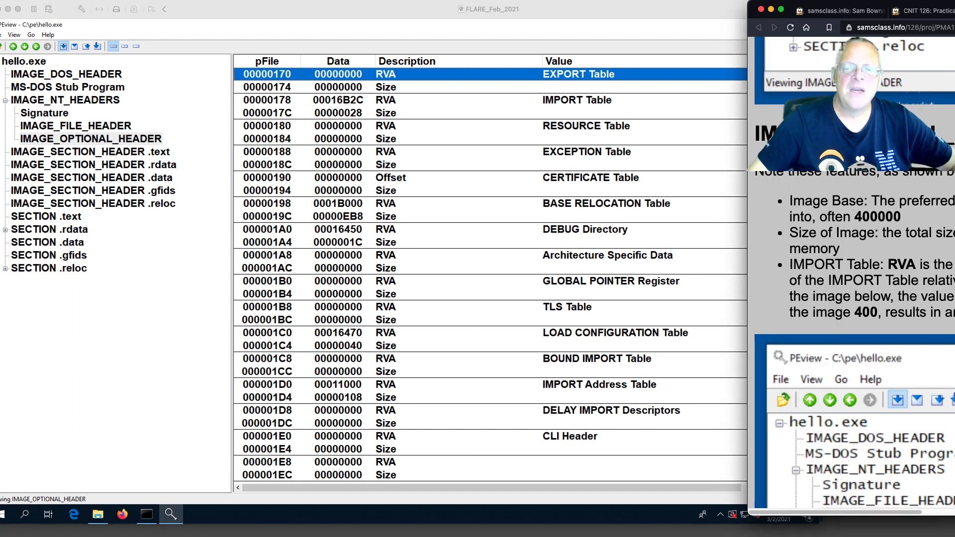
mouse_move(909, 230)
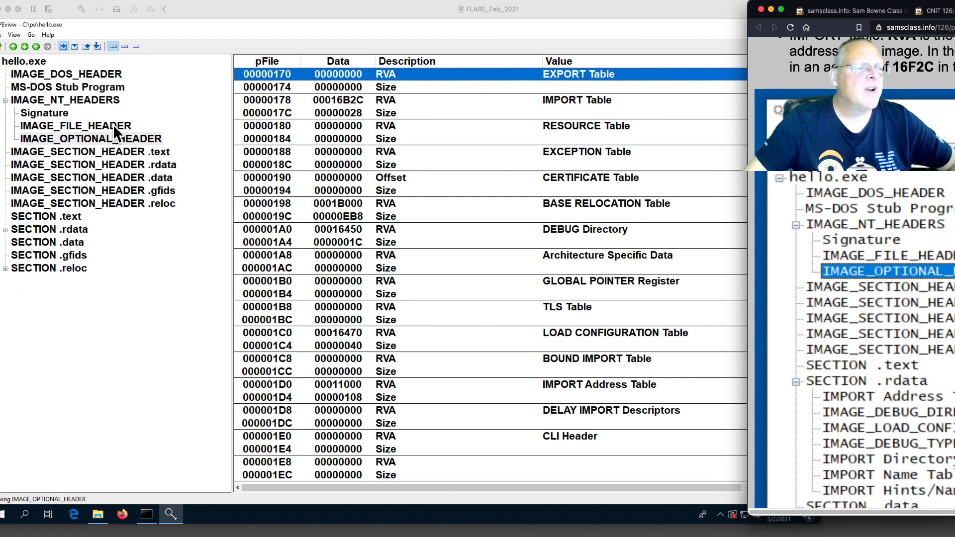
Step: Reselect IMAGE_OPTIONAL_HEADER and scroll to Size of Image and the DLL Characteristics flags
click(90, 138)
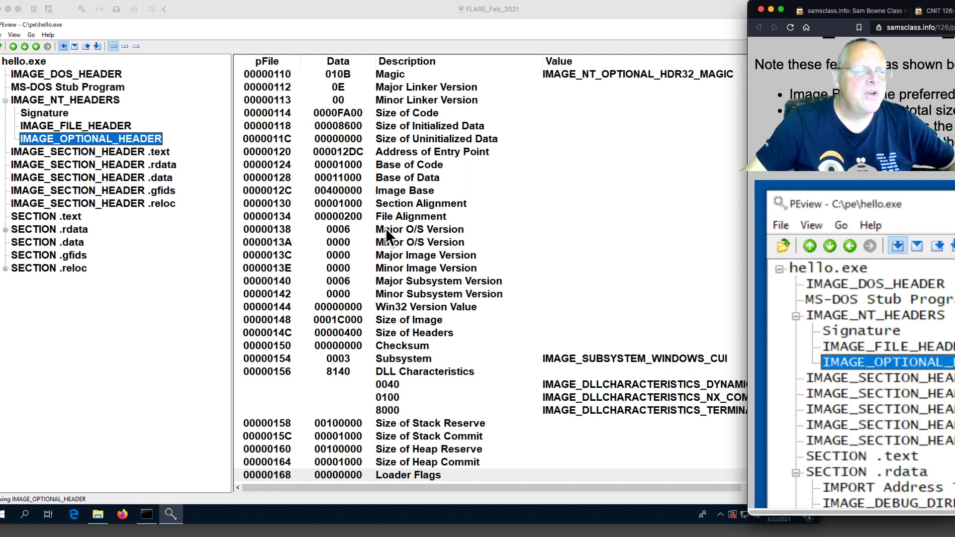
mouse_move(417, 140)
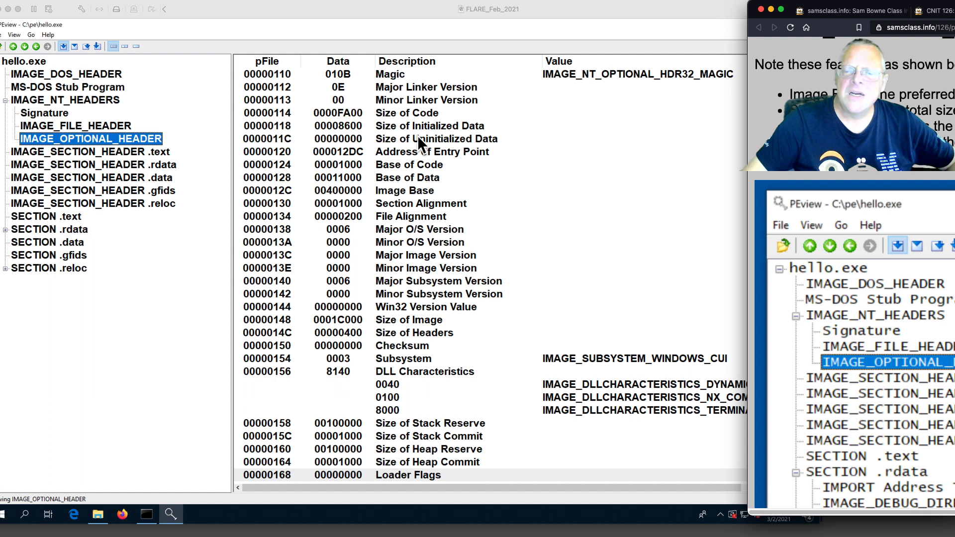
mouse_move(460, 198)
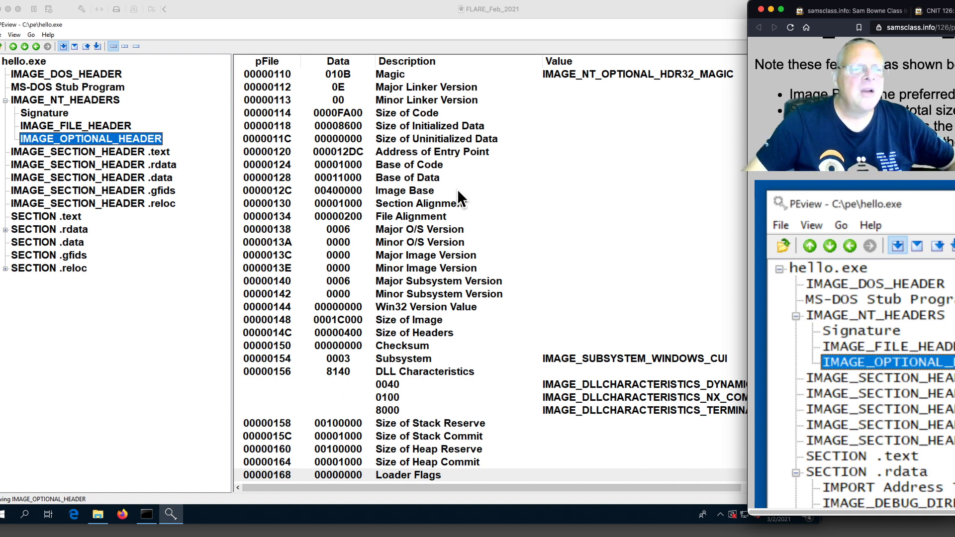
mouse_move(439, 259)
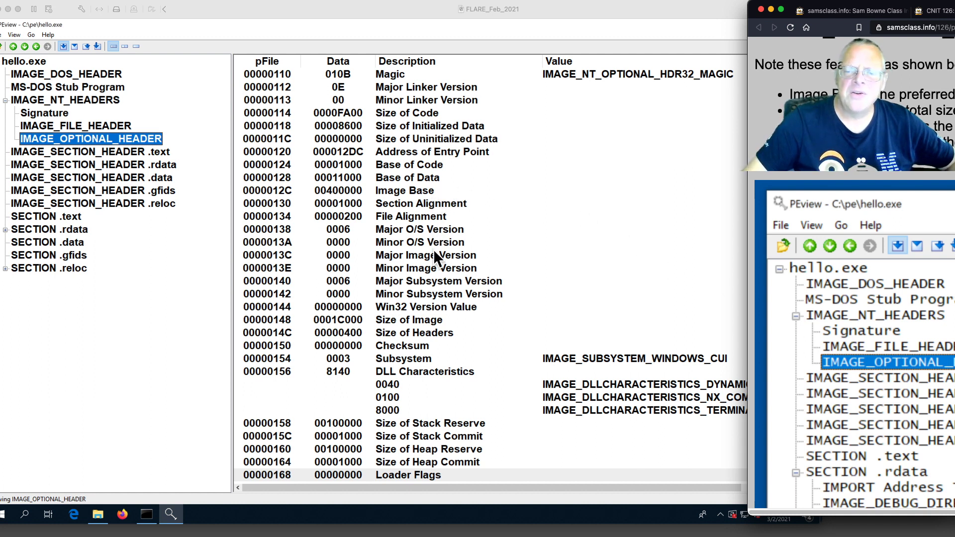
mouse_move(420, 321)
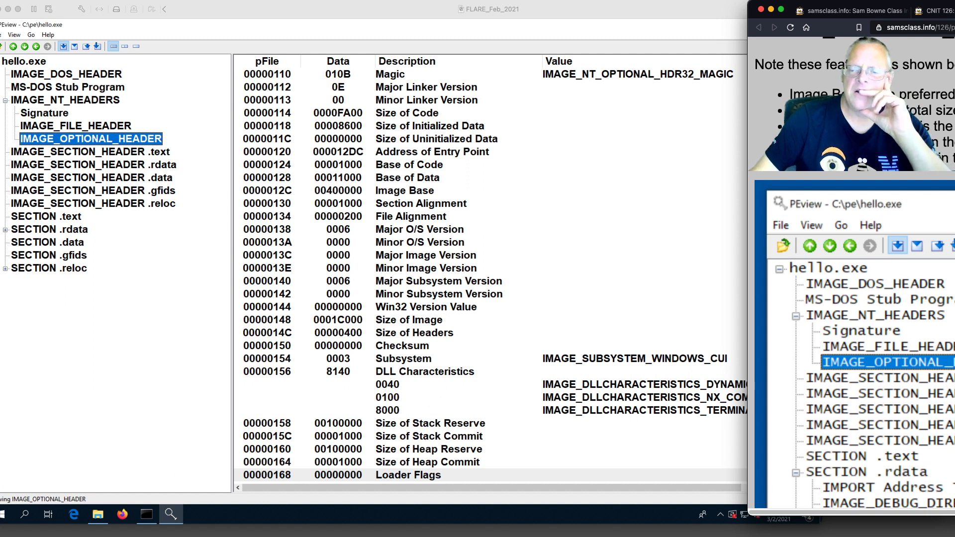
scroll(down, 3)
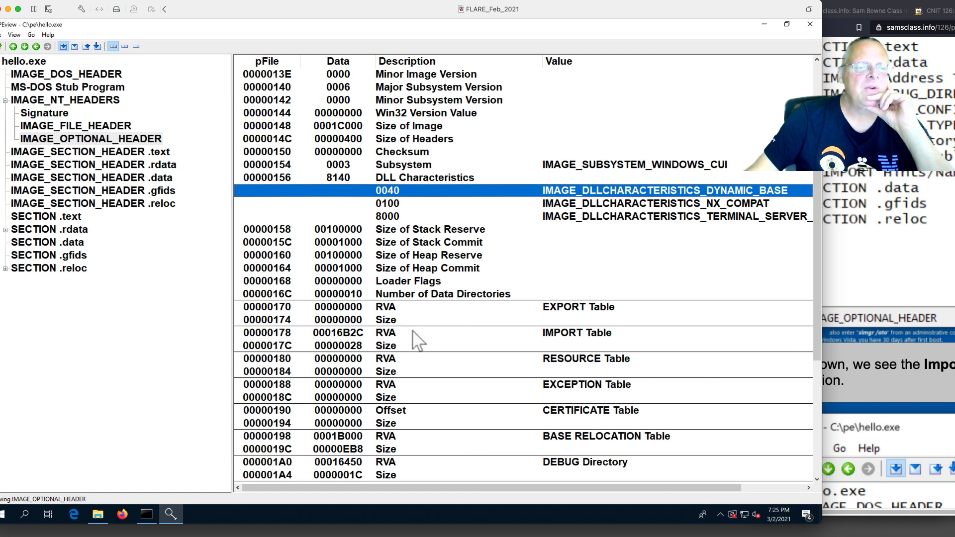
mouse_move(359, 311)
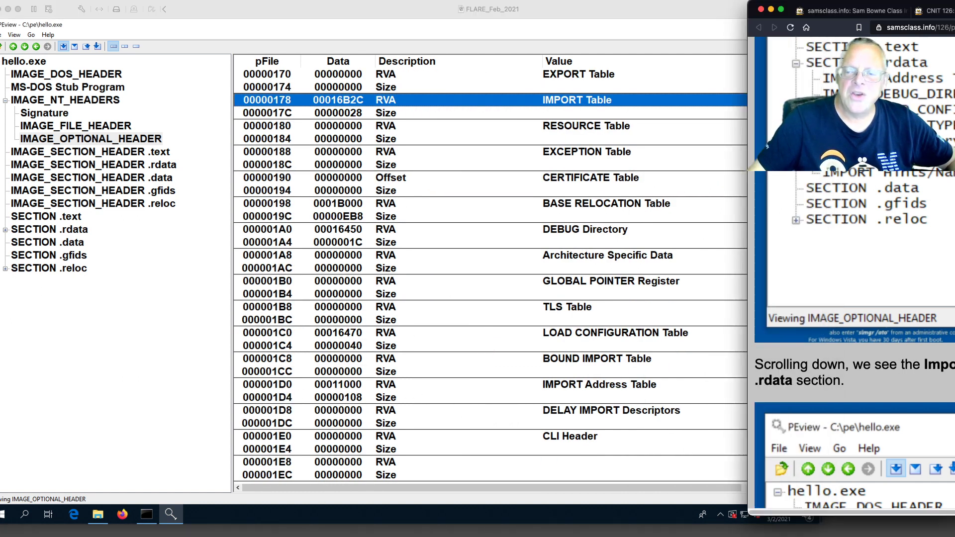
Step: Scroll past the data directories and show the .text section header with RVA 00001000
scroll(down, 3)
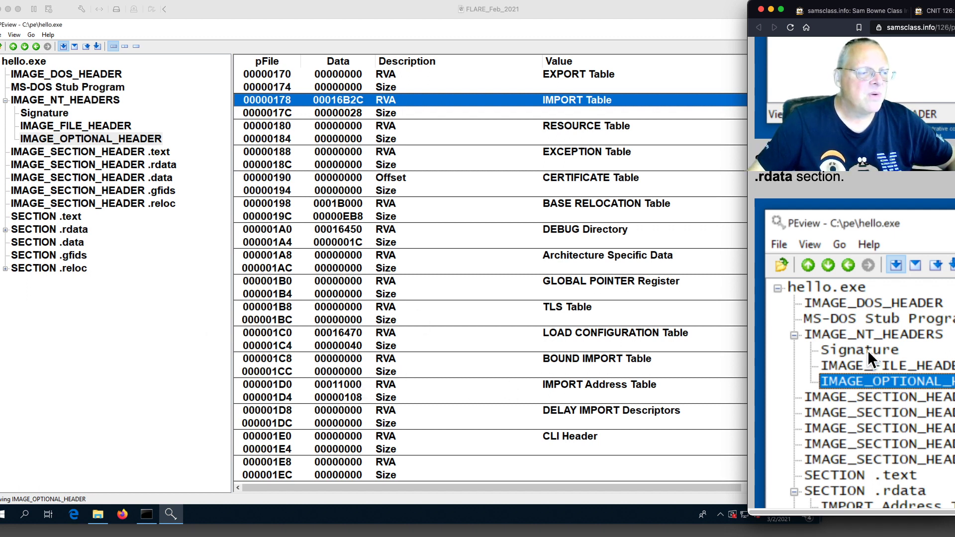
scroll(down, 3)
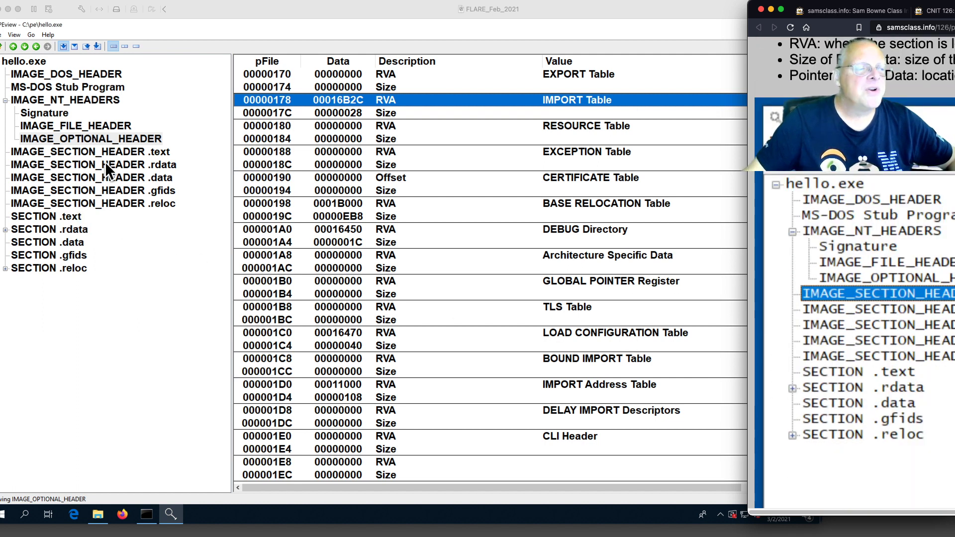
click(91, 151)
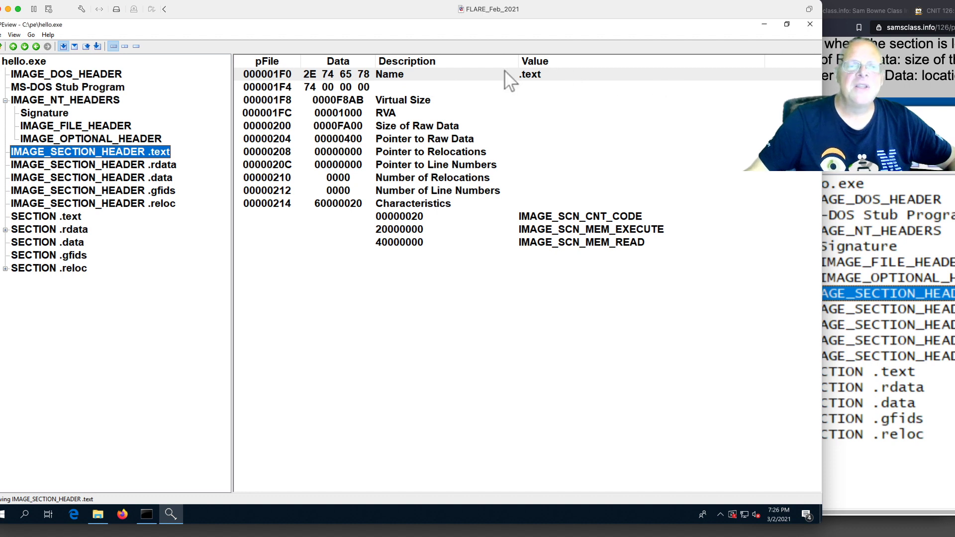
mouse_move(528, 82)
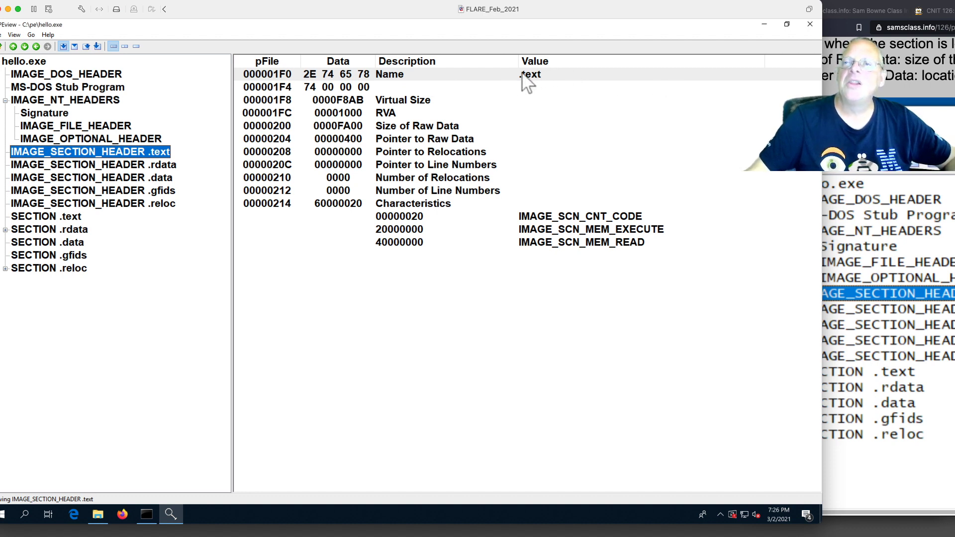
mouse_move(541, 86)
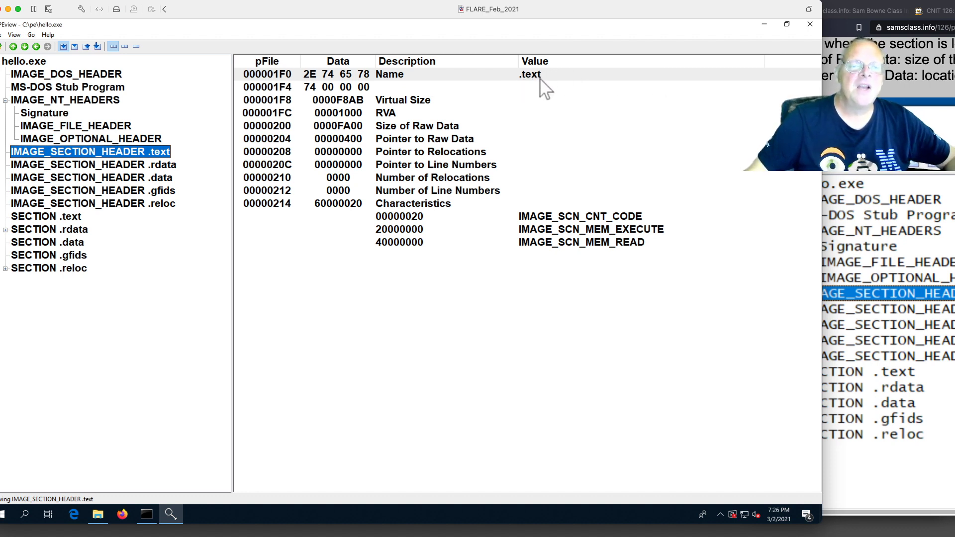
mouse_move(362, 100)
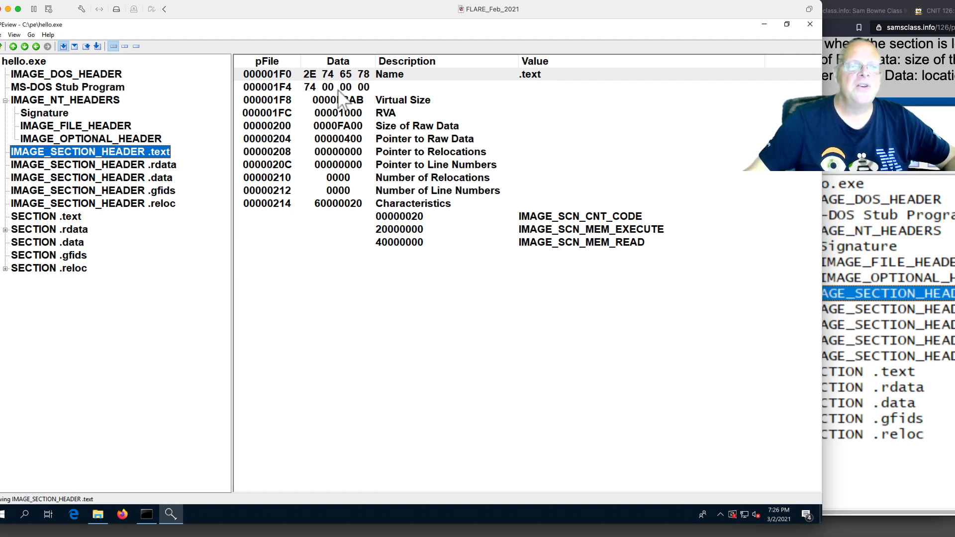
mouse_move(405, 195)
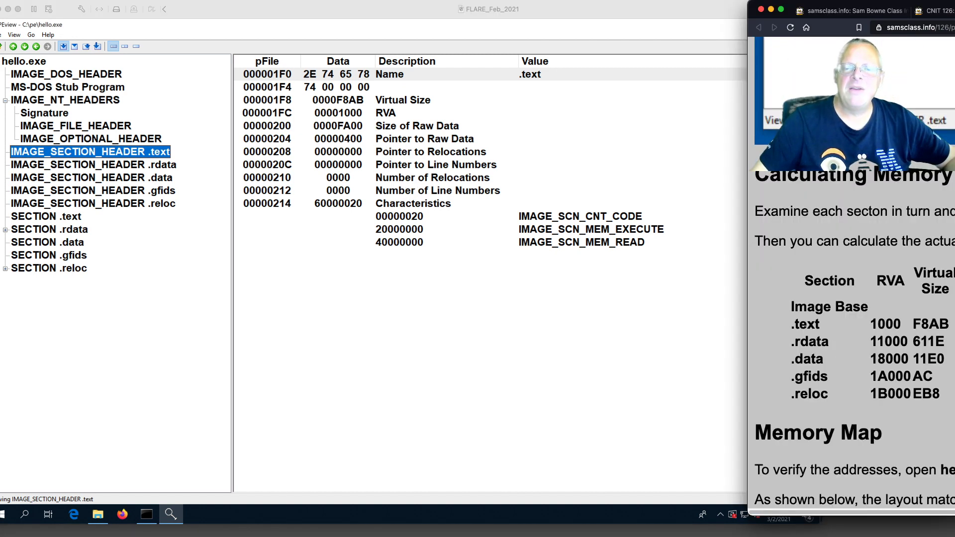
Step: Scroll the PMA 122 lab page to the Calculating Memory Layout table of section addresses
scroll(down, 3)
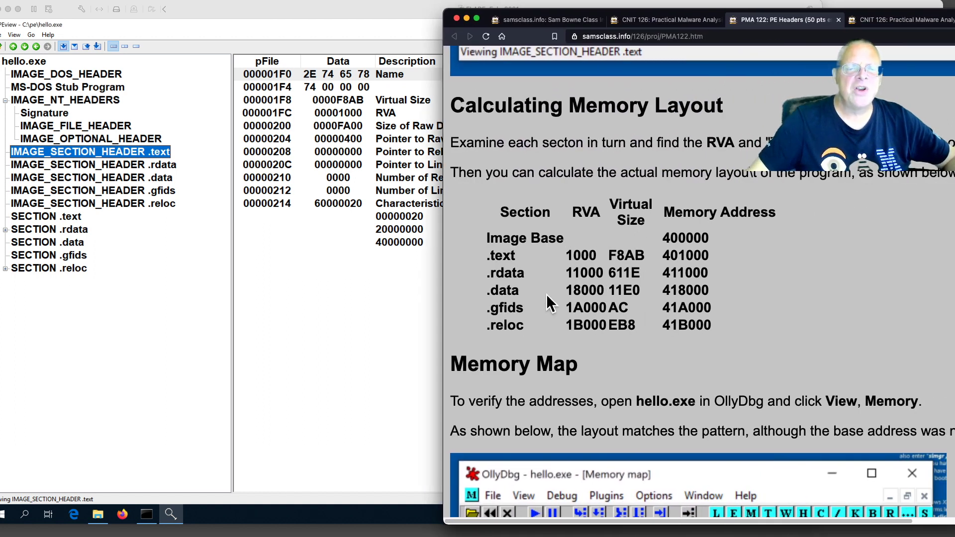
mouse_move(700, 332)
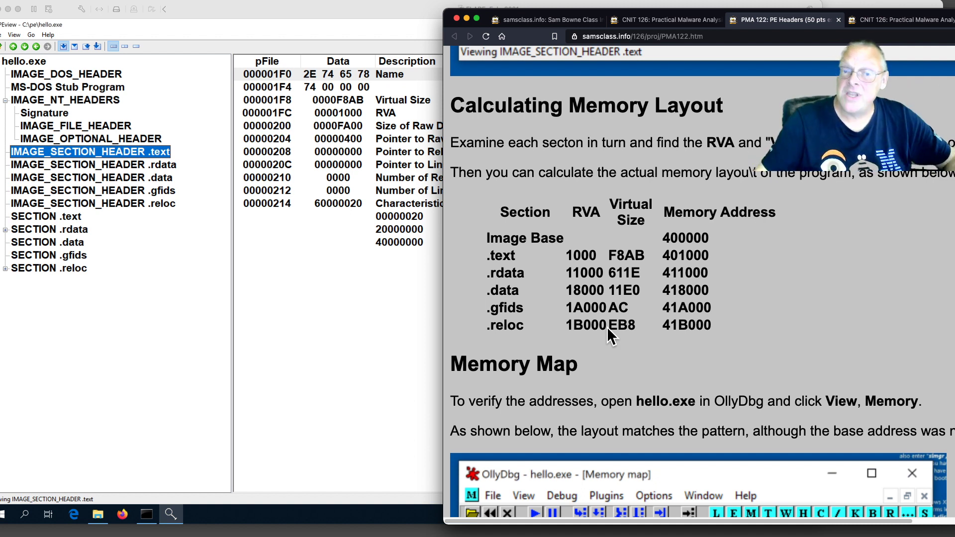
mouse_move(611, 340)
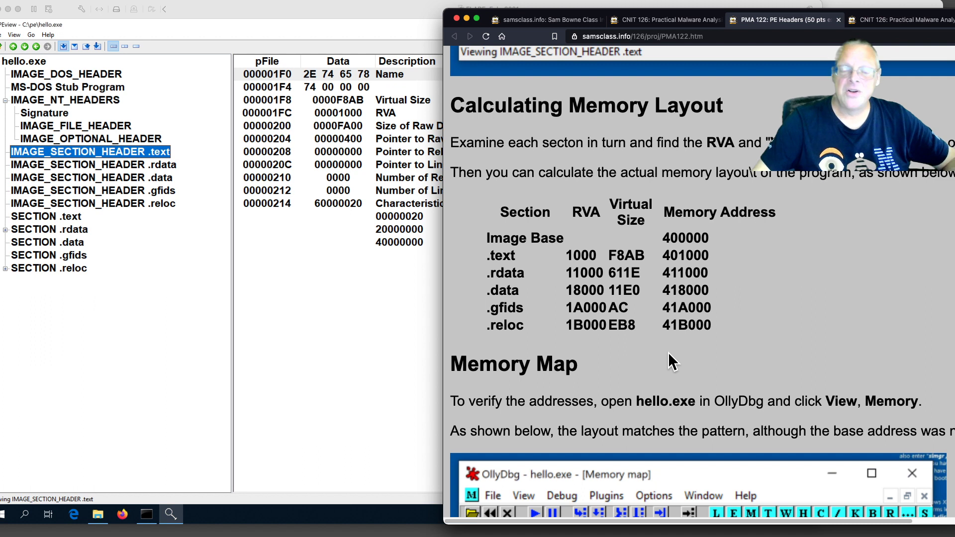
Step: Scroll the PMA 122 lab page down toward the IMPORT Address Table instructions
scroll(down, 3)
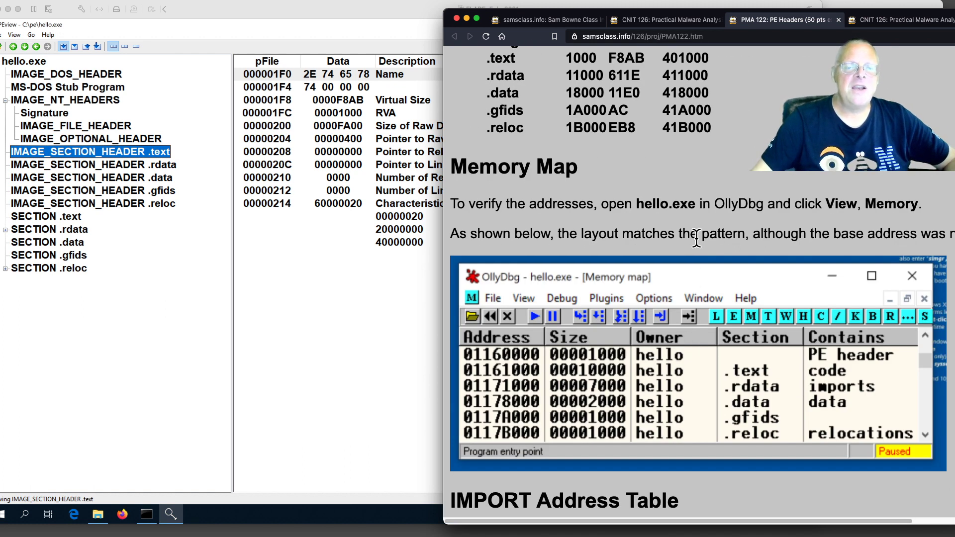
scroll(down, 3)
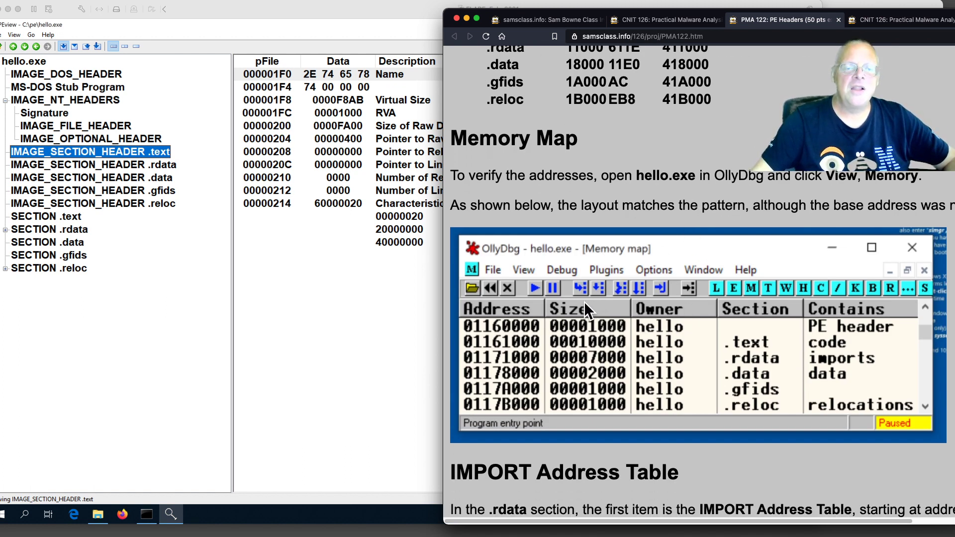
mouse_move(763, 359)
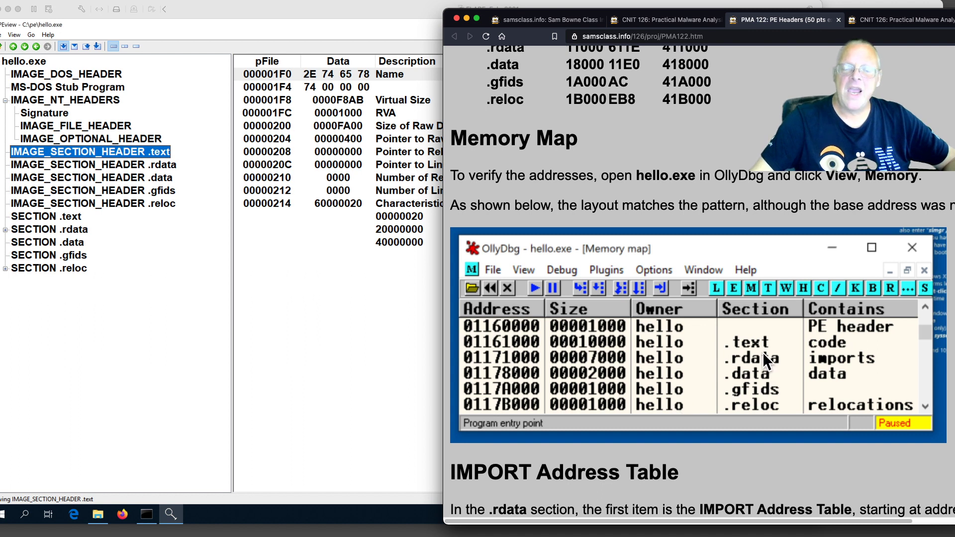
mouse_move(766, 416)
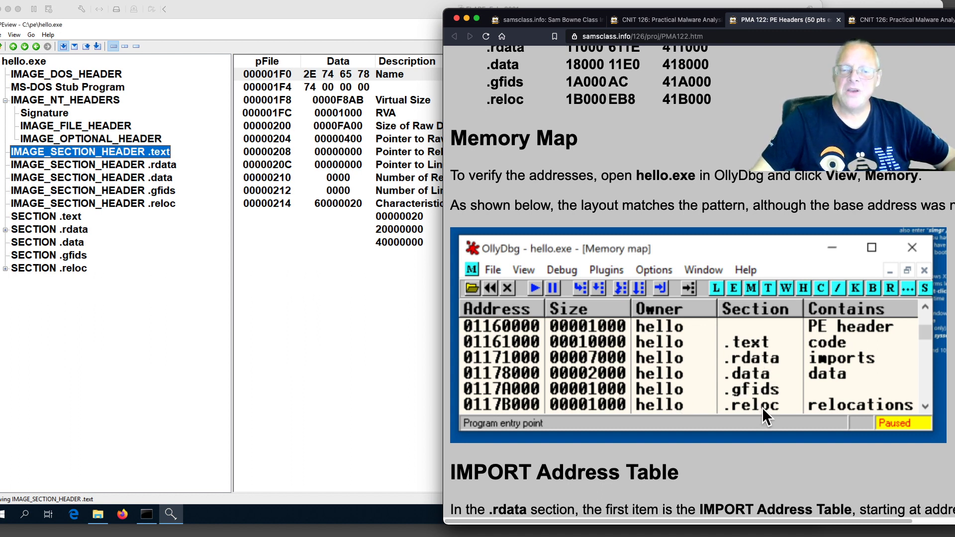
mouse_move(499, 373)
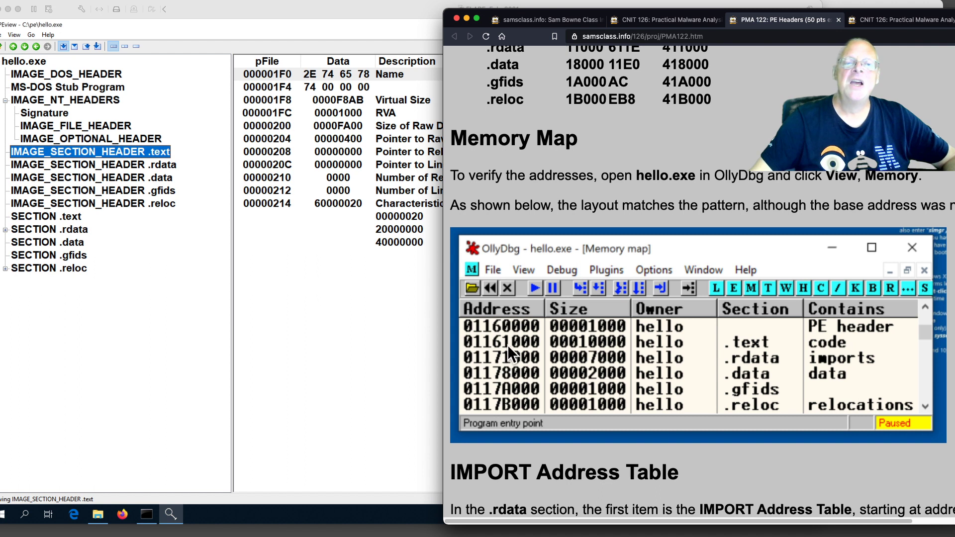
mouse_move(542, 359)
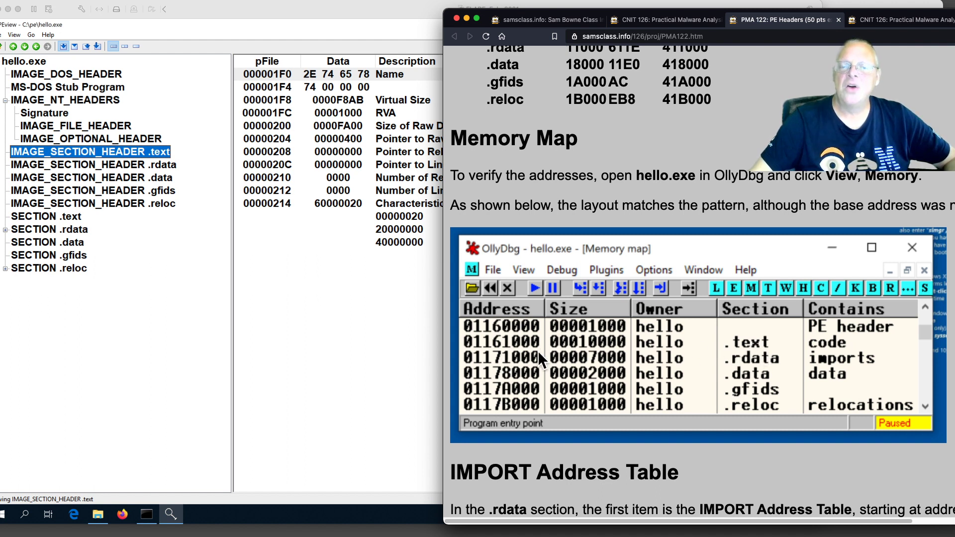
mouse_move(539, 334)
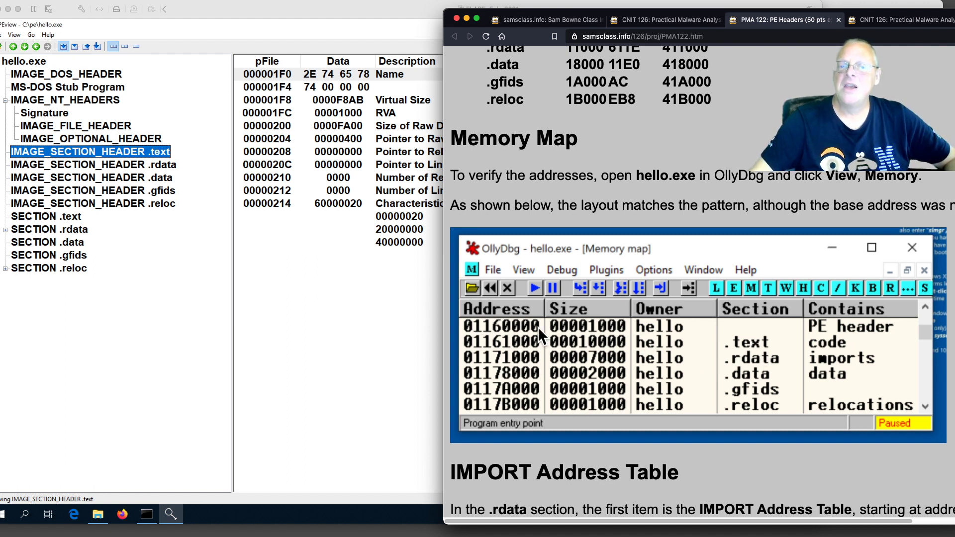
mouse_move(658, 413)
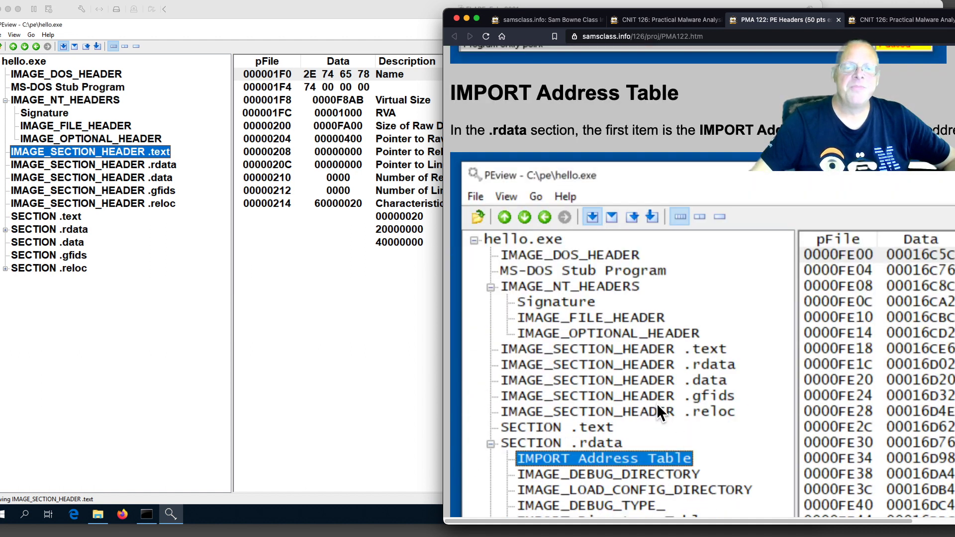
mouse_move(344, 292)
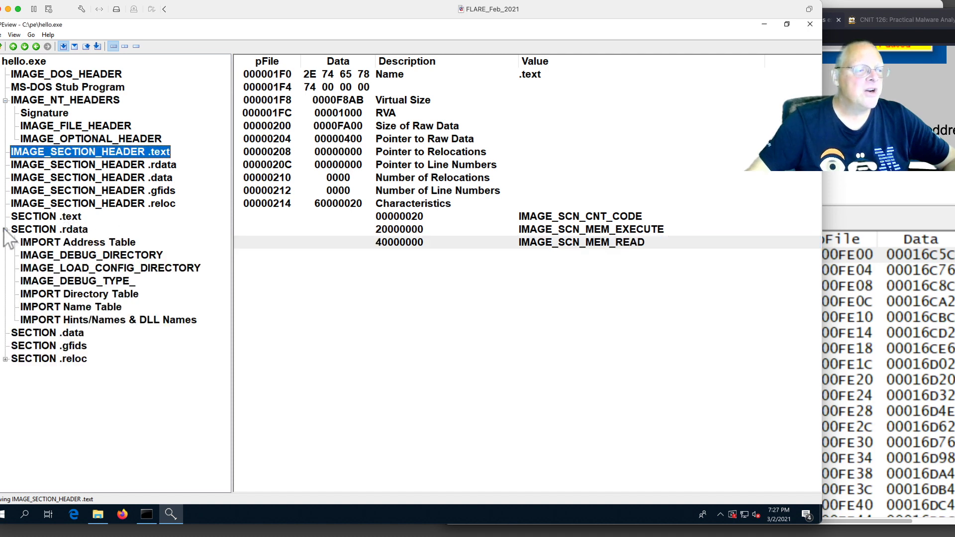
Step: Show .rdata's IMPORT Address Table and review the KERNEL32.dll entries down to End of Imports
click(78, 242)
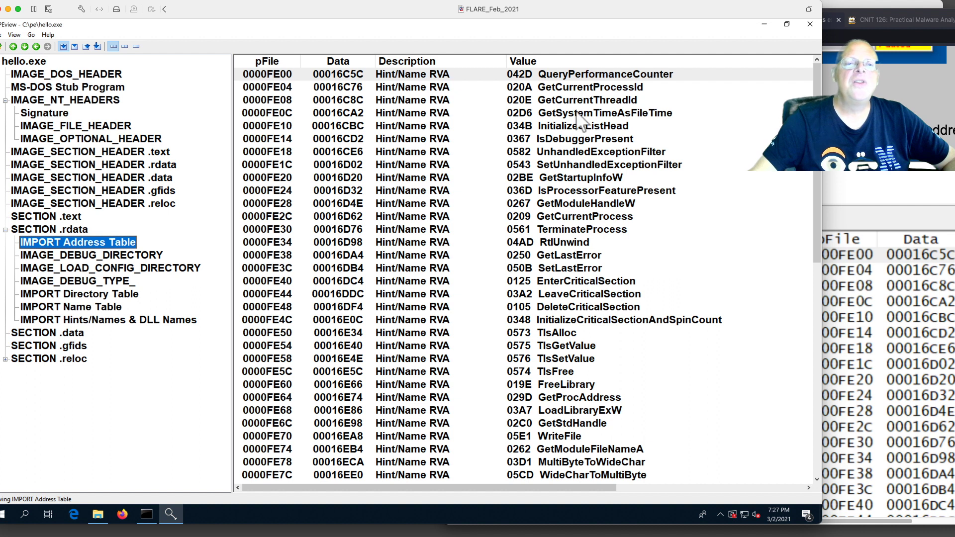
mouse_move(576, 356)
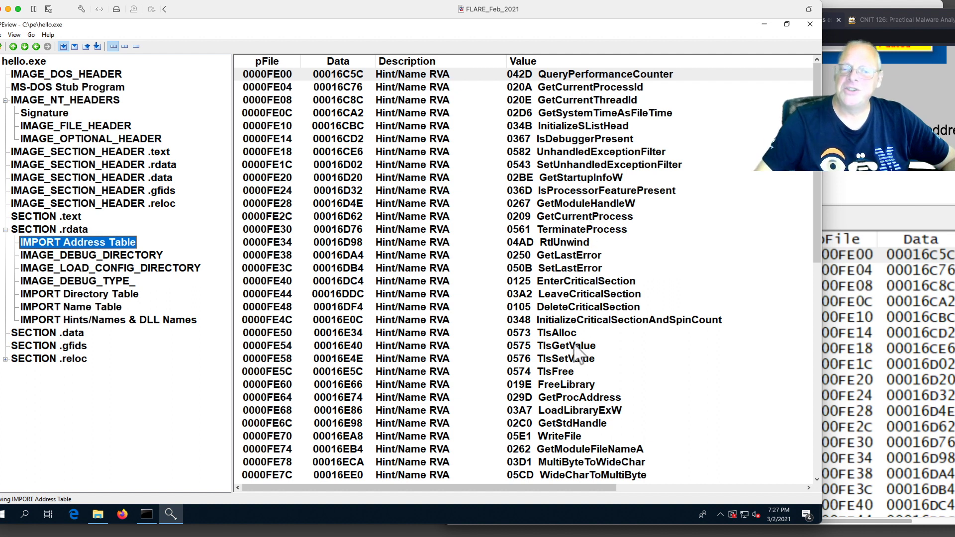
mouse_move(606, 401)
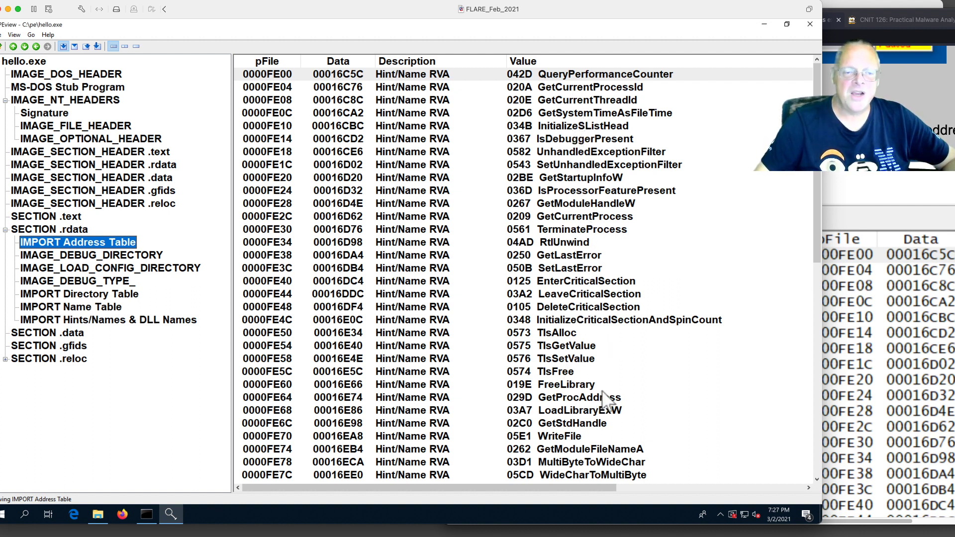
scroll(down, 3)
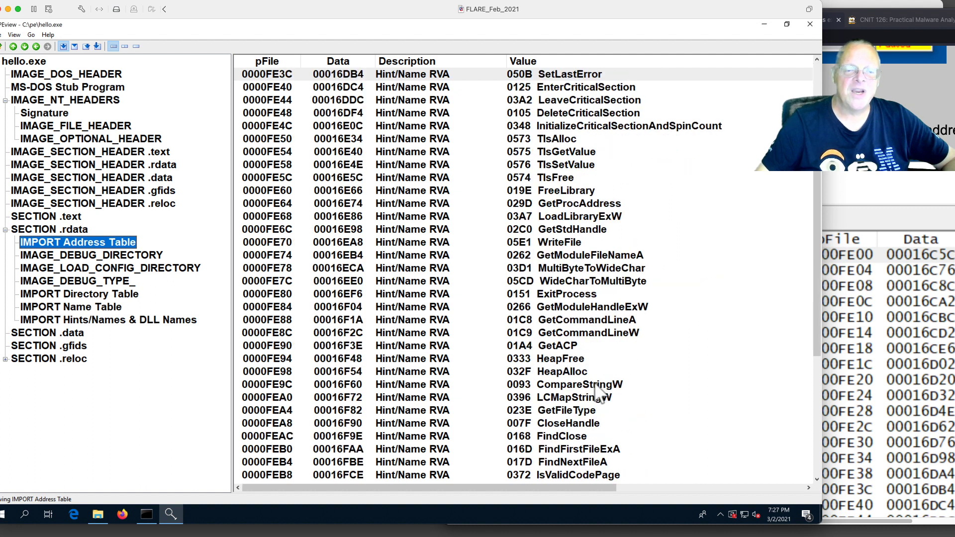
scroll(down, 3)
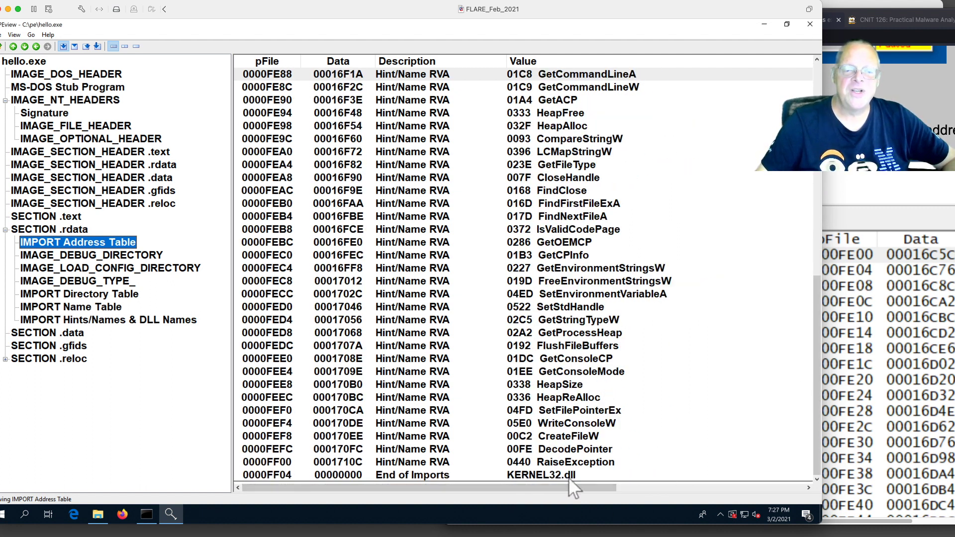
scroll(up, 3)
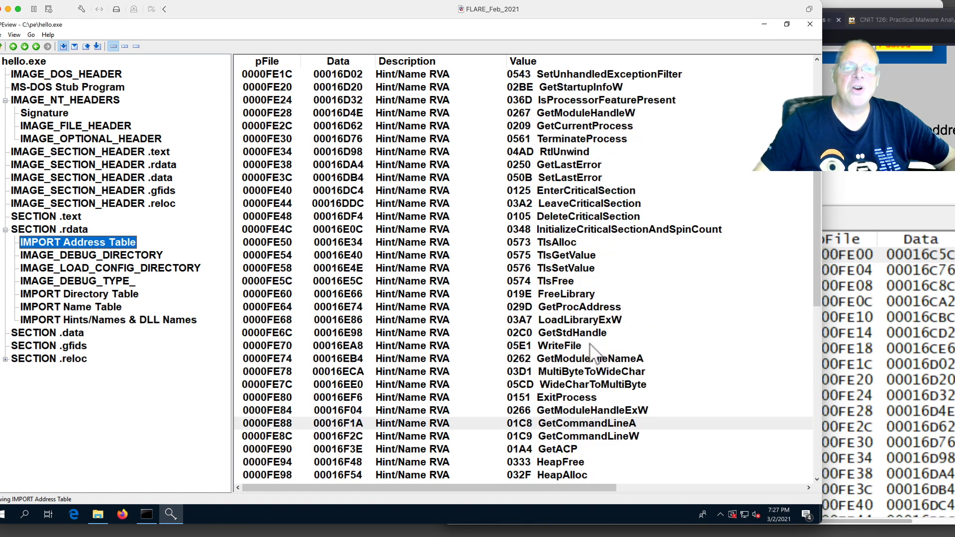
scroll(up, 3)
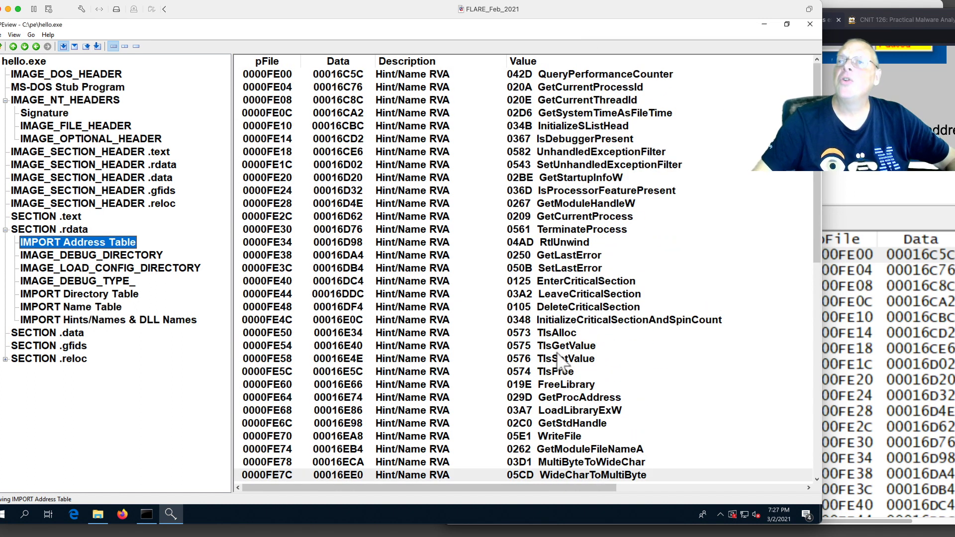
mouse_move(562, 183)
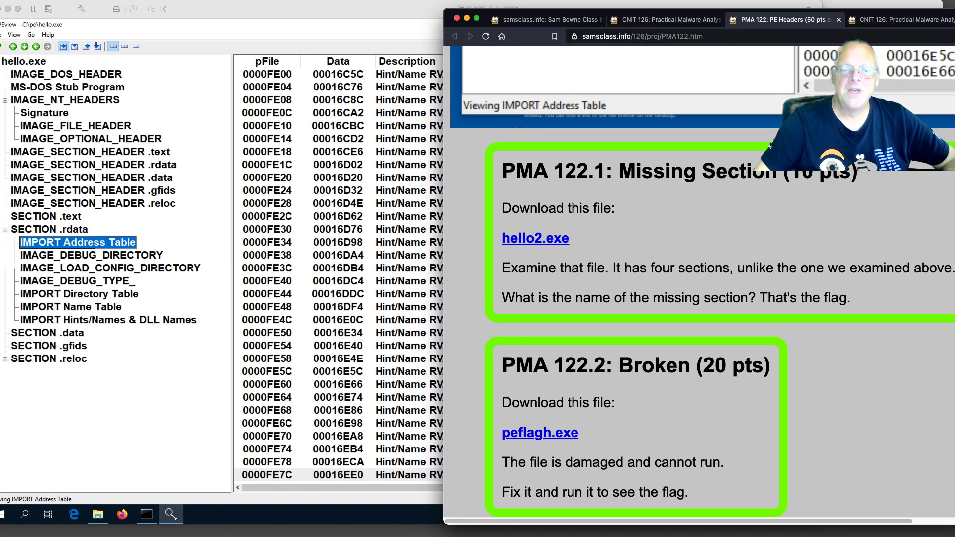
Step: Scroll the lab page to the PMA 122.1 Missing Section and 122.2–122.3 Broken challenge boxes
scroll(down, 3)
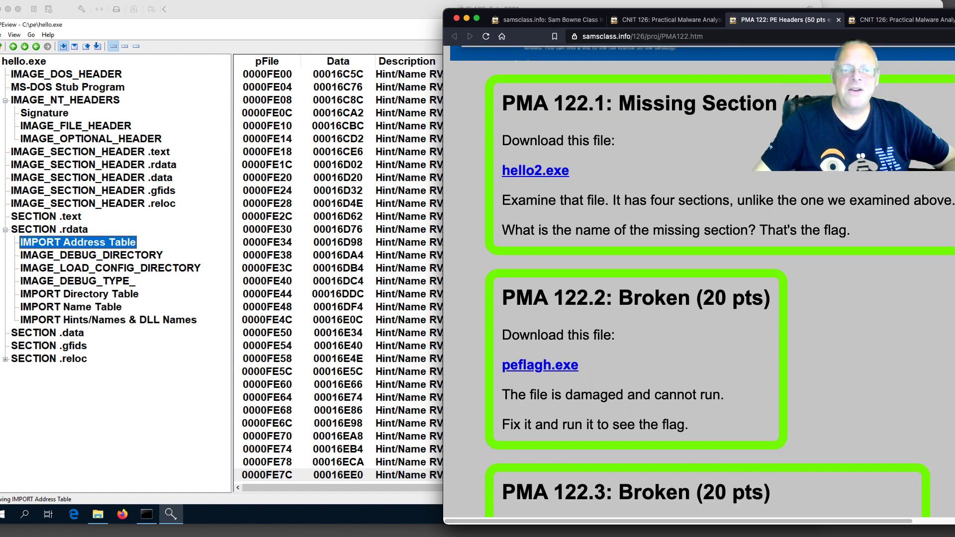
scroll(down, 3)
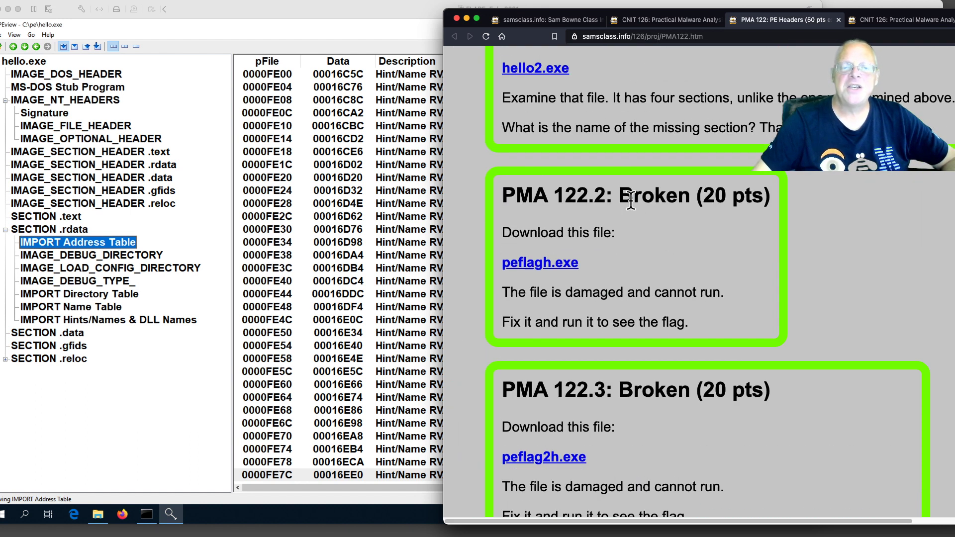
scroll(down, 3)
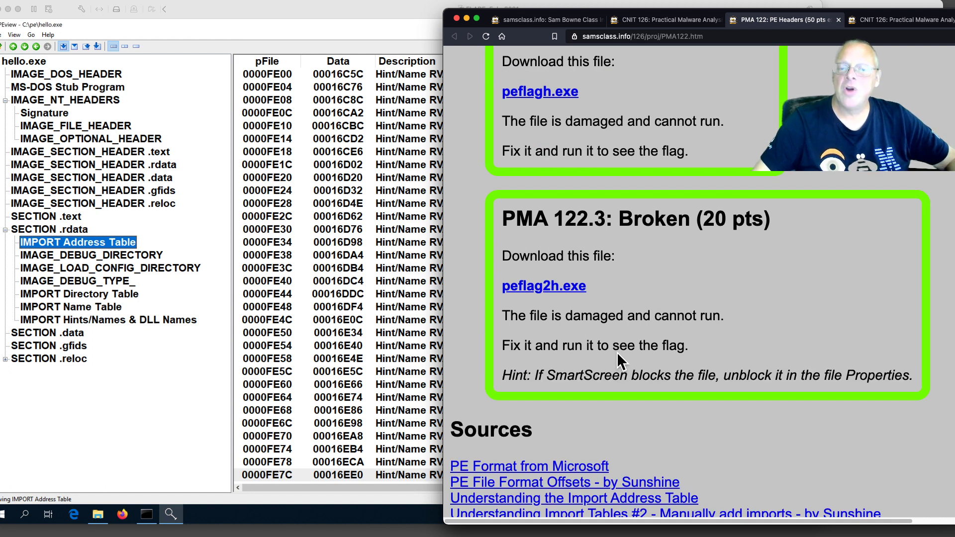
scroll(up, 3)
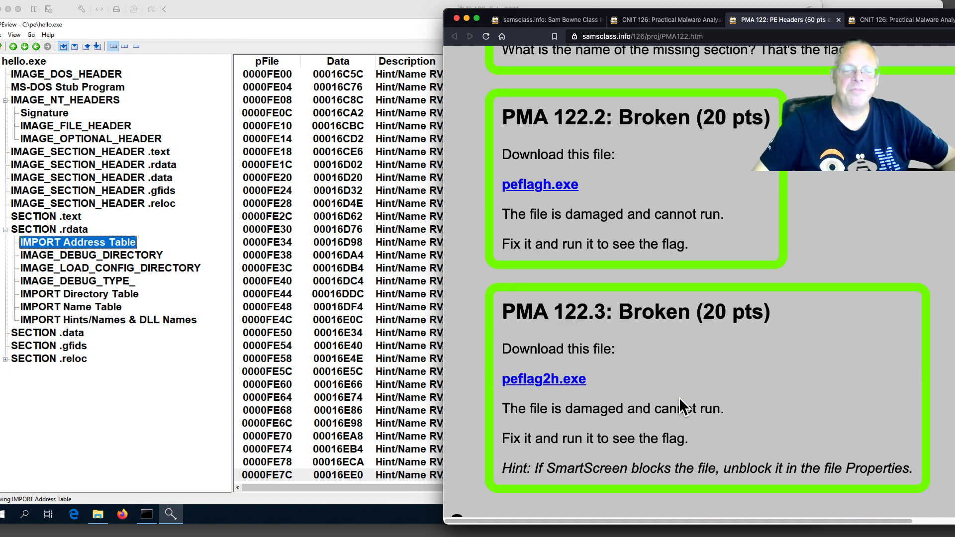
scroll(up, 3)
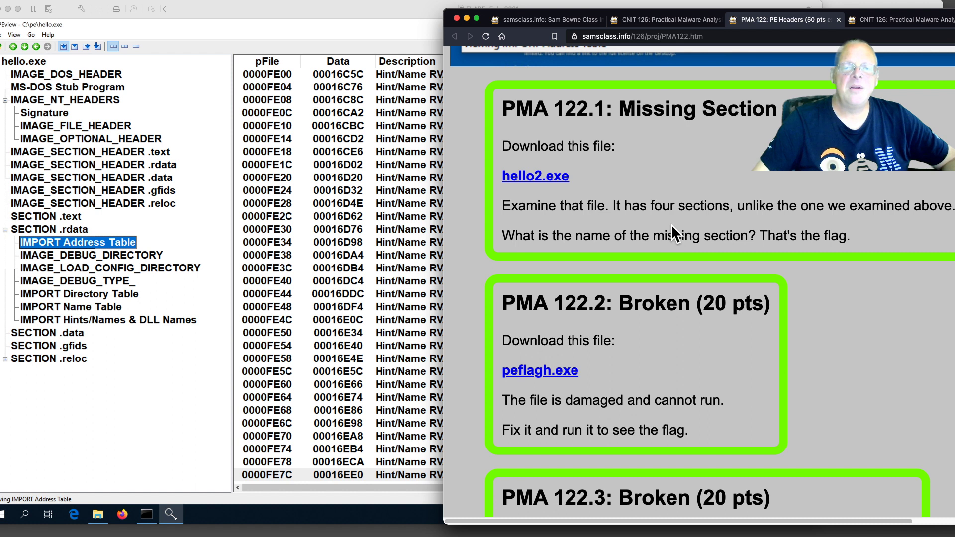
mouse_move(691, 453)
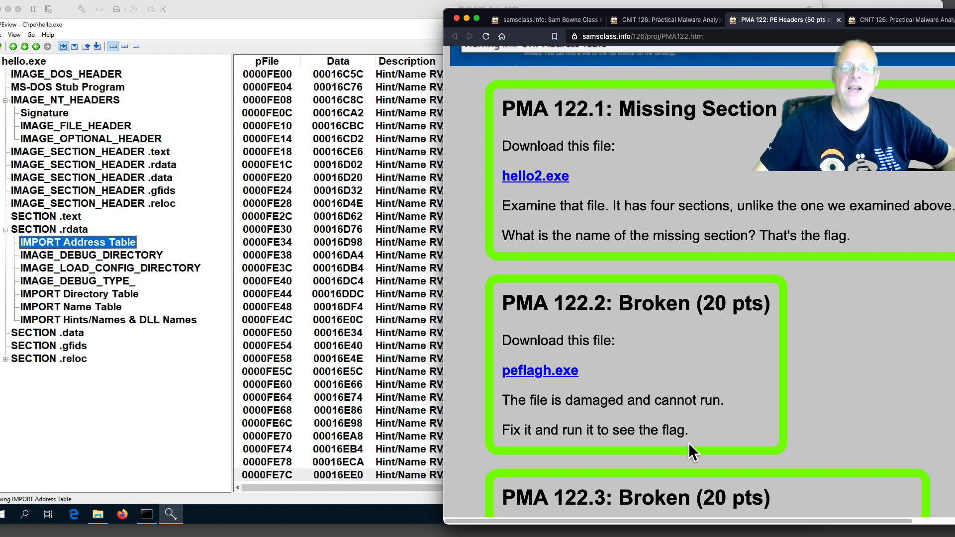
mouse_move(687, 468)
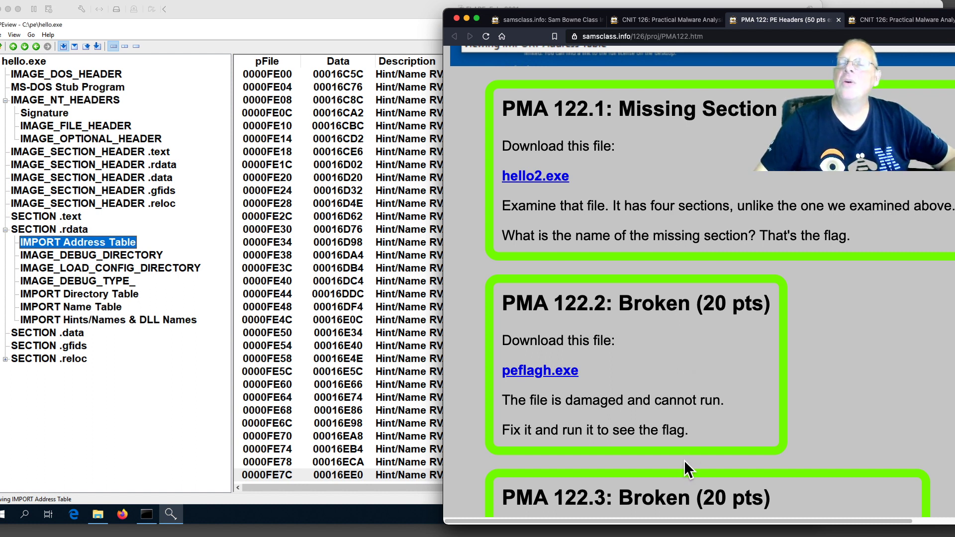
mouse_move(600, 179)
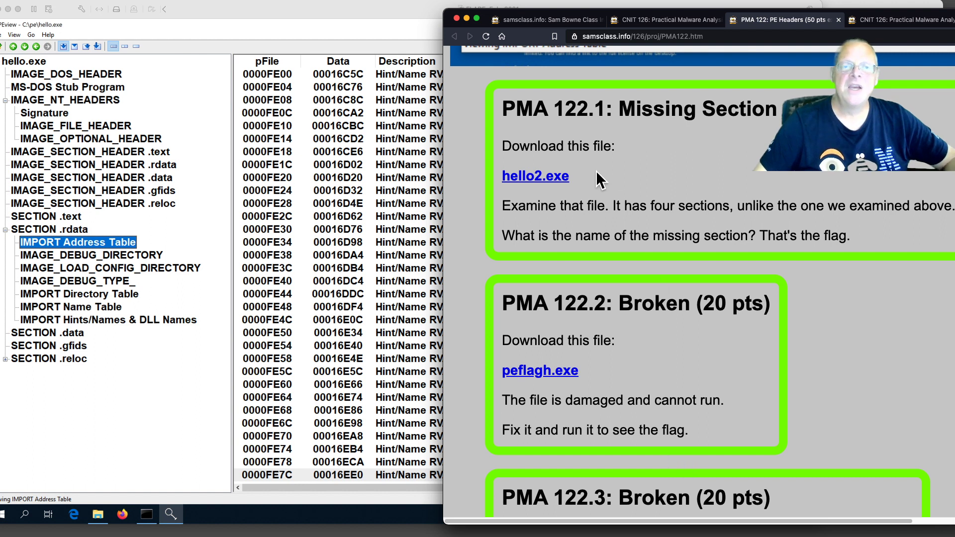
scroll(down, 3)
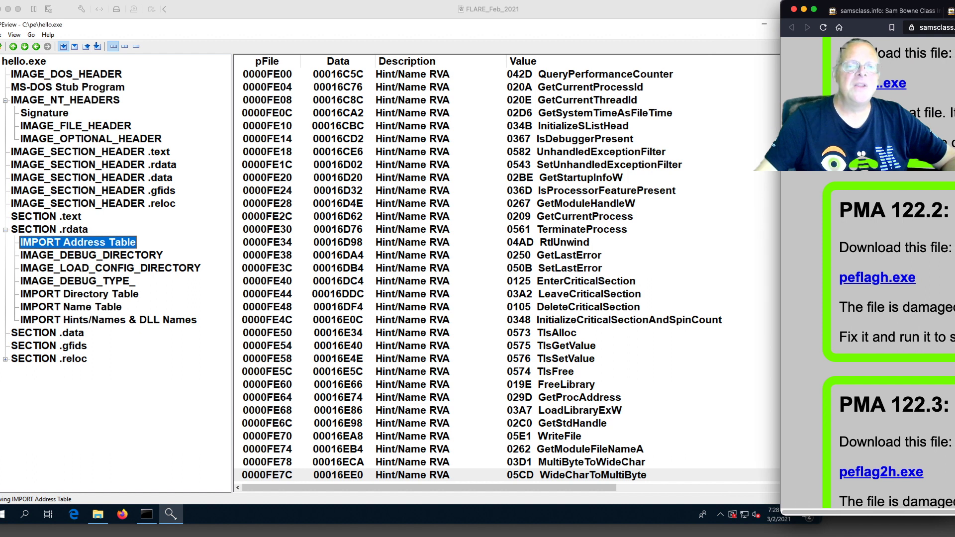
mouse_move(80, 271)
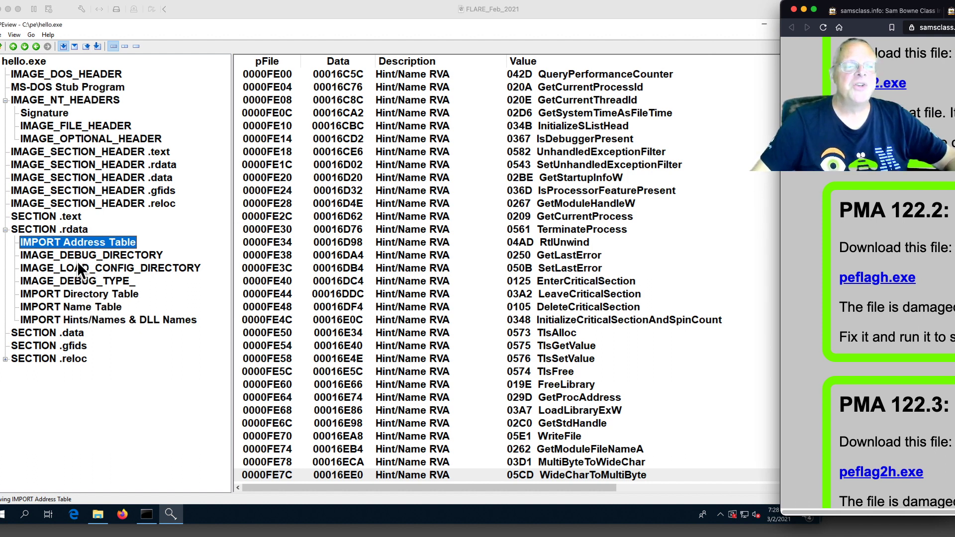
mouse_move(131, 193)
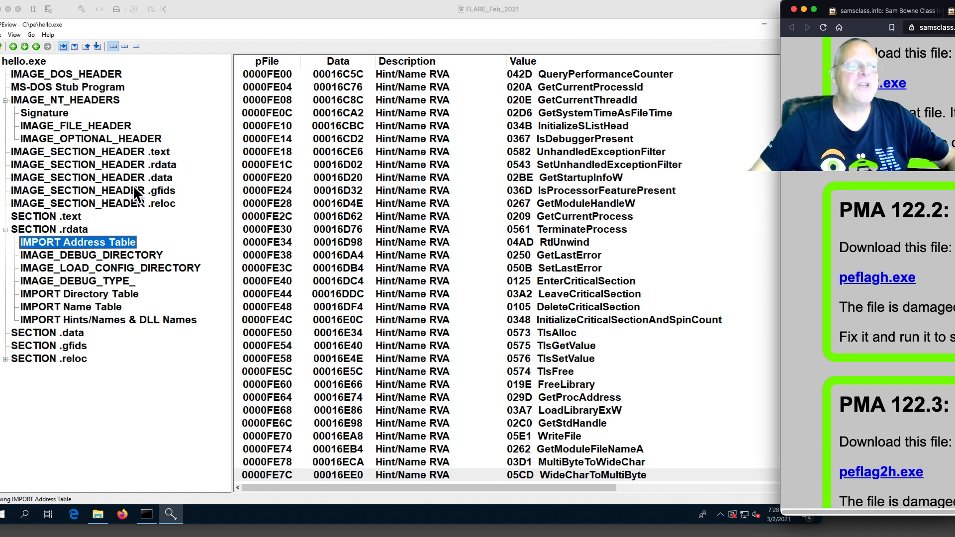
mouse_move(132, 245)
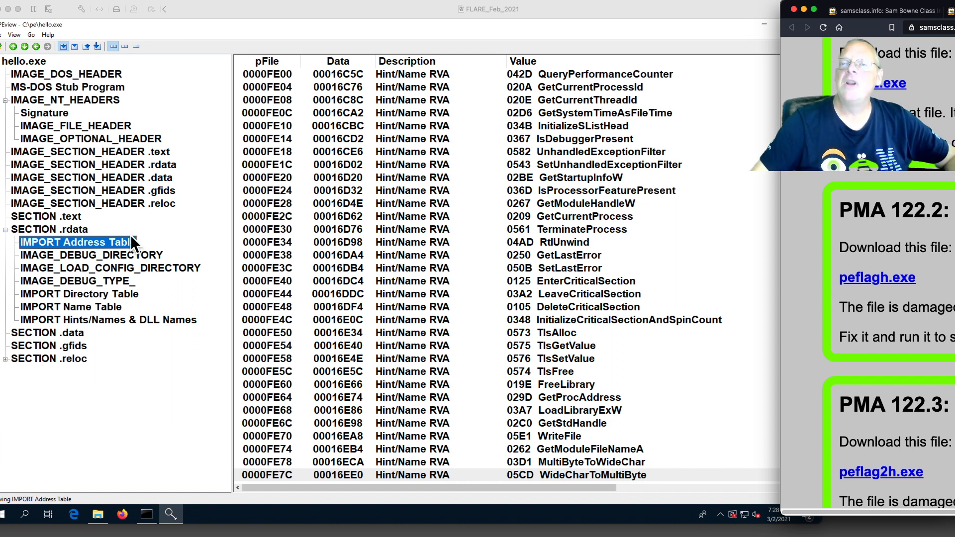
mouse_move(270, 284)
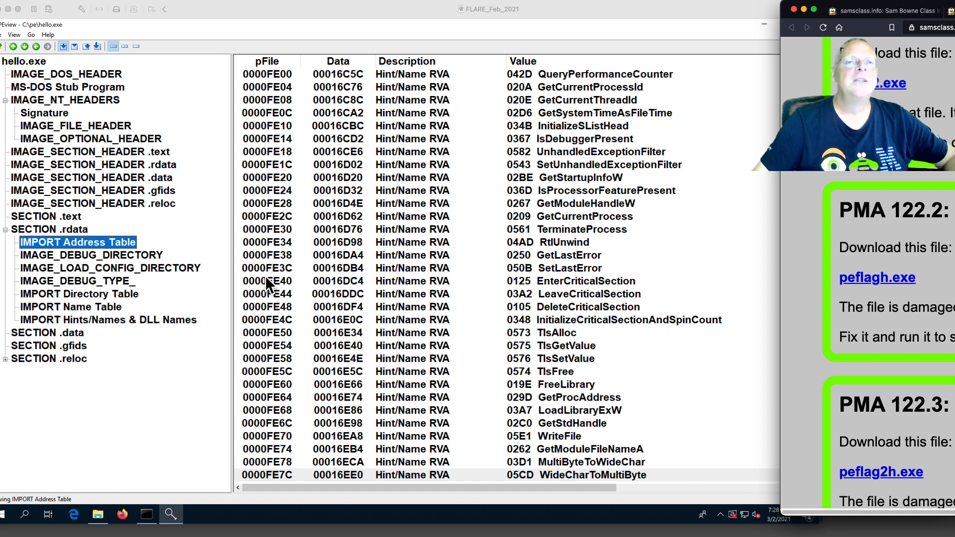
mouse_move(271, 286)
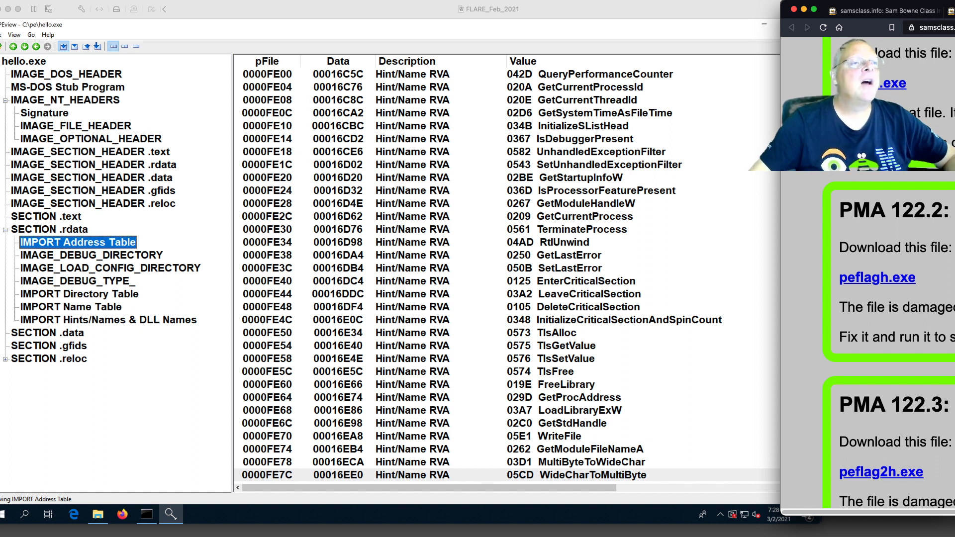